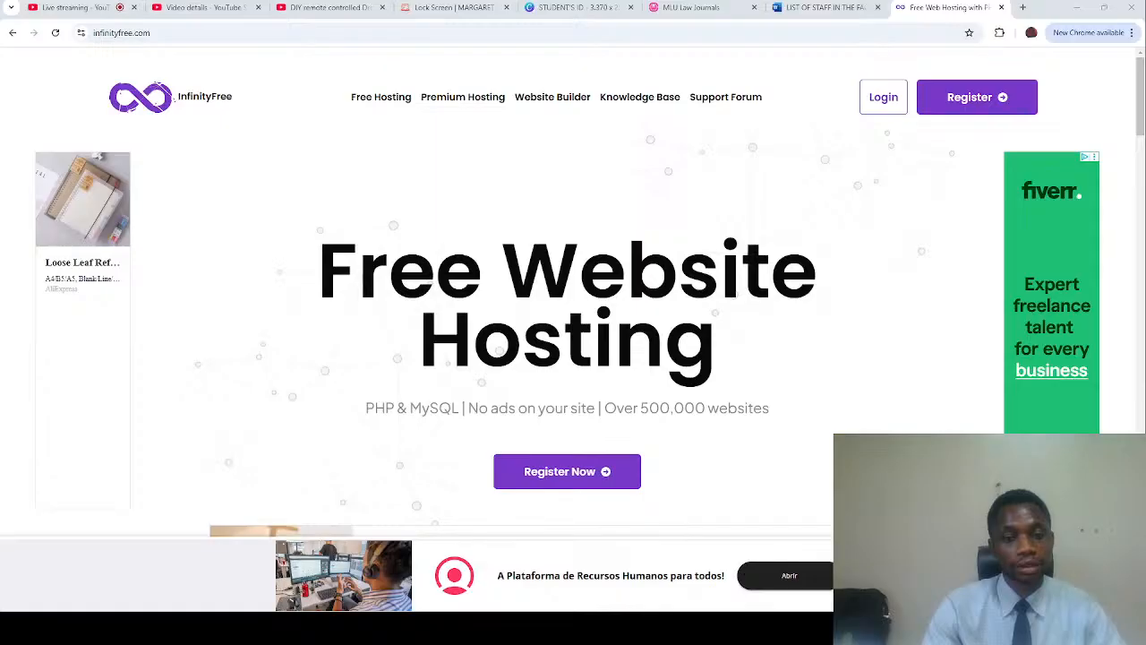
# - Start registering an InfinityFree account, try Google sign-up, then return to the sign-up form
pyautogui.click(978, 97)
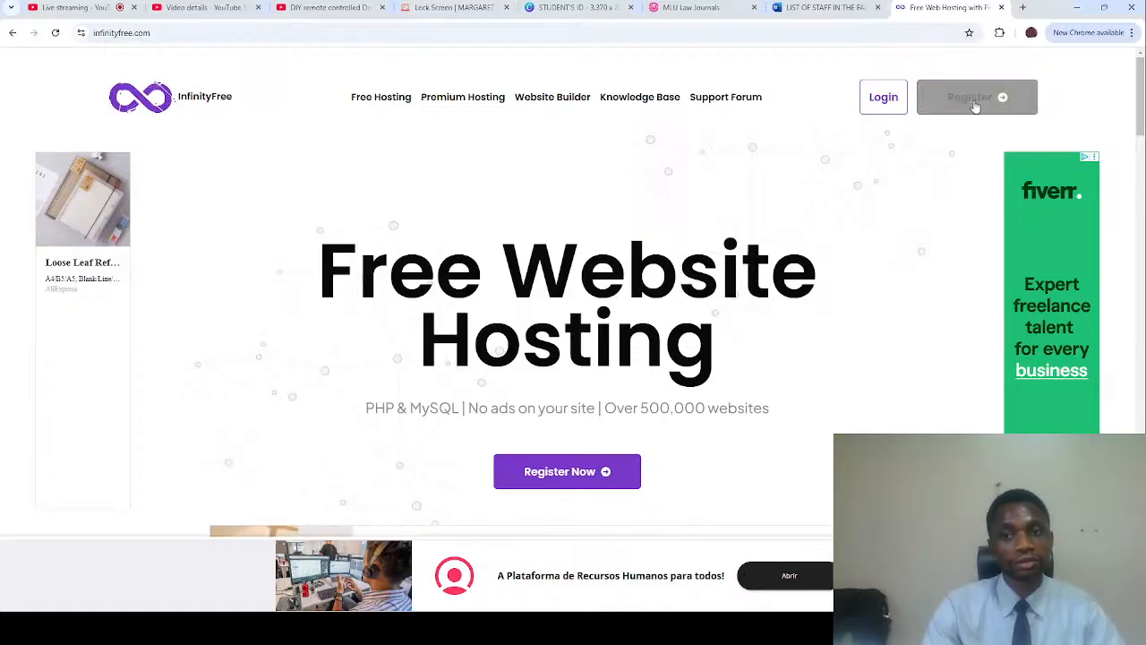
pyautogui.click(969, 97)
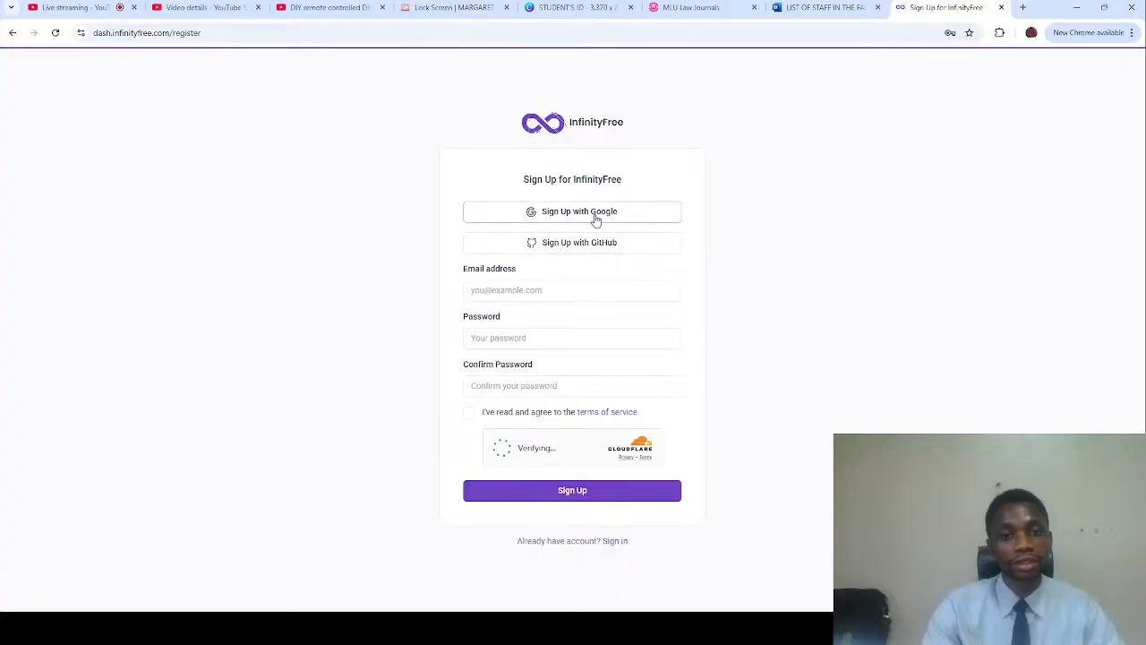
pyautogui.click(573, 211)
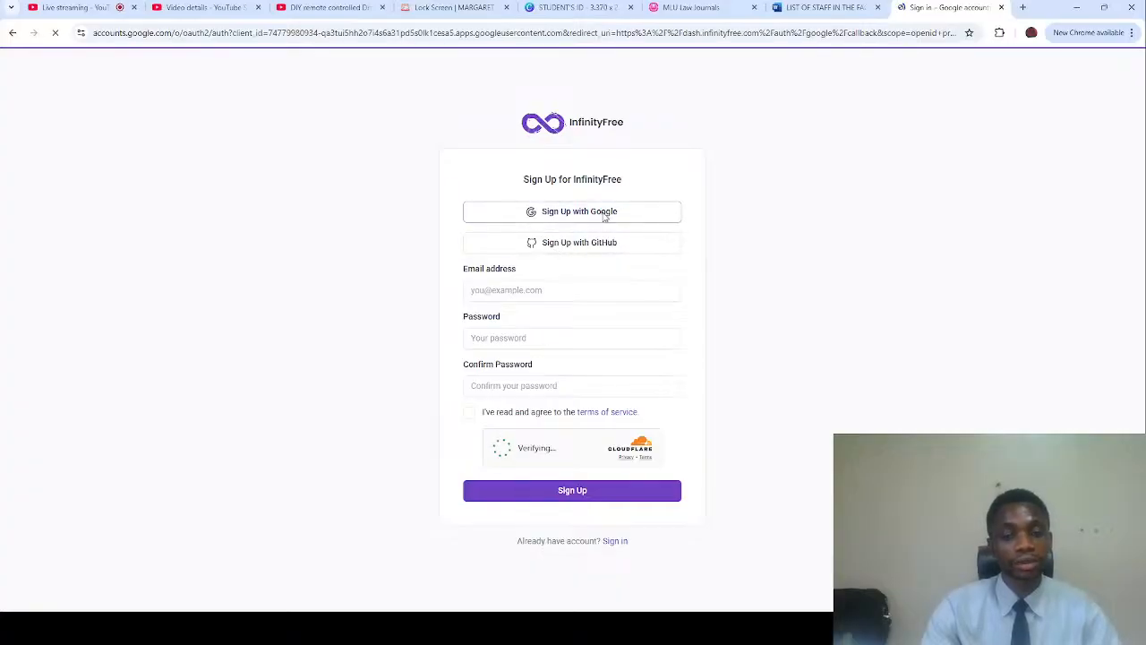
pyautogui.click(573, 212)
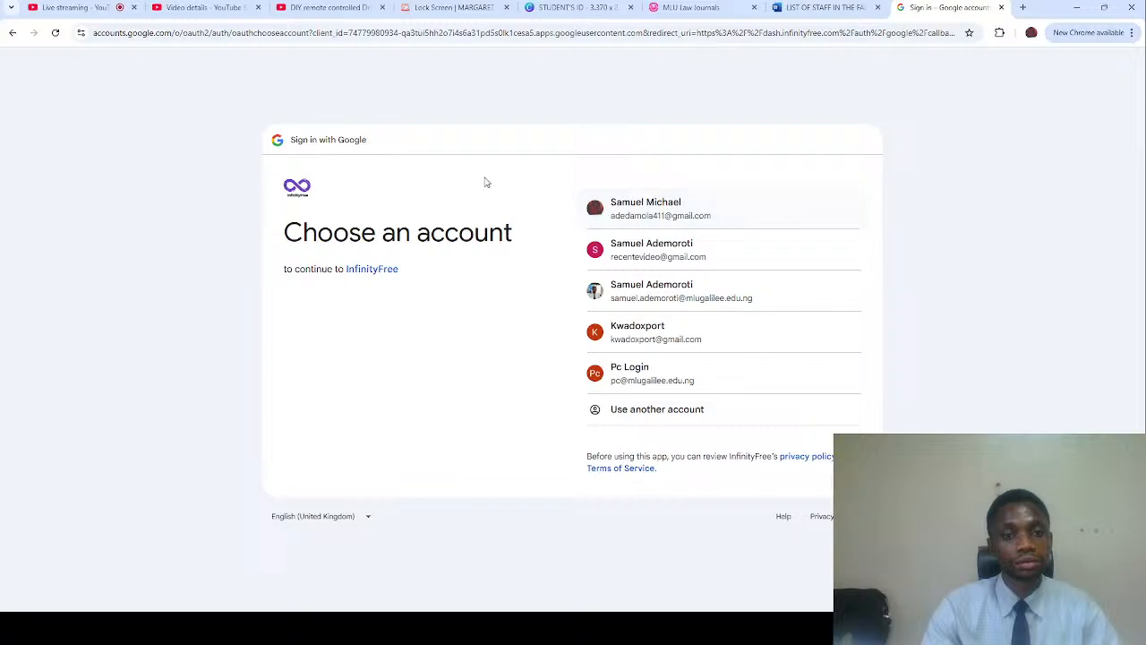
pyautogui.moveTo(716, 154)
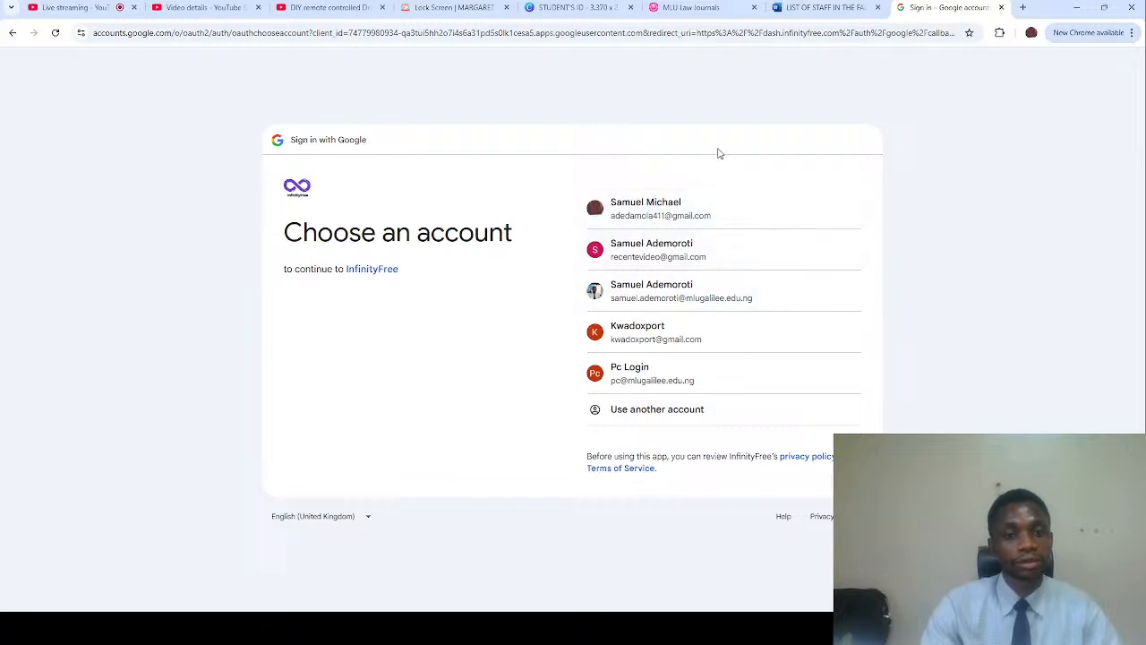
pyautogui.moveTo(702, 176)
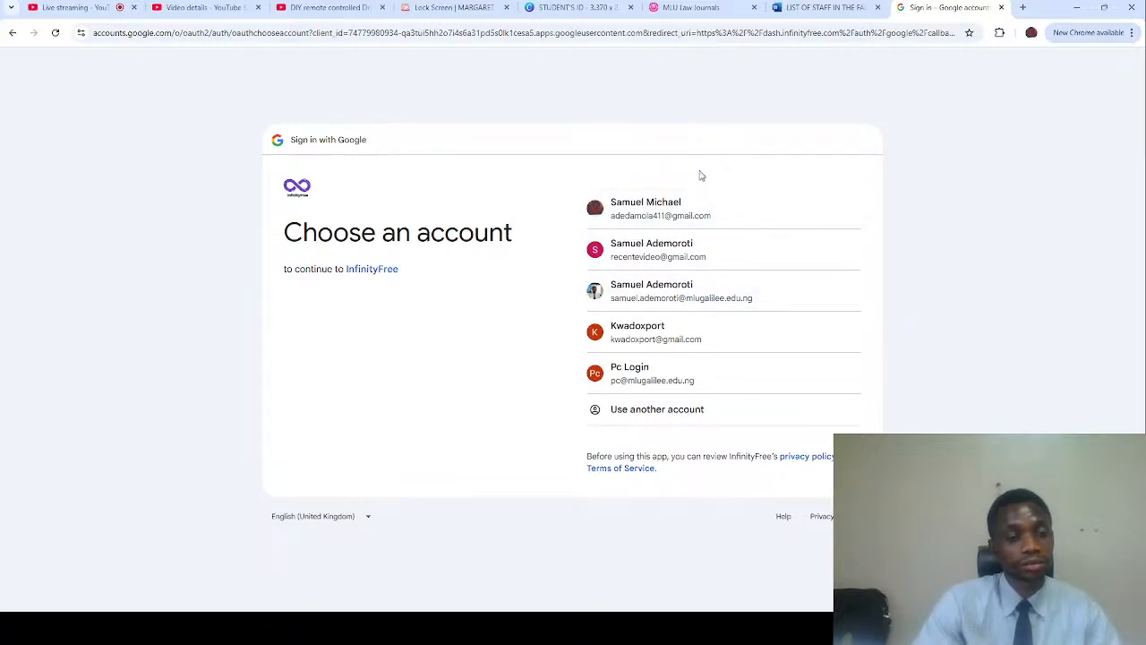
pyautogui.moveTo(206, 188)
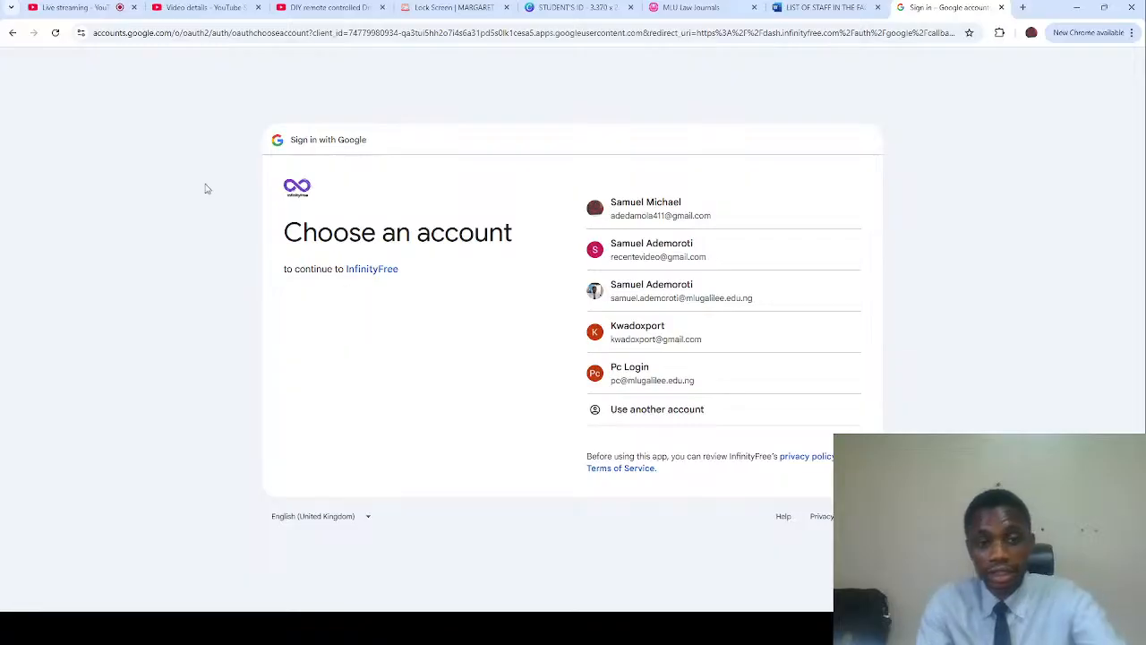
pyautogui.moveTo(452, 287)
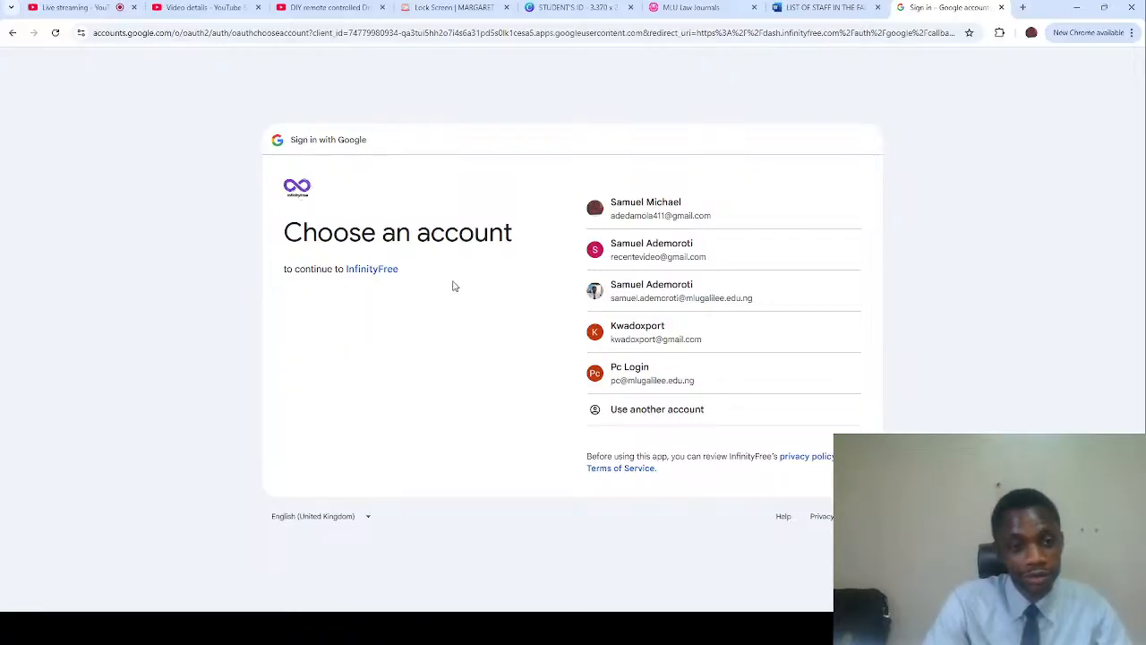
pyautogui.moveTo(482, 165)
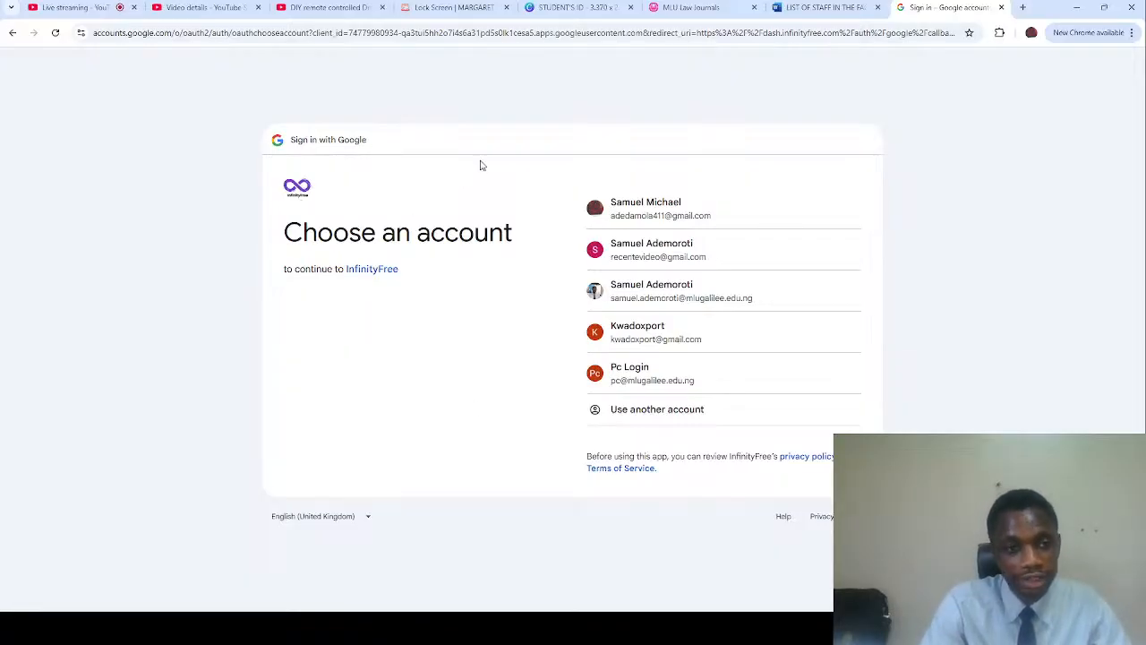
pyautogui.moveTo(238, 281)
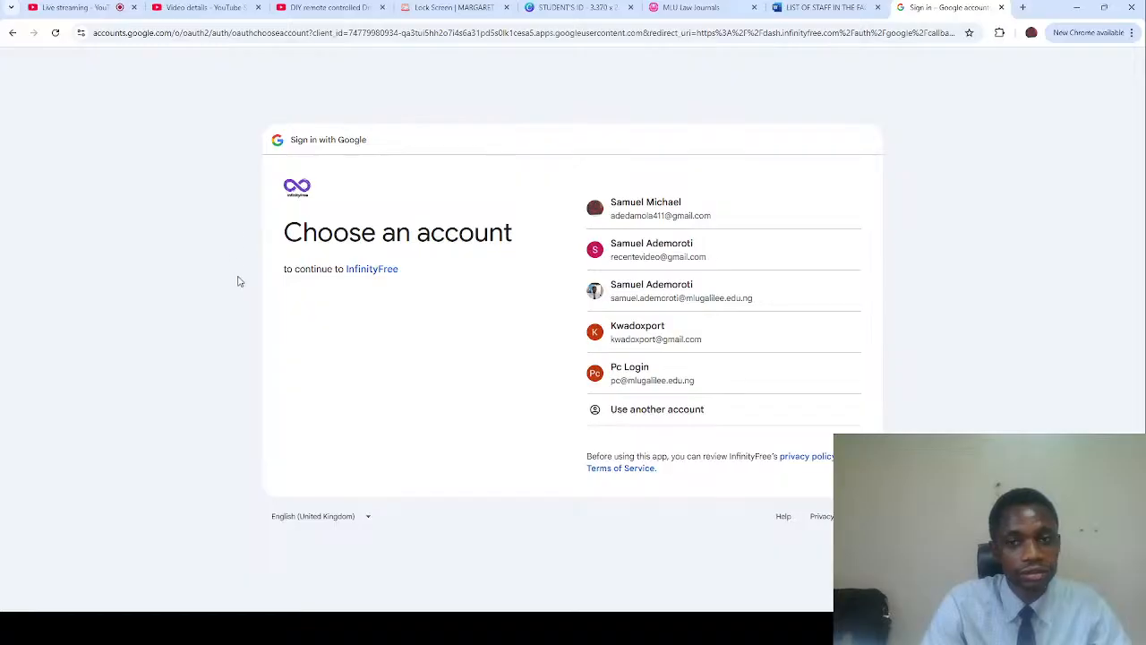
pyautogui.moveTo(495, 117)
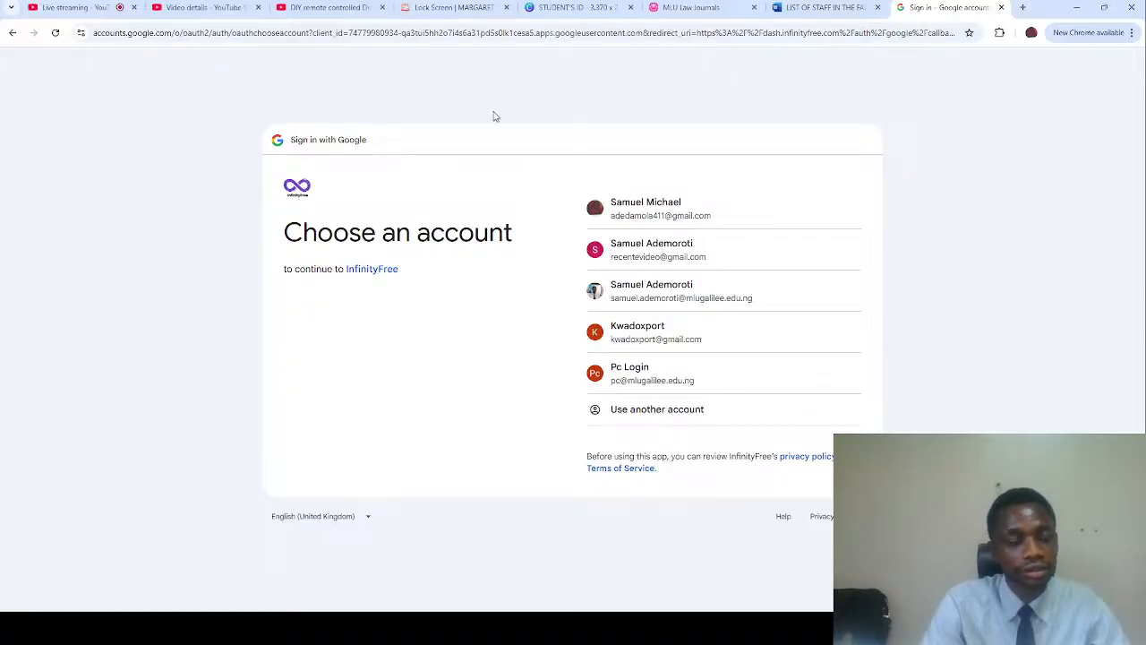
pyautogui.moveTo(283, 232); pyautogui.dragTo(456, 233)
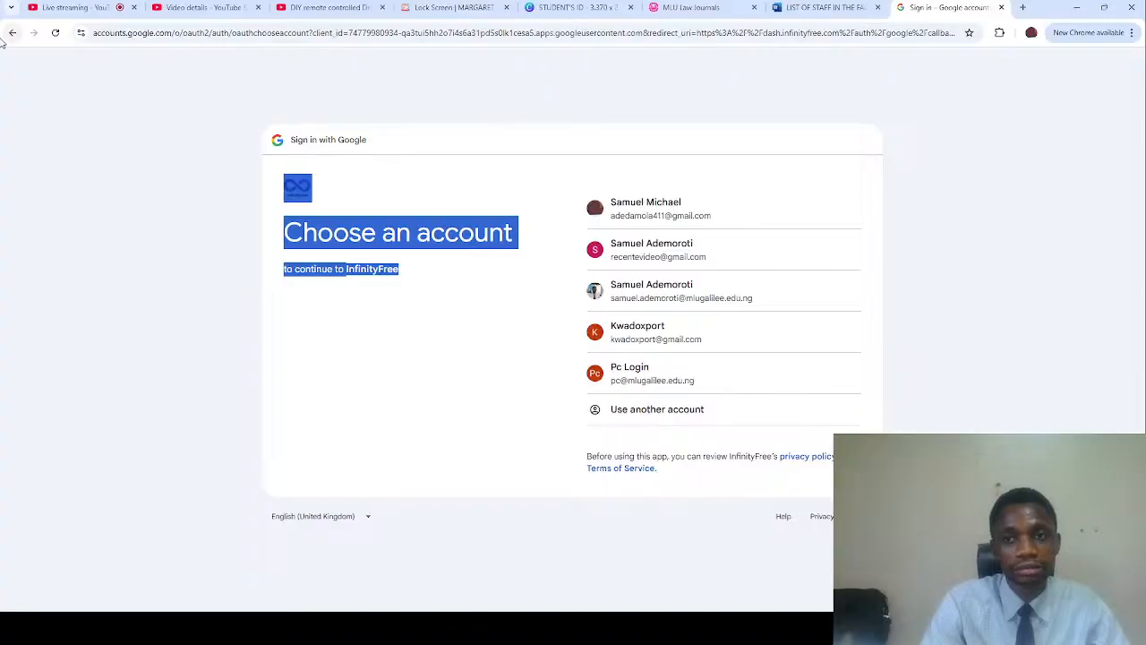
pyautogui.click(12, 32)
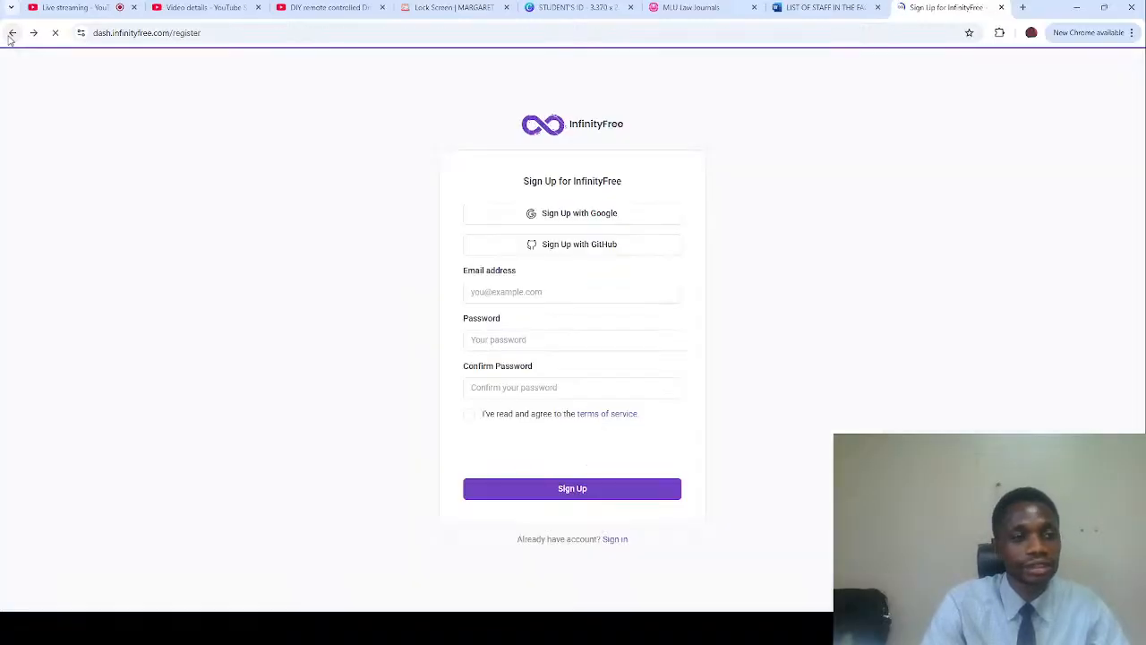
# - Log in to InfinityFree with the Google account and reach the Hosting Accounts list
pyautogui.click(11, 33)
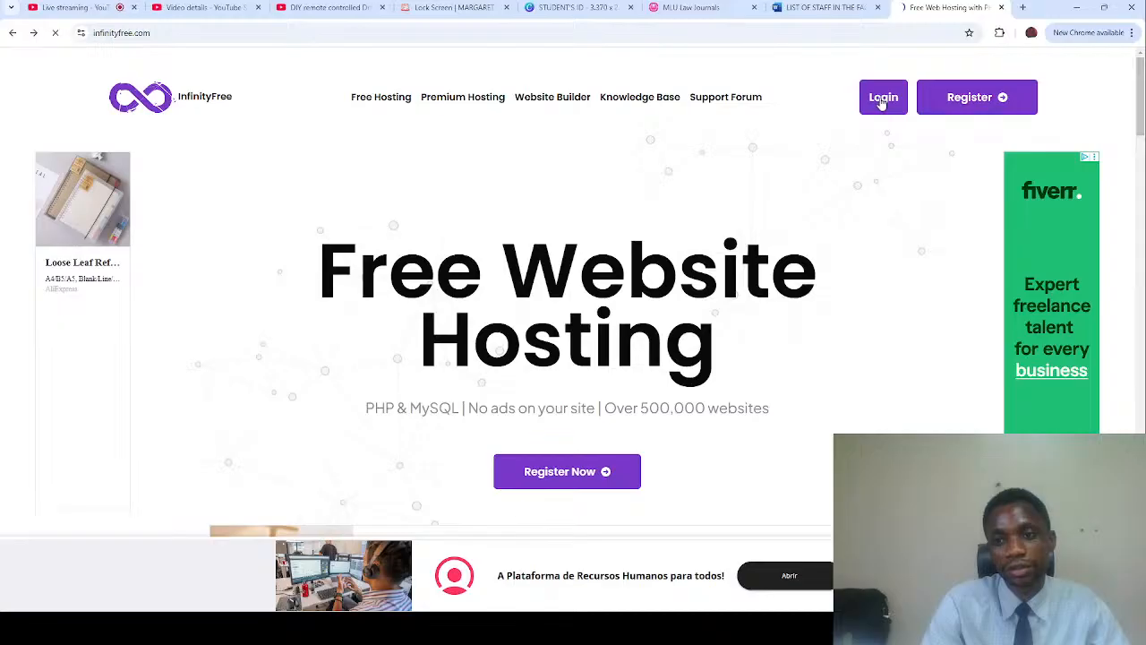
pyautogui.click(883, 96)
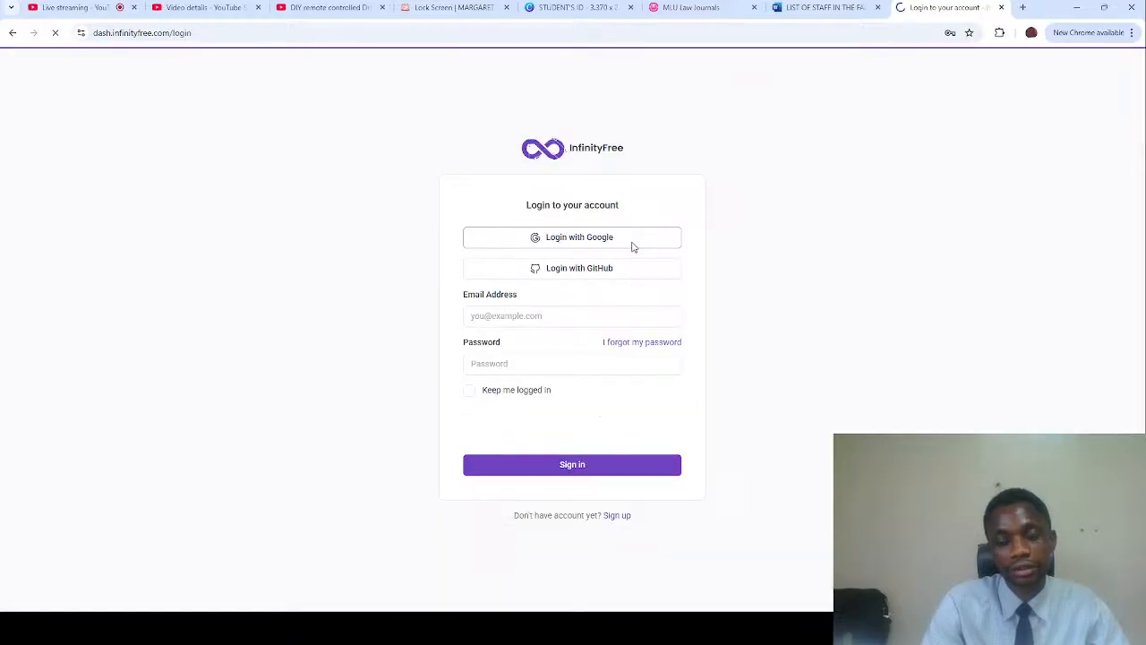
pyautogui.click(573, 237)
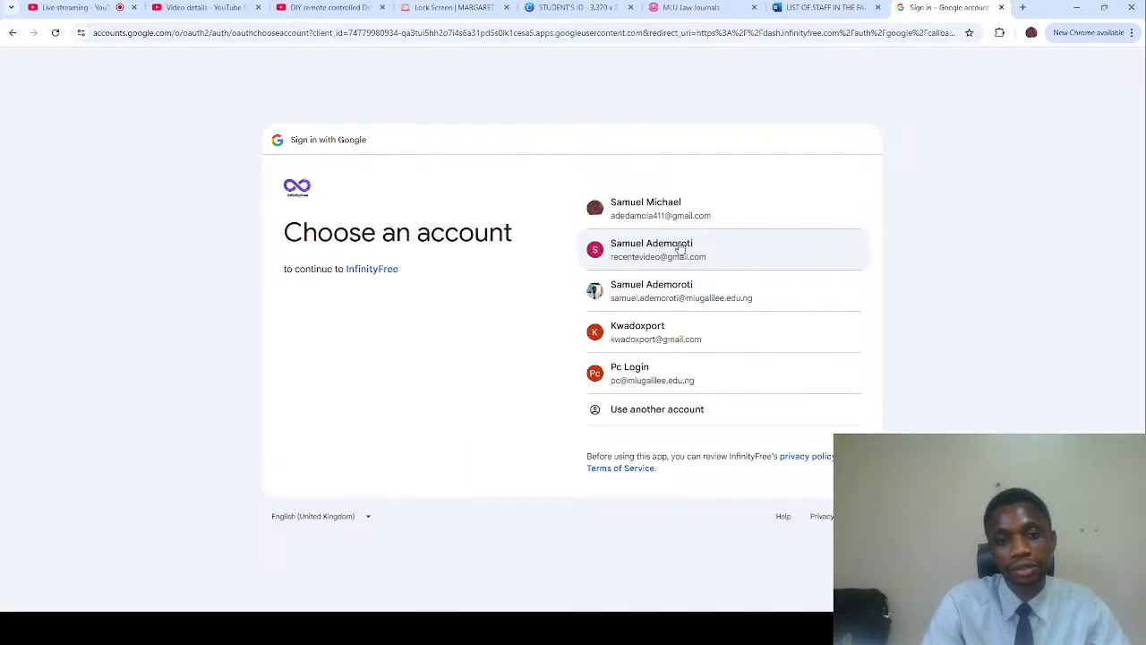
pyautogui.click(680, 249)
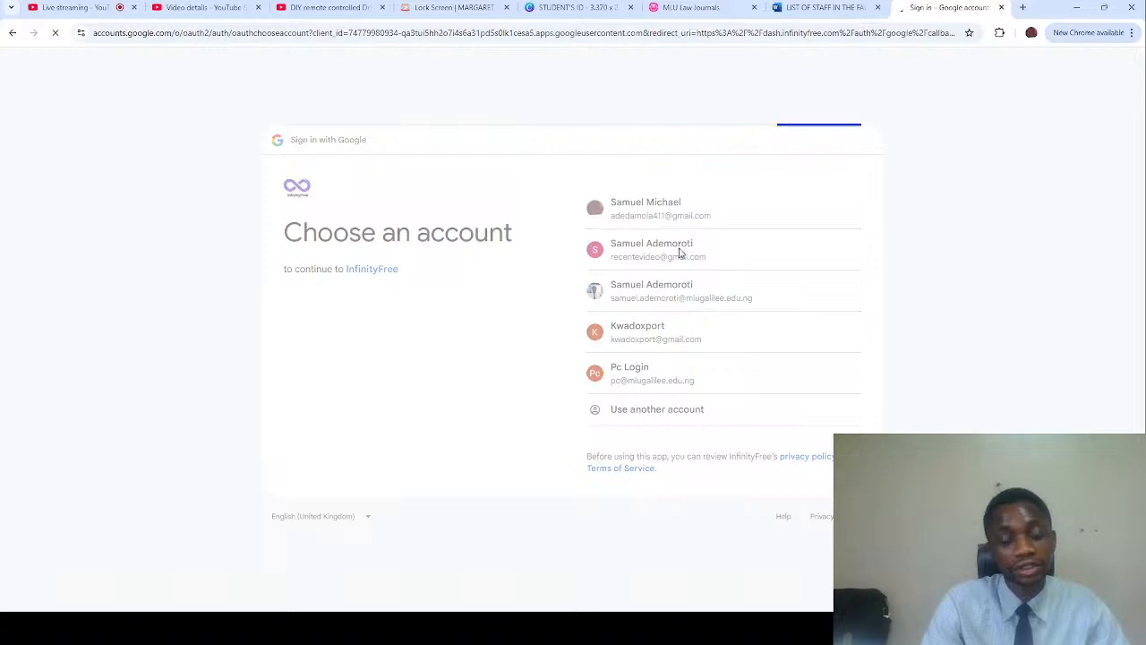
pyautogui.click(658, 249)
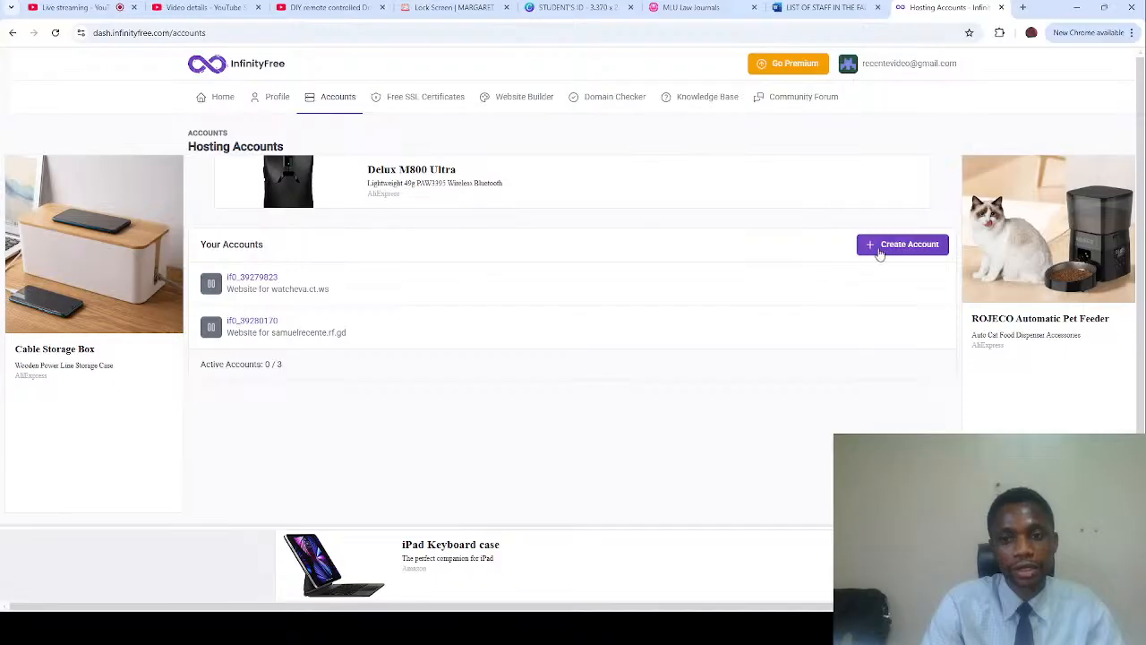
# - Begin creating a new hosting account and review the hosting plan comparison
pyautogui.click(903, 244)
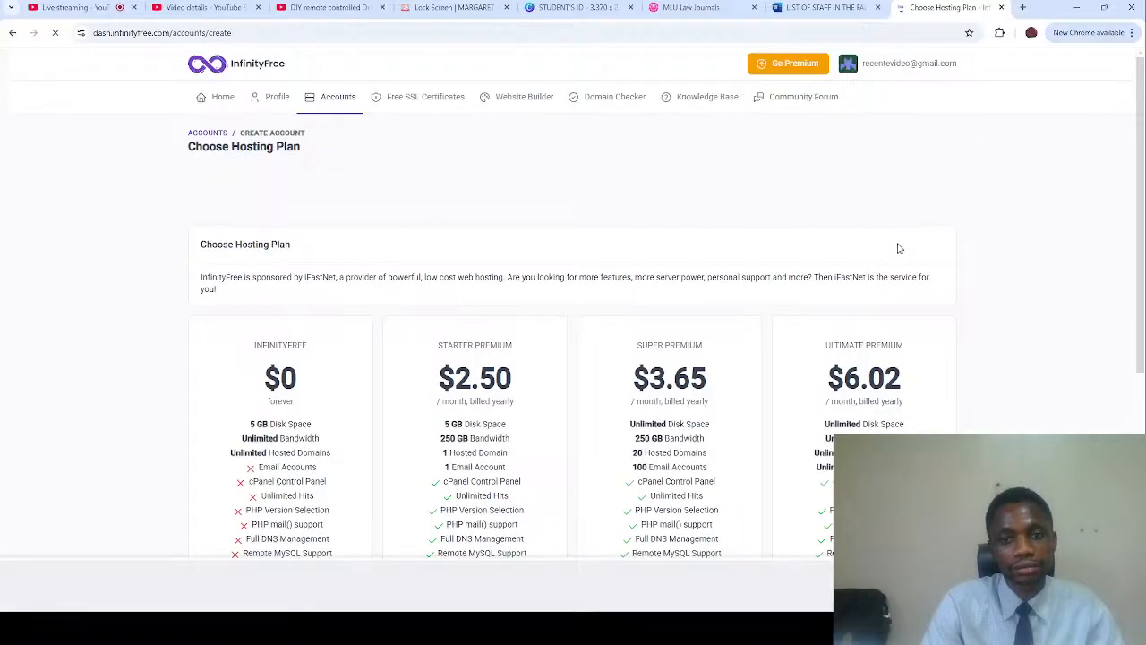
pyautogui.scroll(-3)
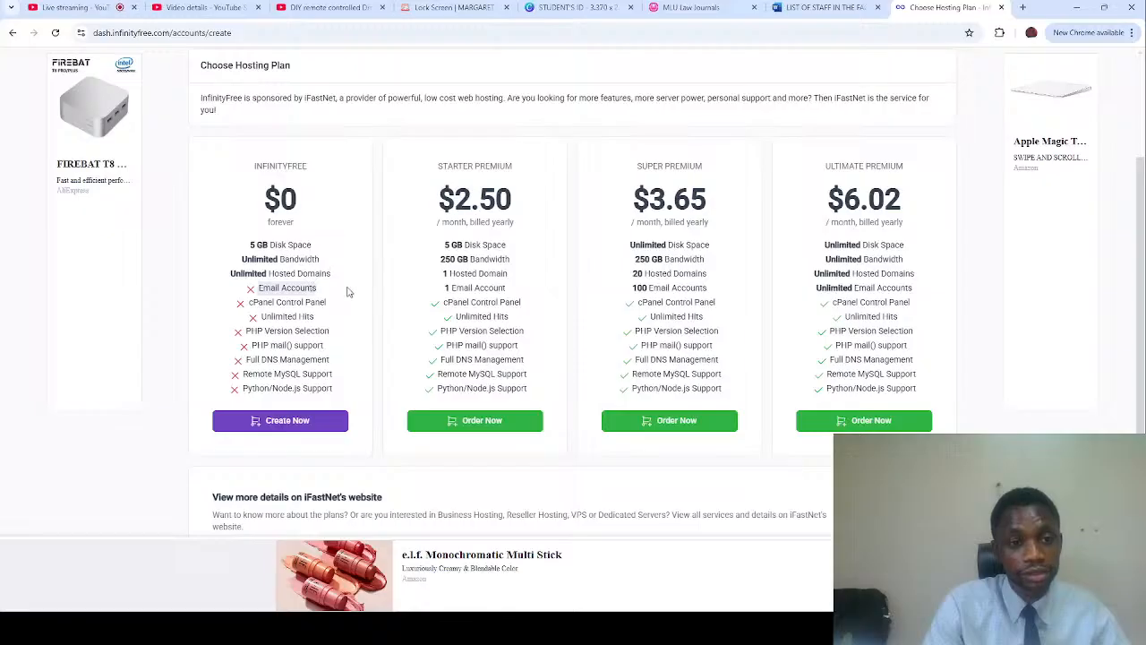
pyautogui.moveTo(238, 301)
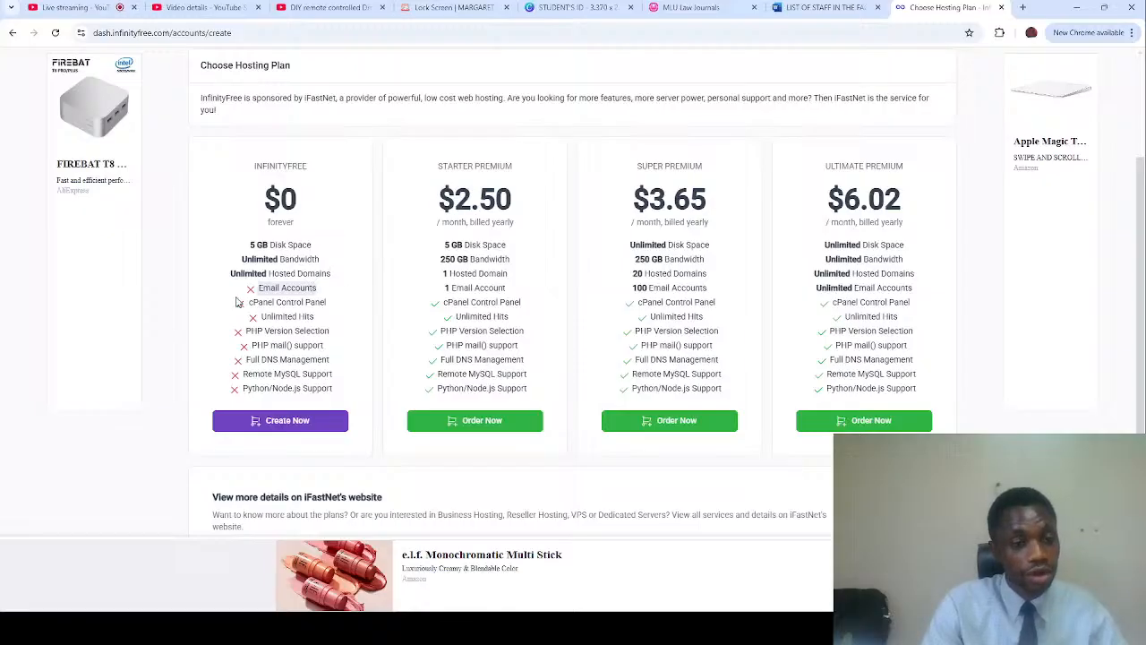
pyautogui.moveTo(352, 313)
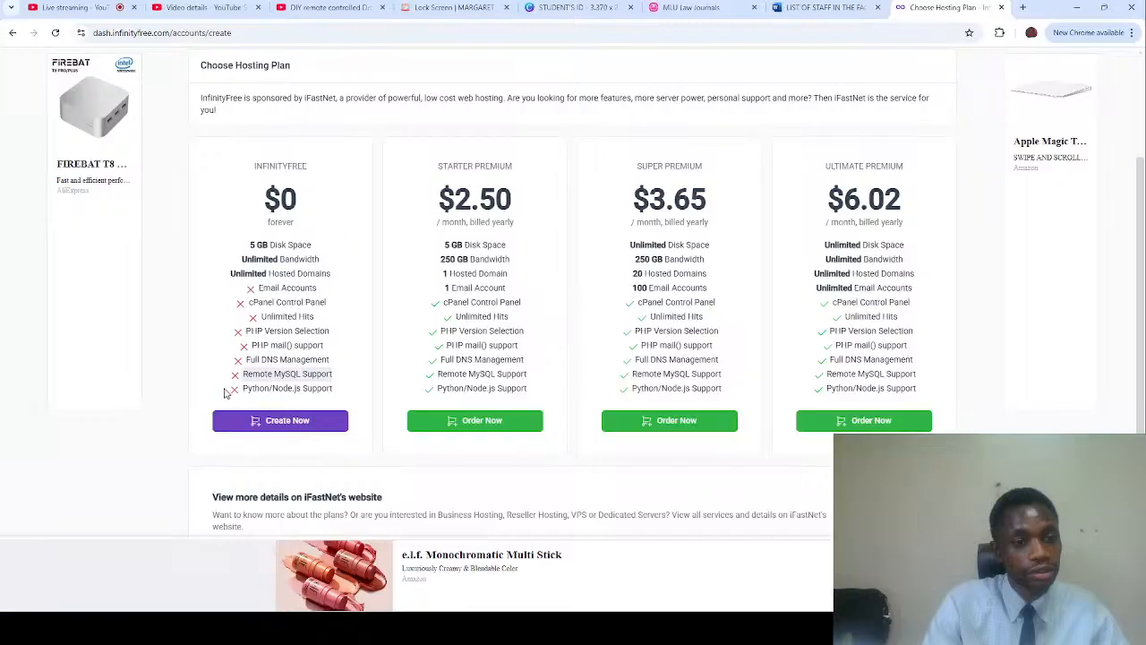
pyautogui.moveTo(337, 392)
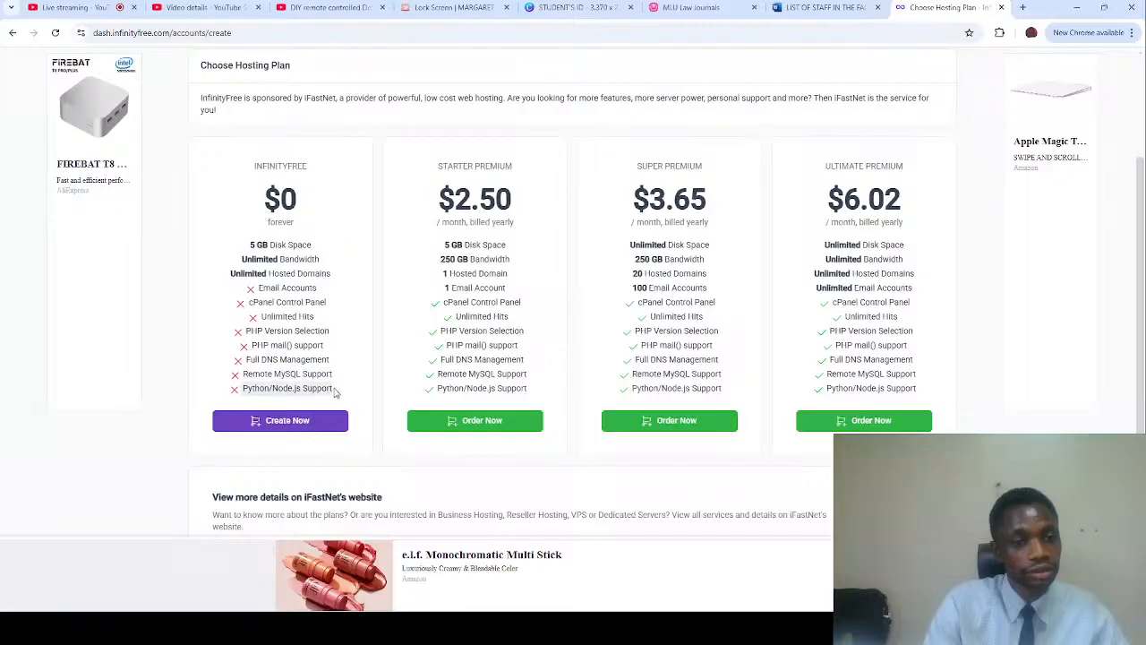
pyautogui.moveTo(346, 339)
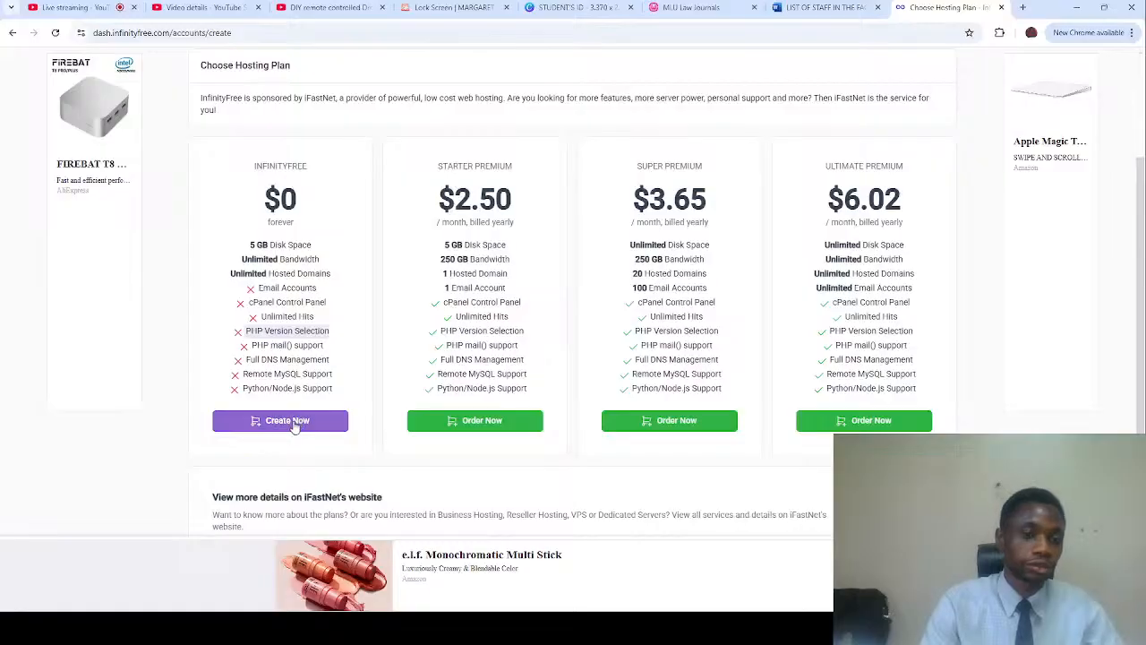
# - Choose the free $0 plan, retry the human-verification check and continue to Step 2
pyautogui.click(279, 420)
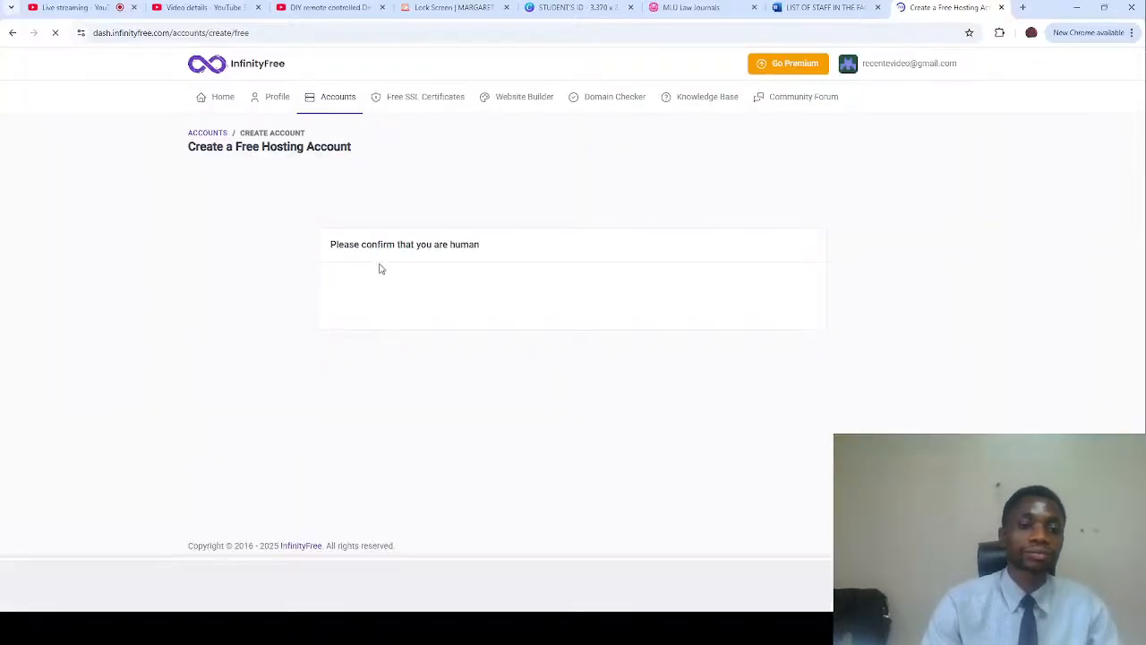
pyautogui.moveTo(389, 266)
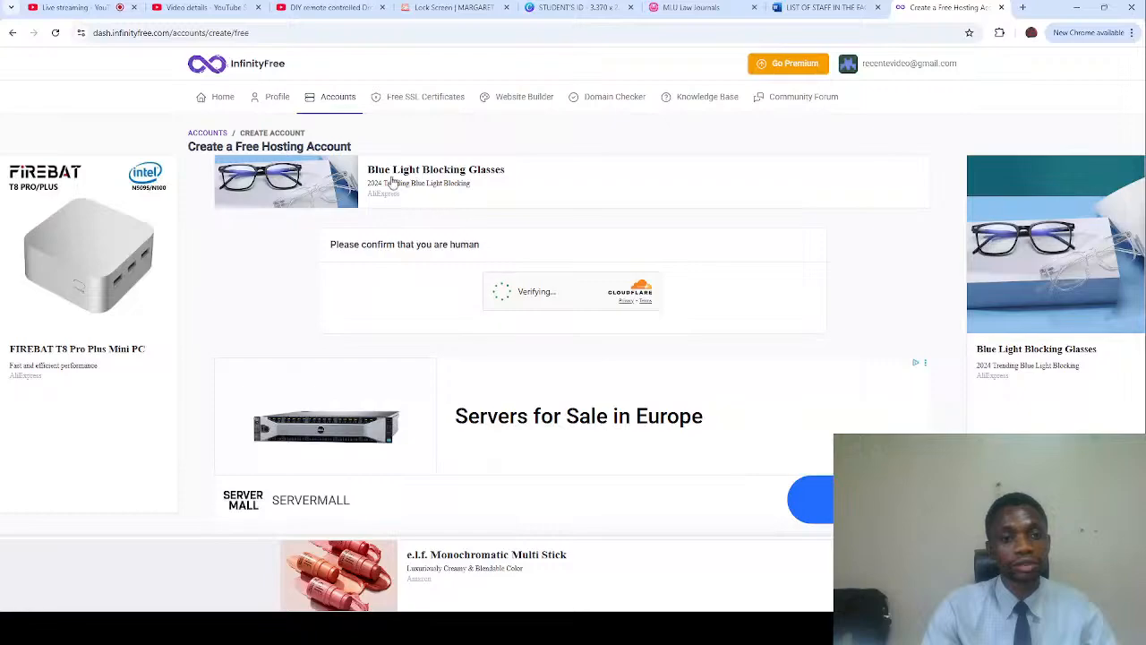
pyautogui.moveTo(415, 179)
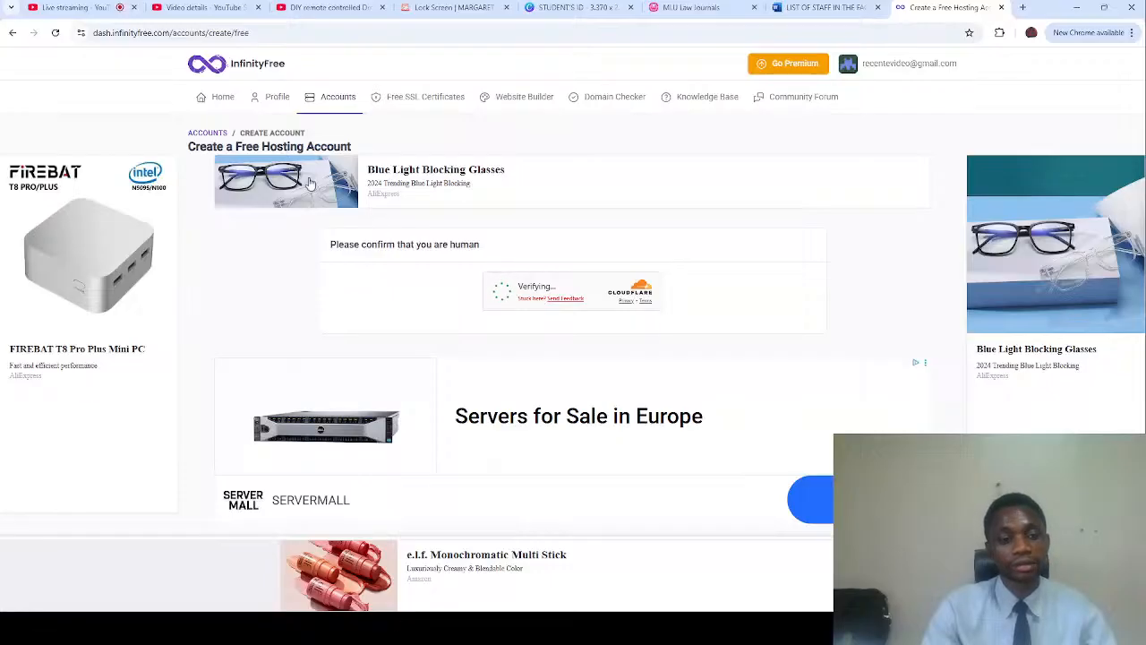
pyautogui.moveTo(423, 272)
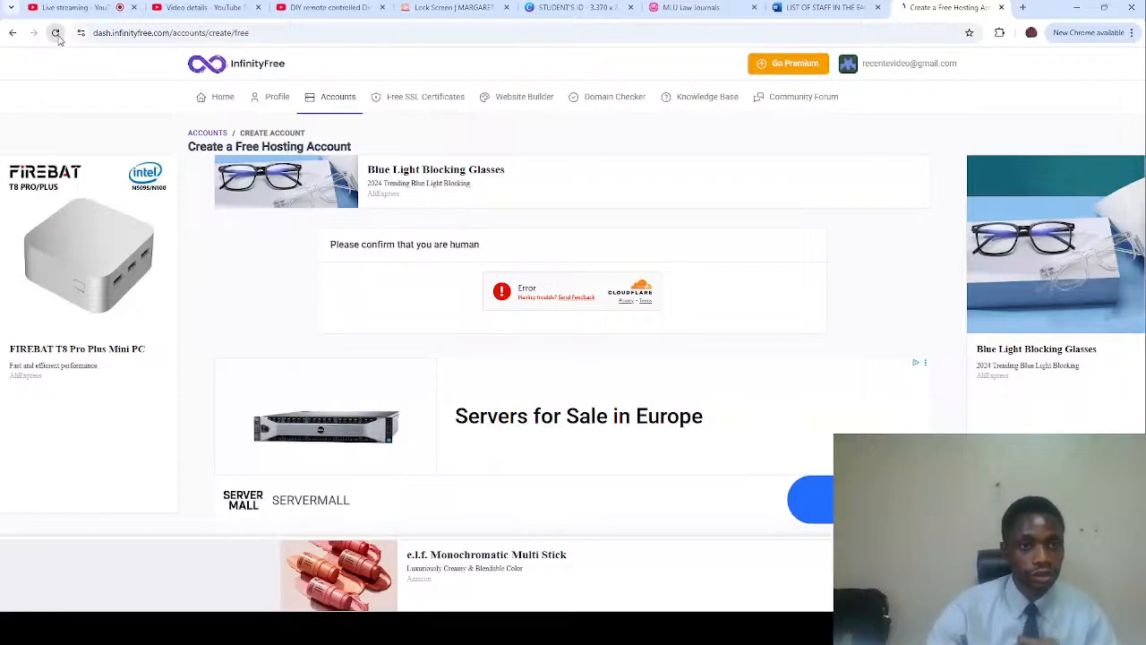
pyautogui.click(55, 32)
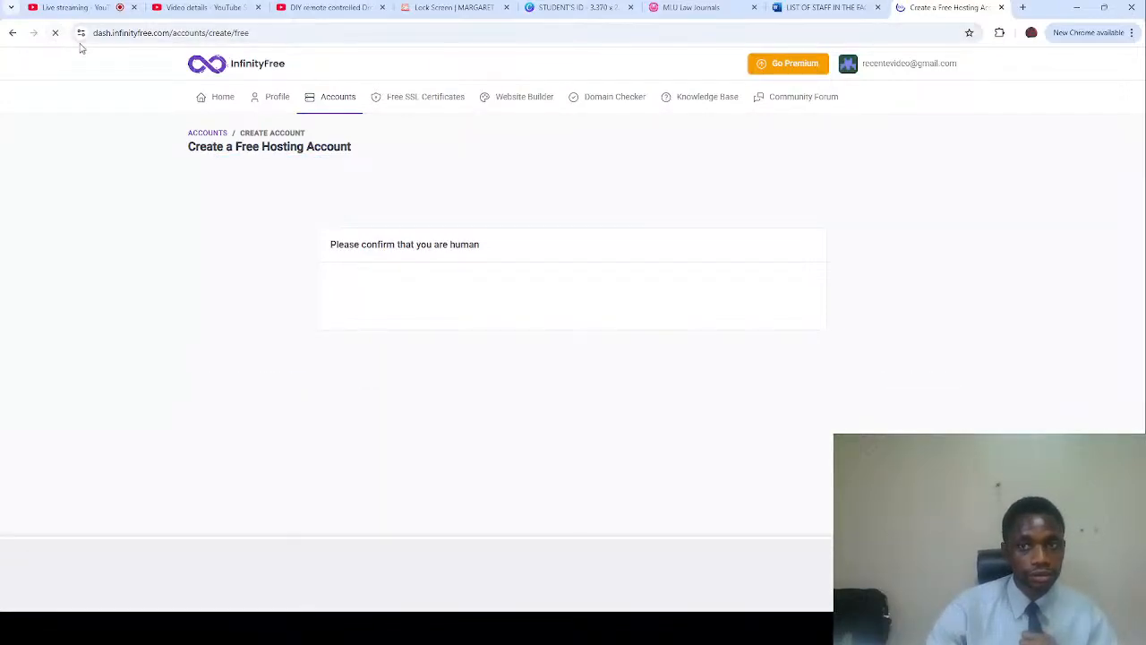
pyautogui.click(501, 290)
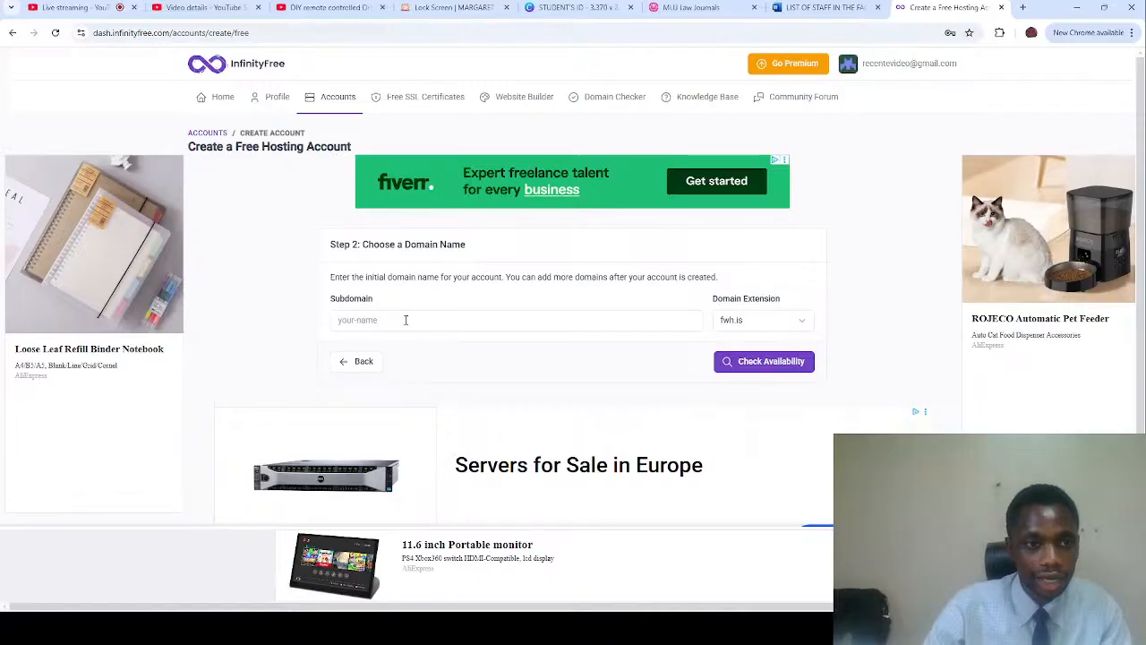
# - Enter the subdomain in lowercase as 'blue' after erasing the uppercase attempt
pyautogui.click(515, 318)
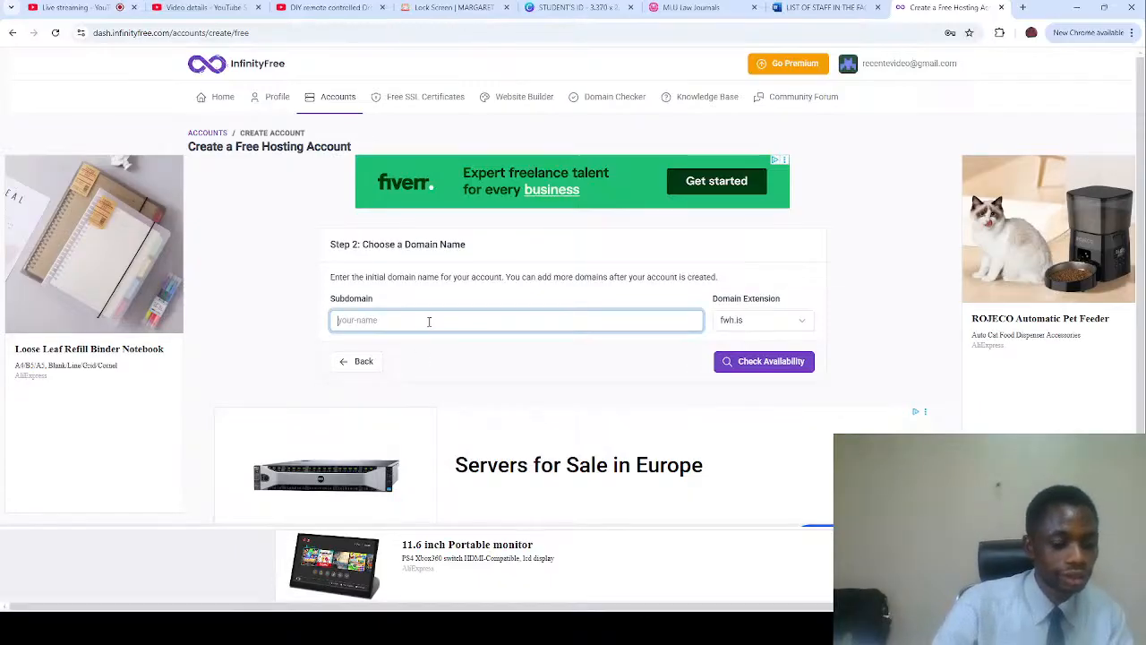
pyautogui.write('BLUELIGH')
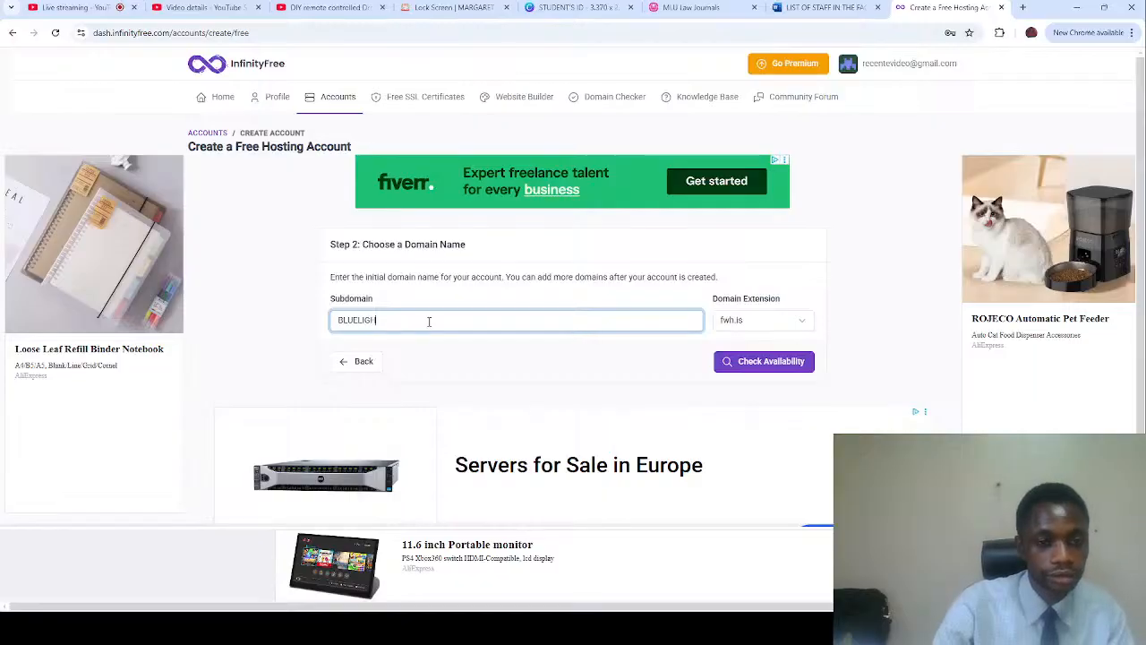
pyautogui.press('BackSpace')
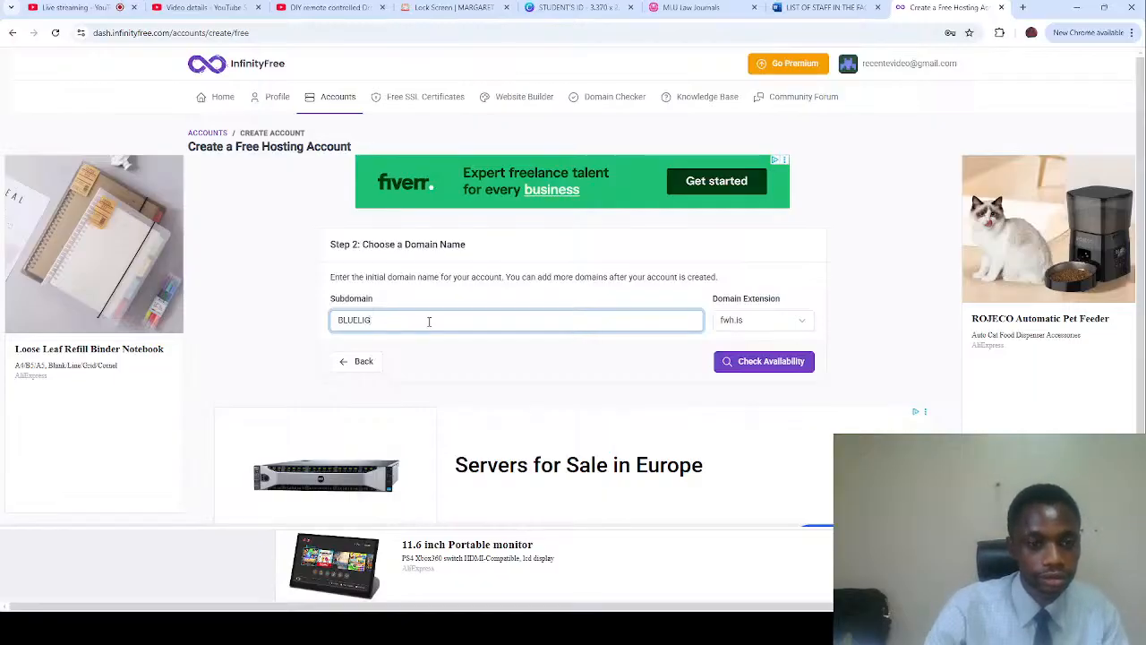
pyautogui.write('bluelight')
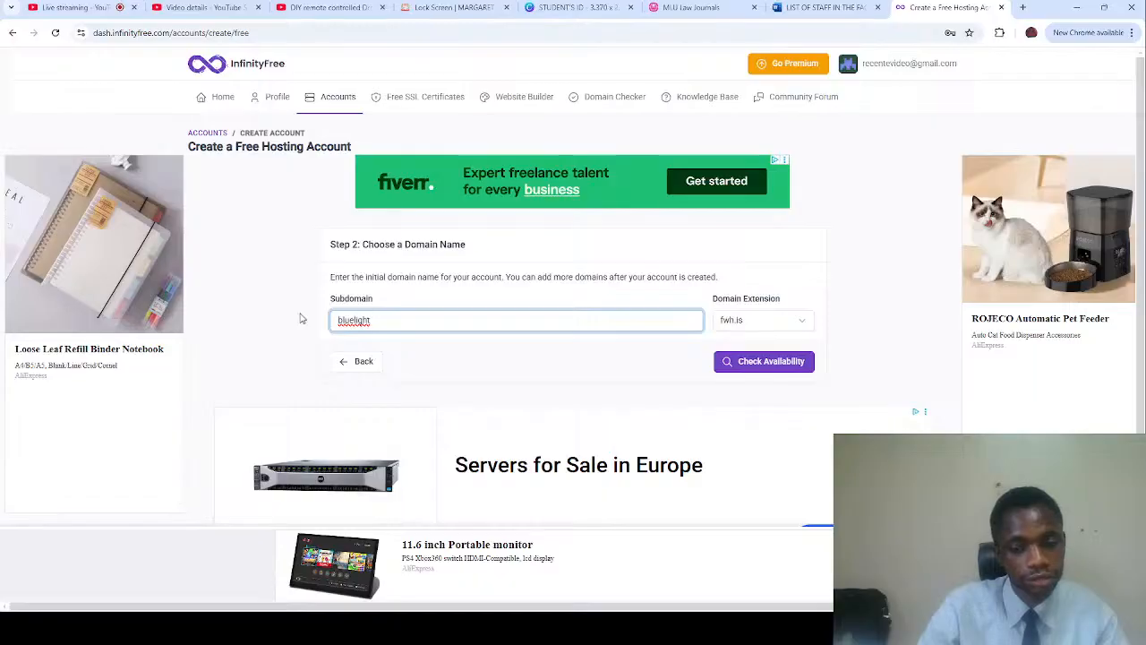
pyautogui.moveTo(446, 298)
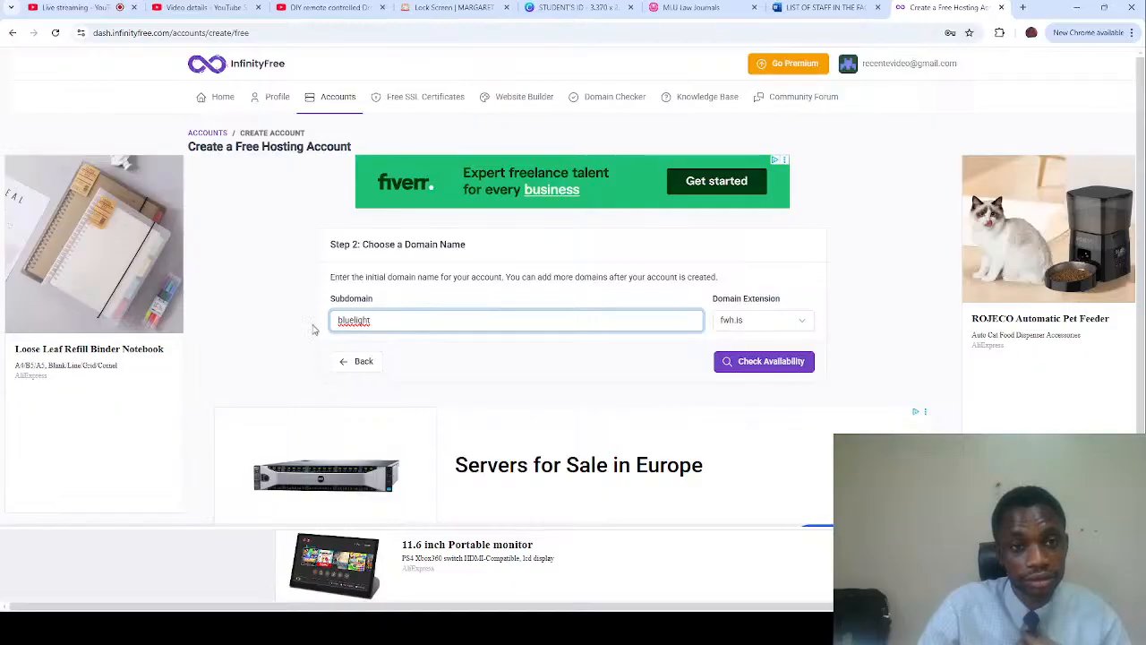
pyautogui.moveTo(484, 268)
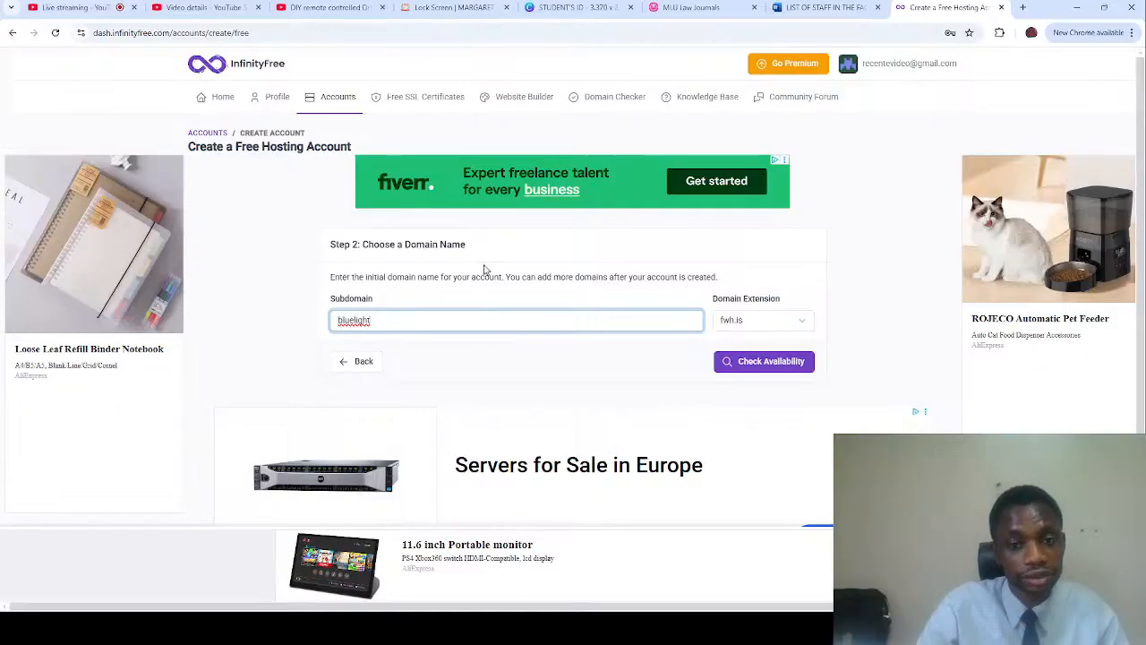
pyautogui.moveTo(867, 426)
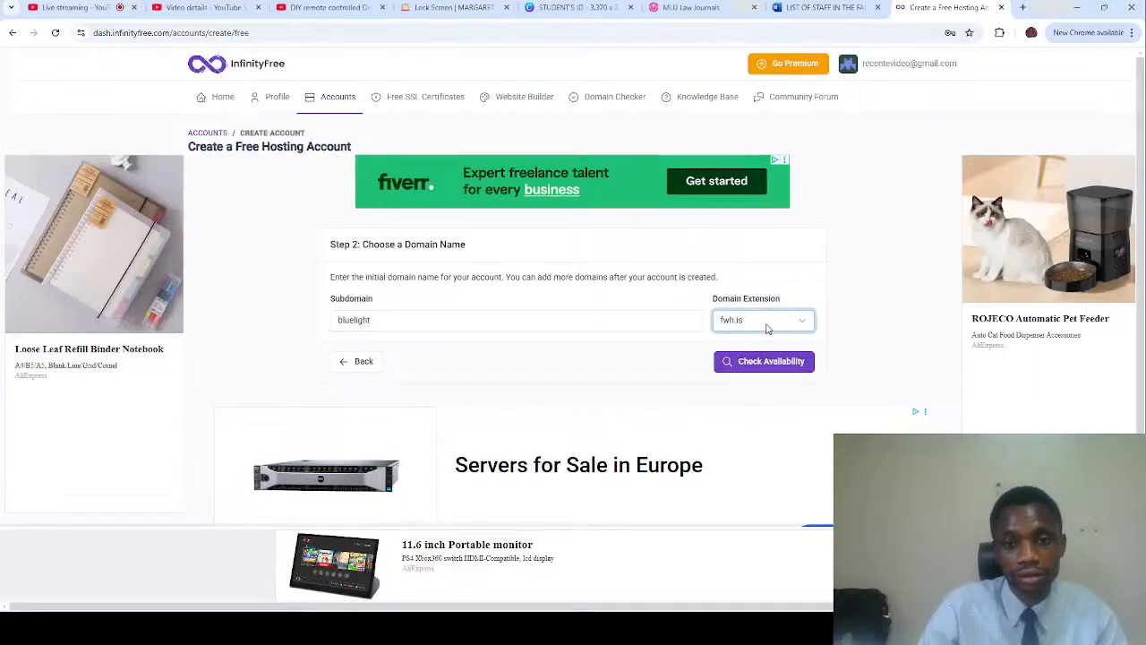
# - Select the ct.ws domain extension and check availability of bluelight.ct.ws
pyautogui.click(762, 319)
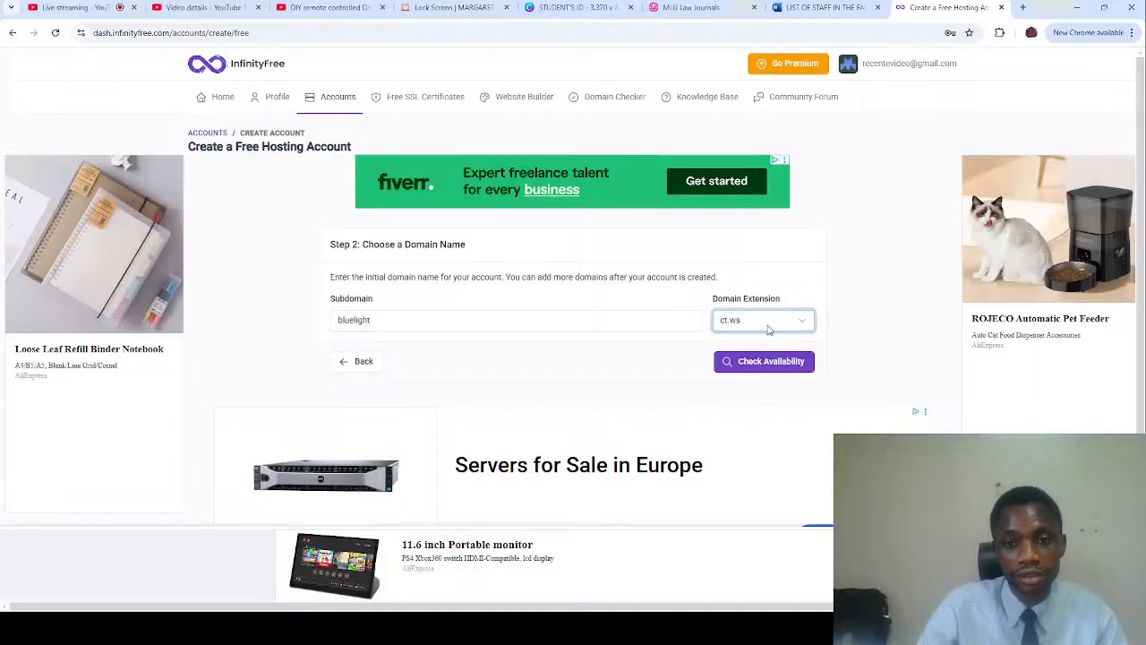
pyautogui.click(761, 319)
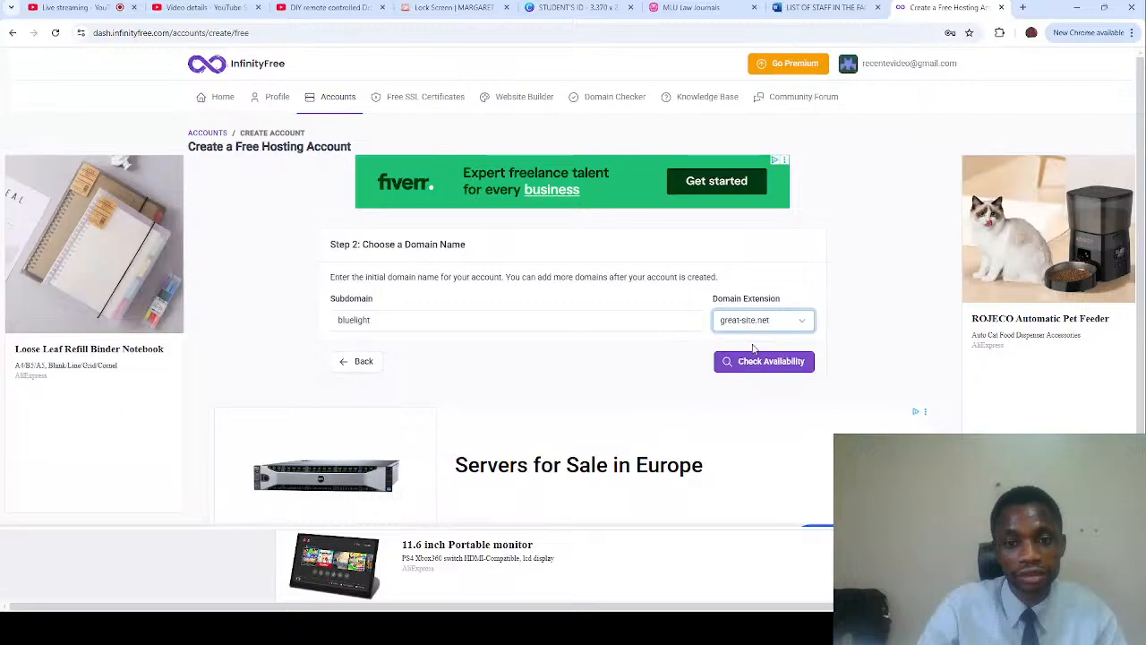
pyautogui.click(763, 318)
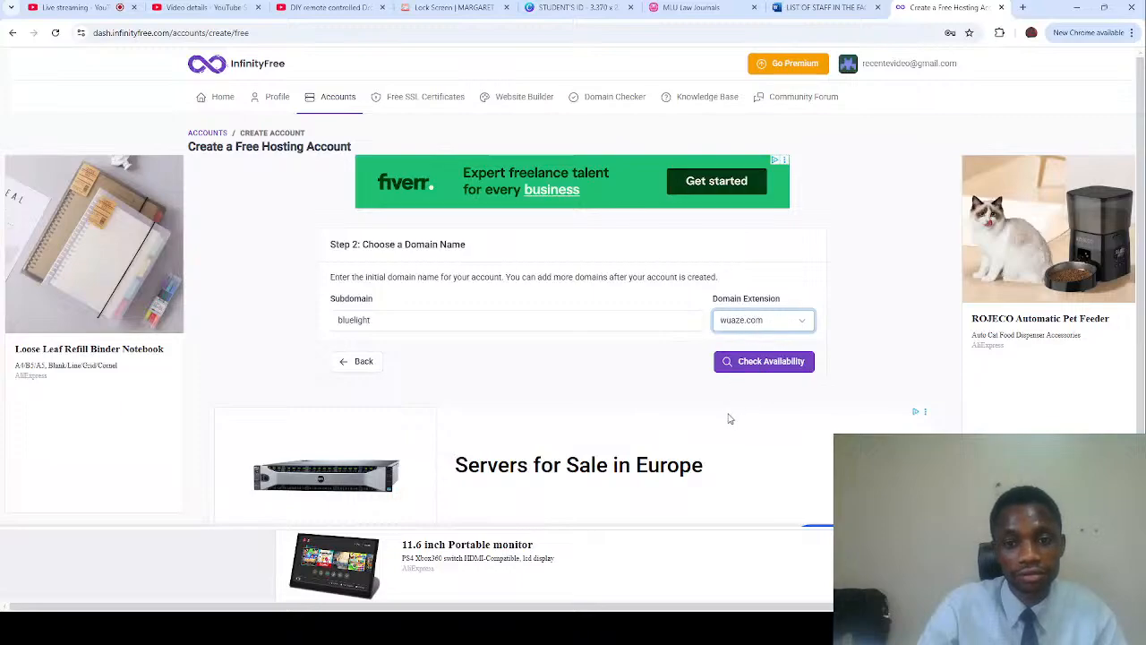
pyautogui.click(761, 319)
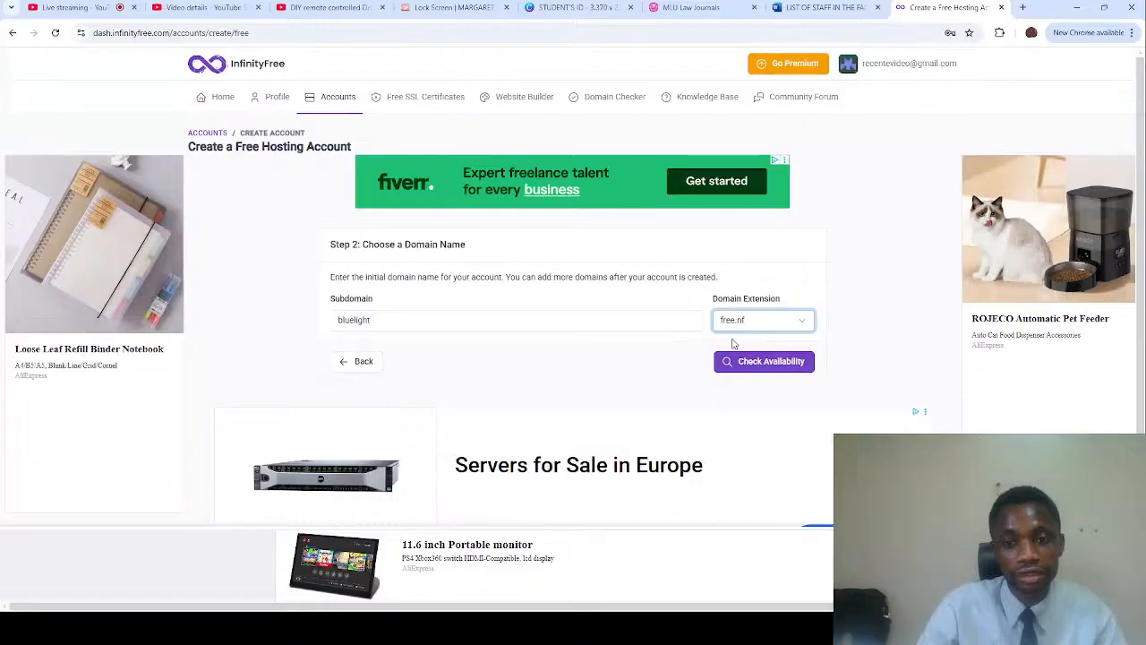
pyautogui.moveTo(745, 451)
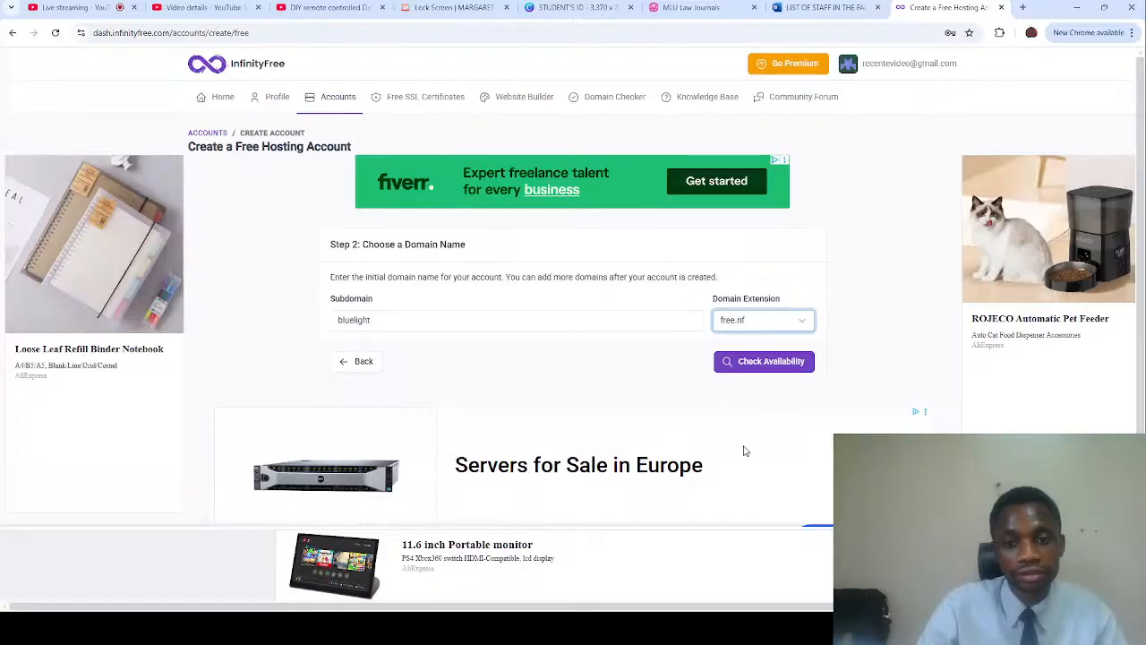
pyautogui.moveTo(742, 345)
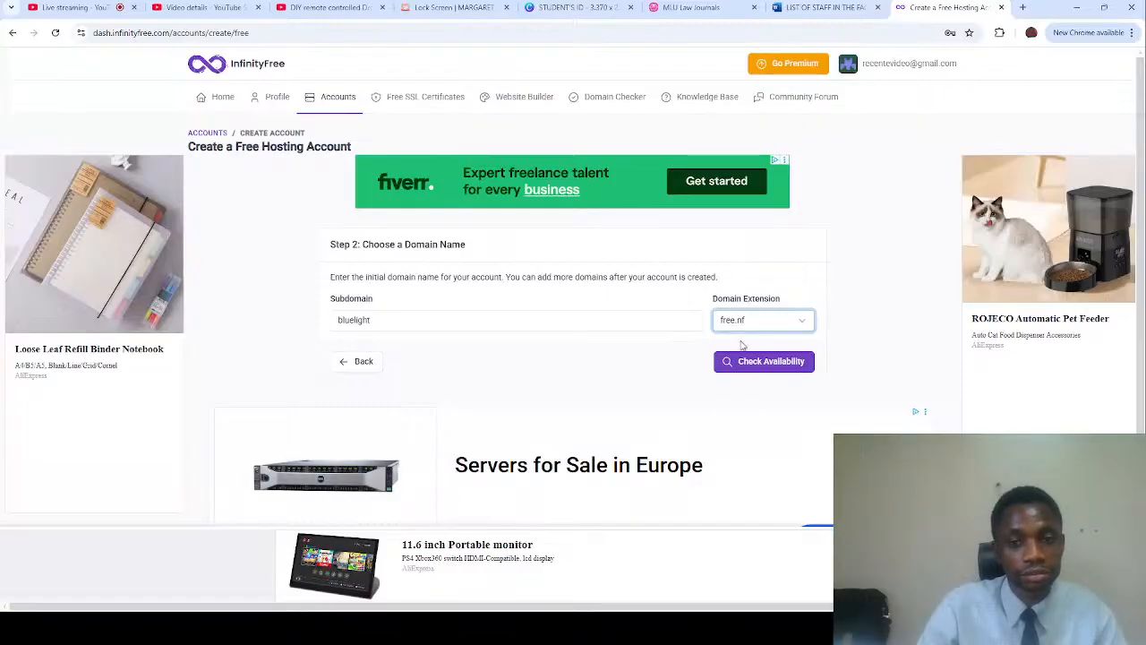
pyautogui.click(763, 319)
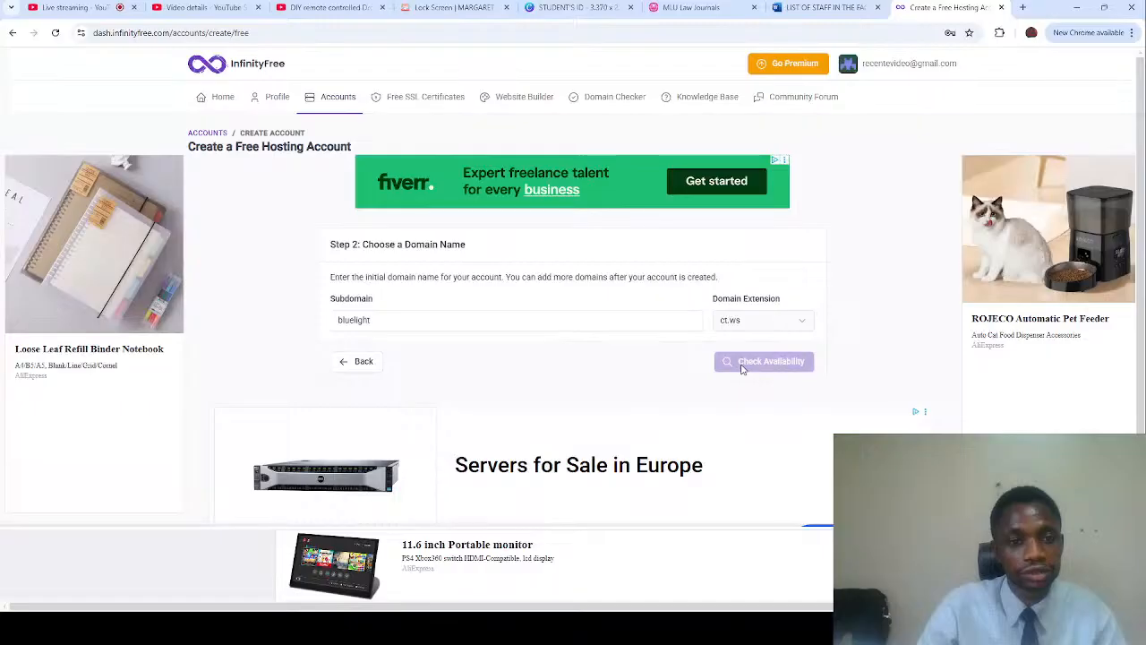
pyautogui.click(763, 362)
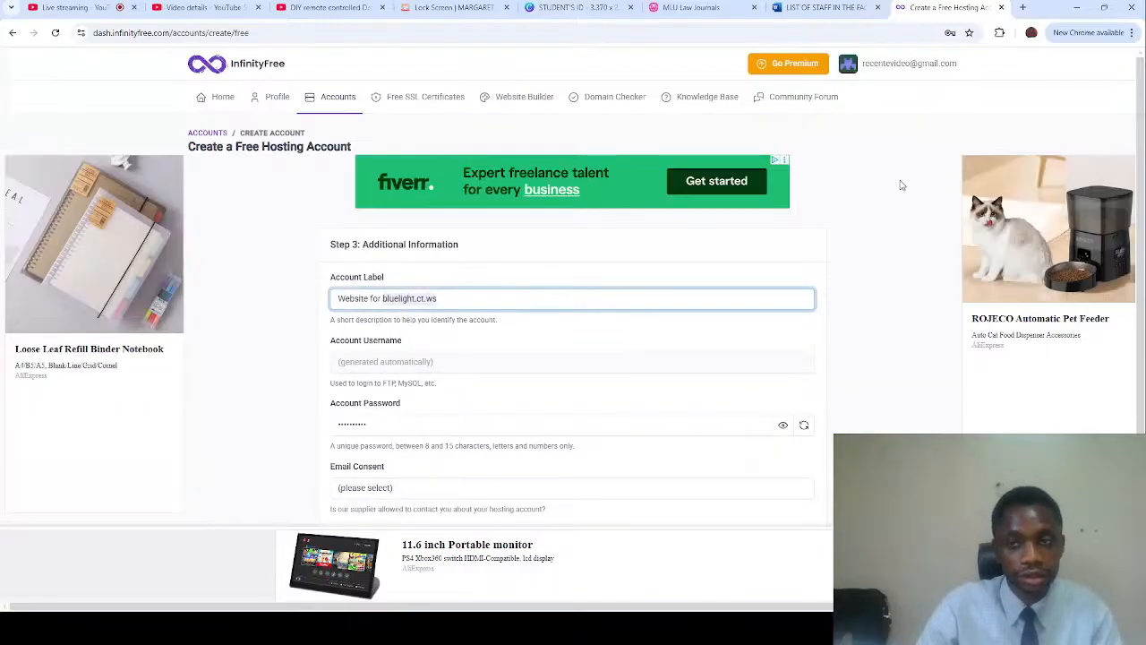
# - Reveal the generated password, set Email Consent to 'I Approve' and create the hosting account
pyautogui.click(934, 7)
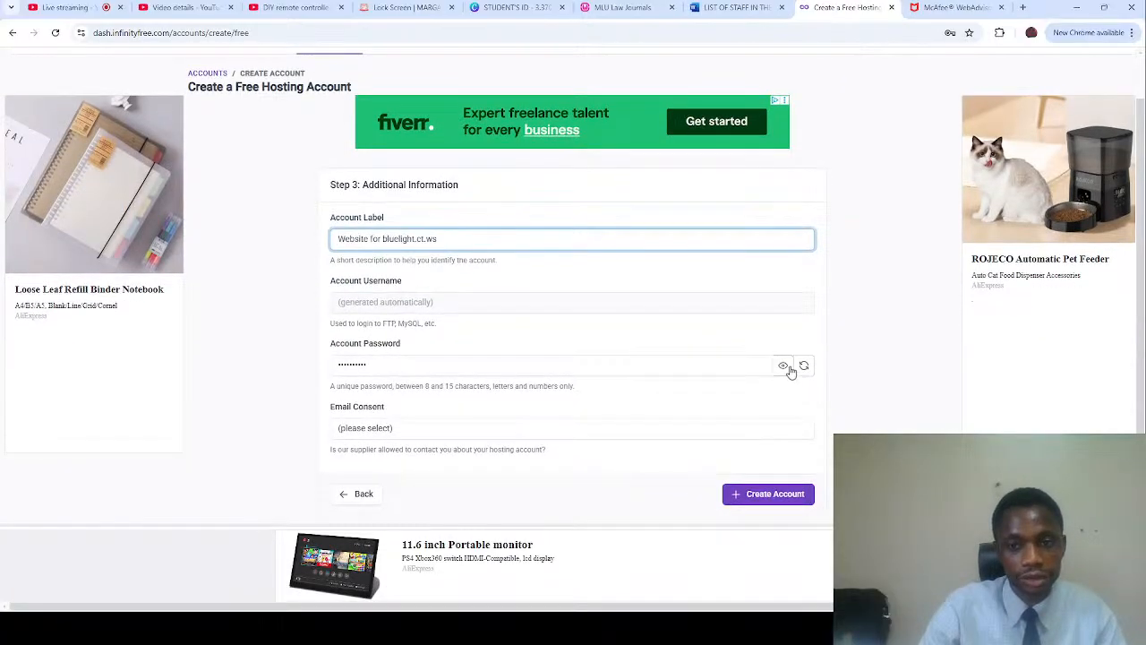
pyautogui.click(782, 366)
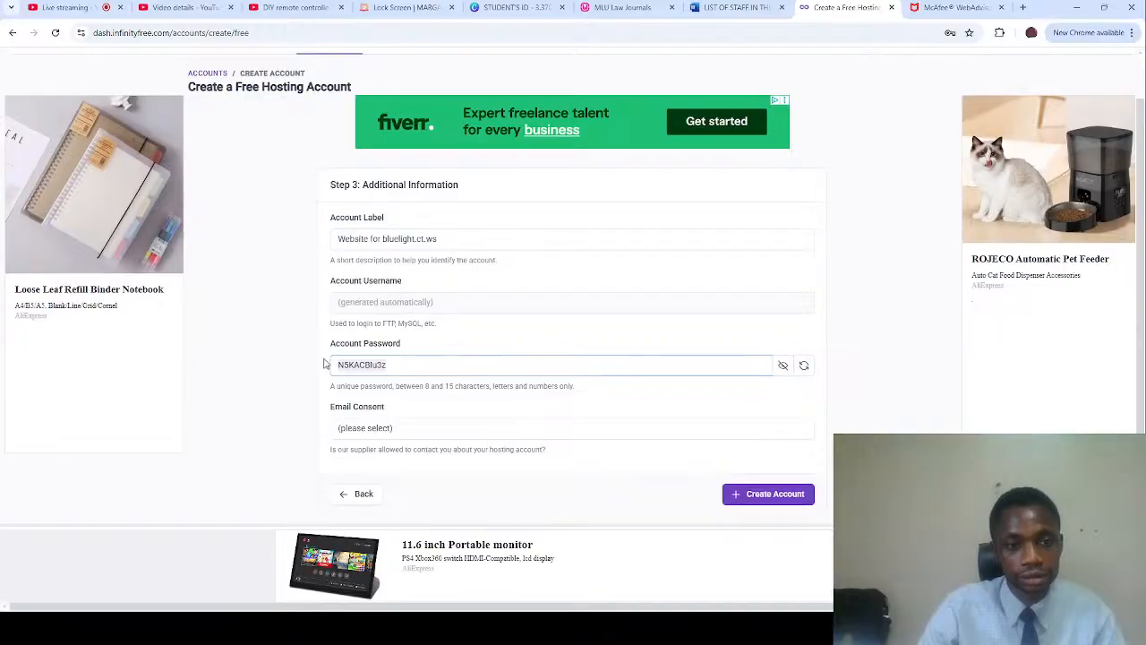
pyautogui.click(766, 494)
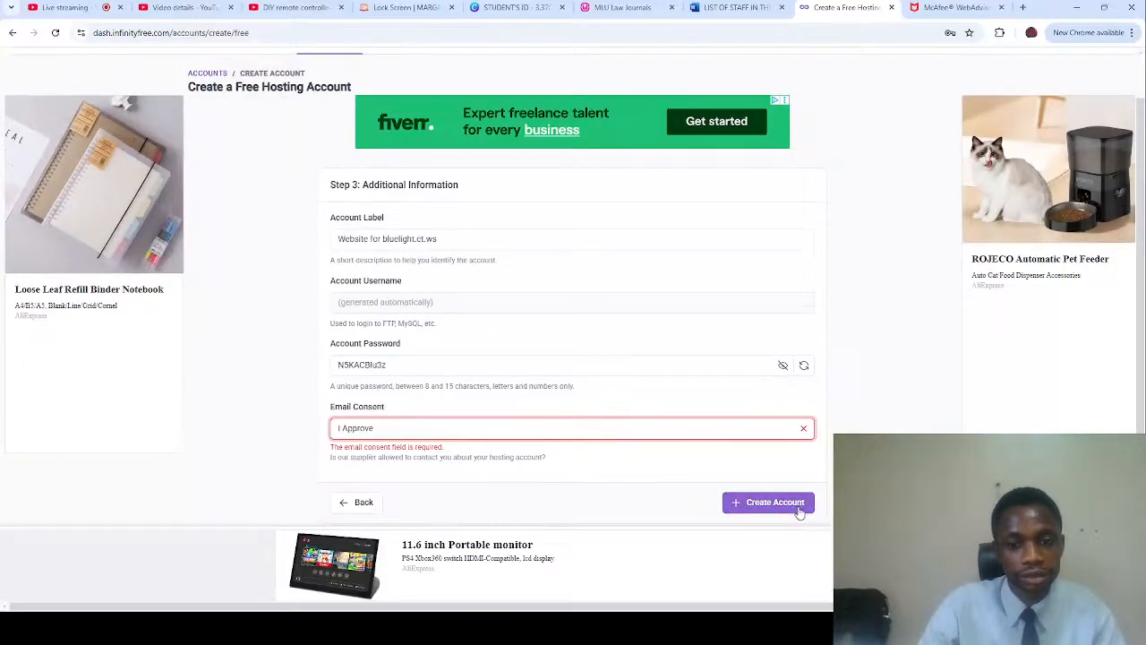
pyautogui.click(768, 501)
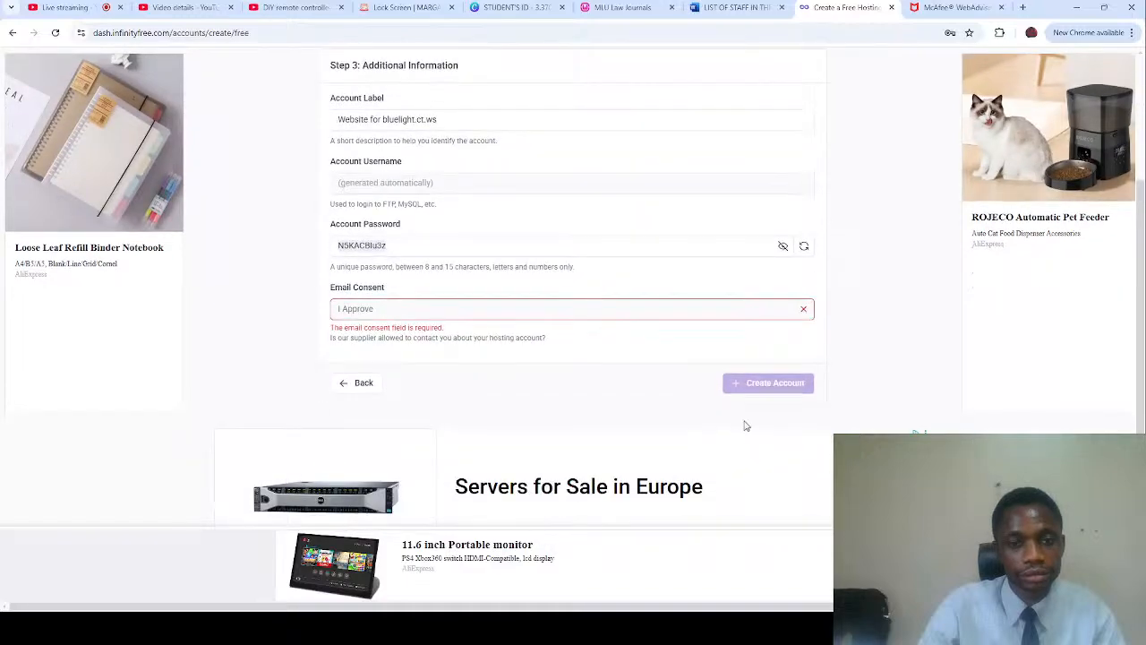
pyautogui.click(766, 383)
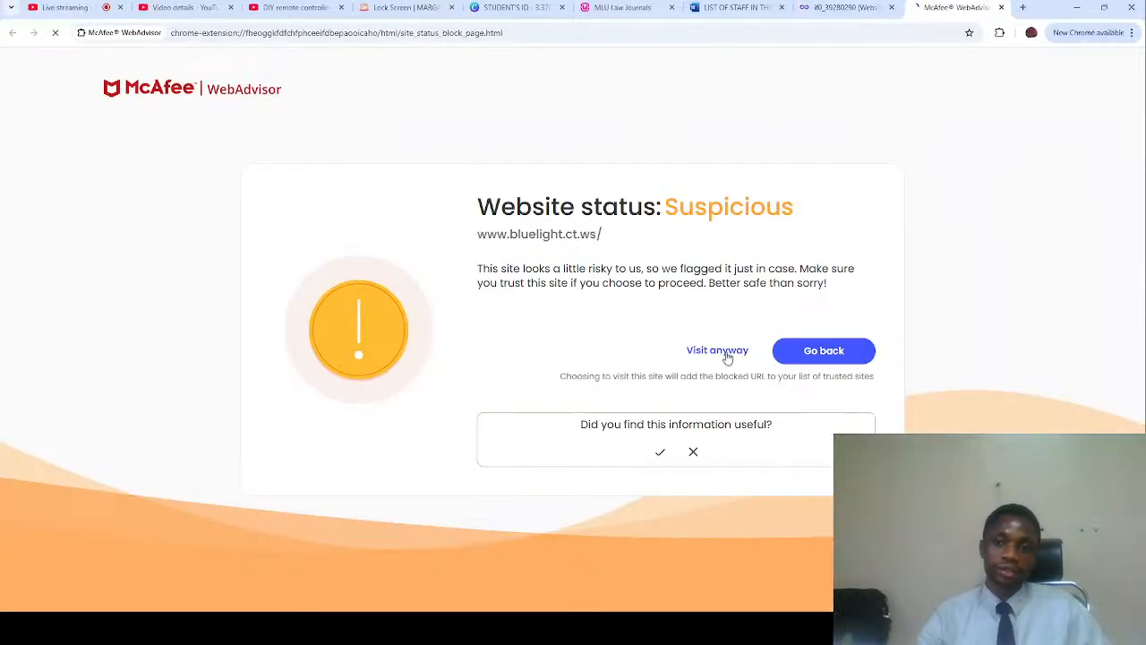
# - Visit bluelight.ct.ws anyway despite the McAfee WebAdvisor warning
pyautogui.click(716, 349)
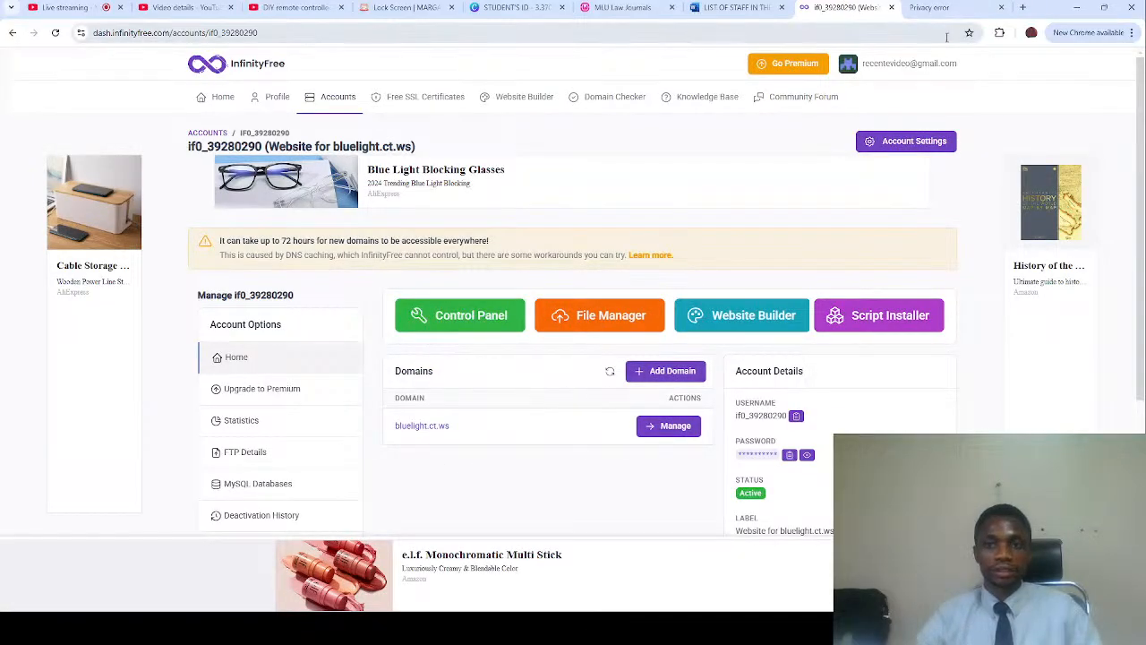
pyautogui.click(422, 426)
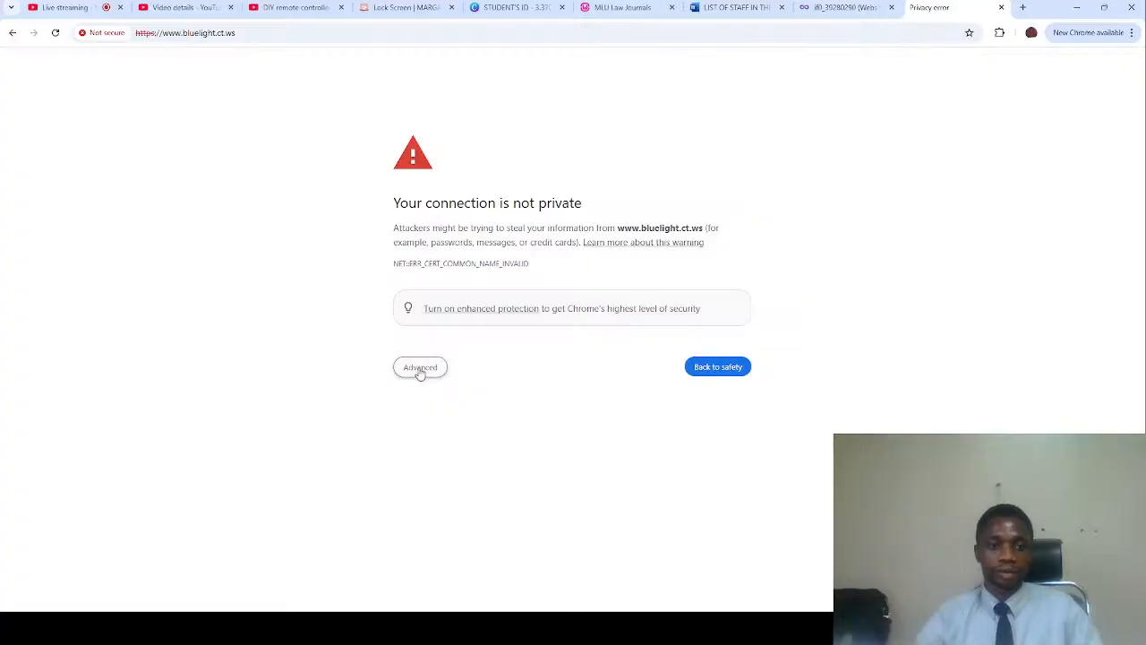
pyautogui.click(419, 367)
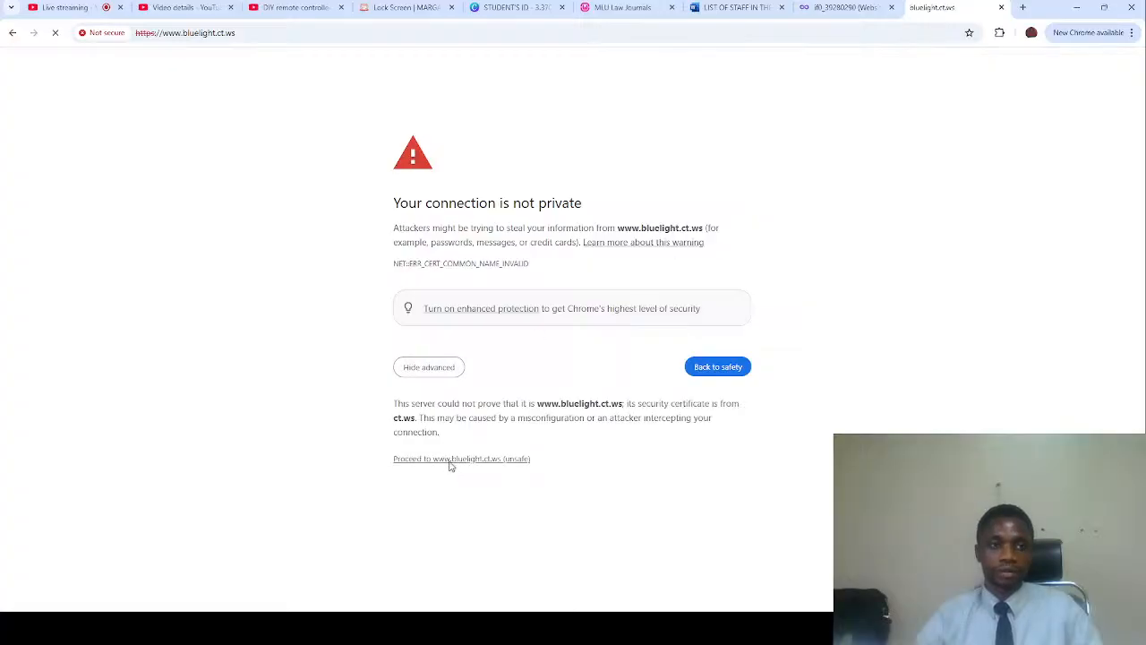
pyautogui.click(462, 458)
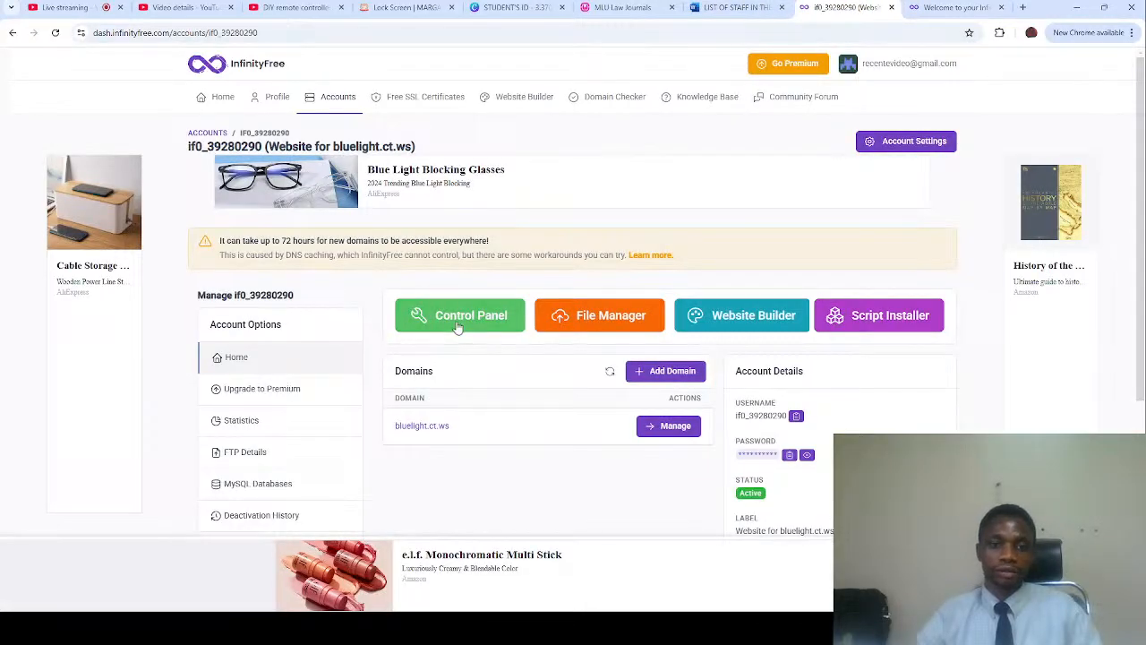
pyautogui.scroll(-3)
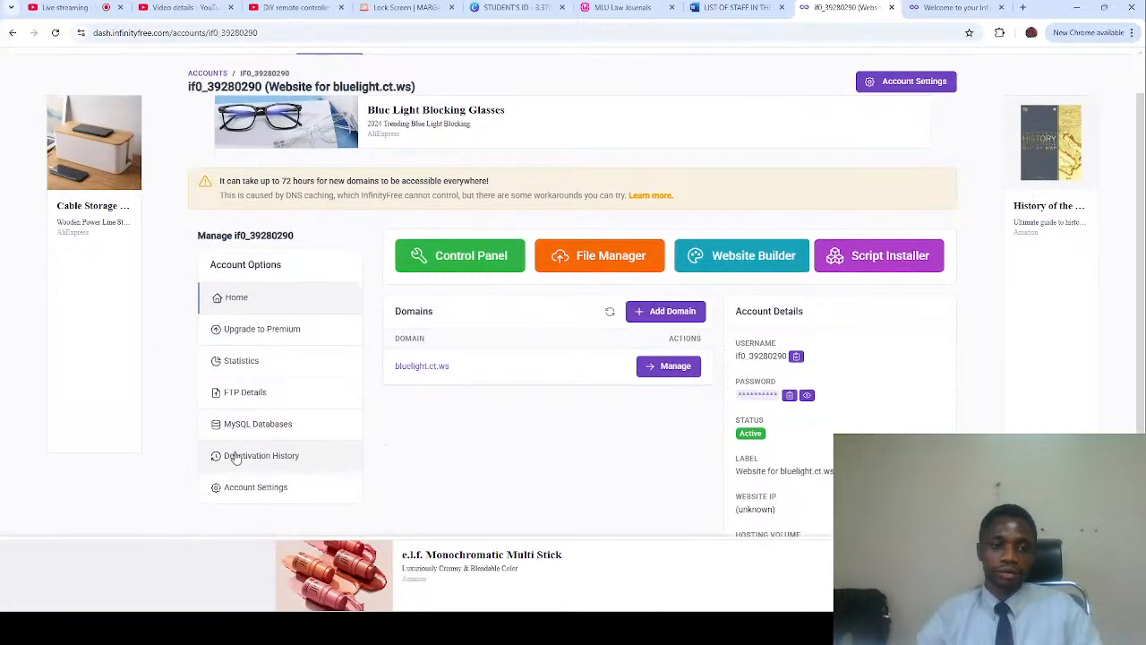
pyautogui.moveTo(662, 383)
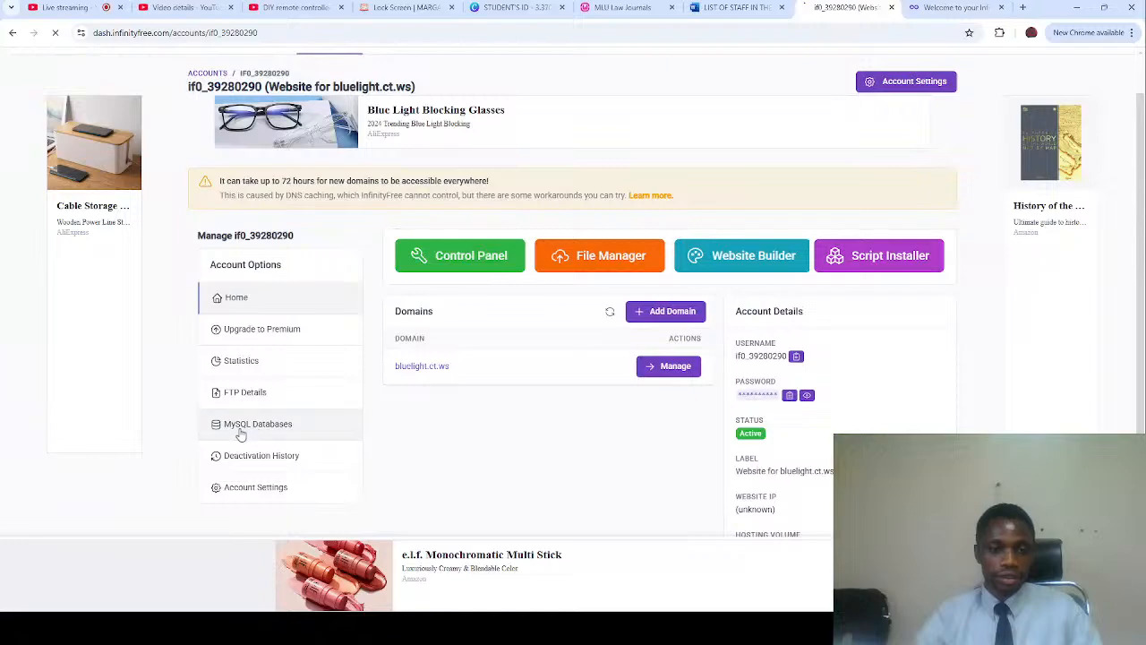
pyautogui.click(258, 423)
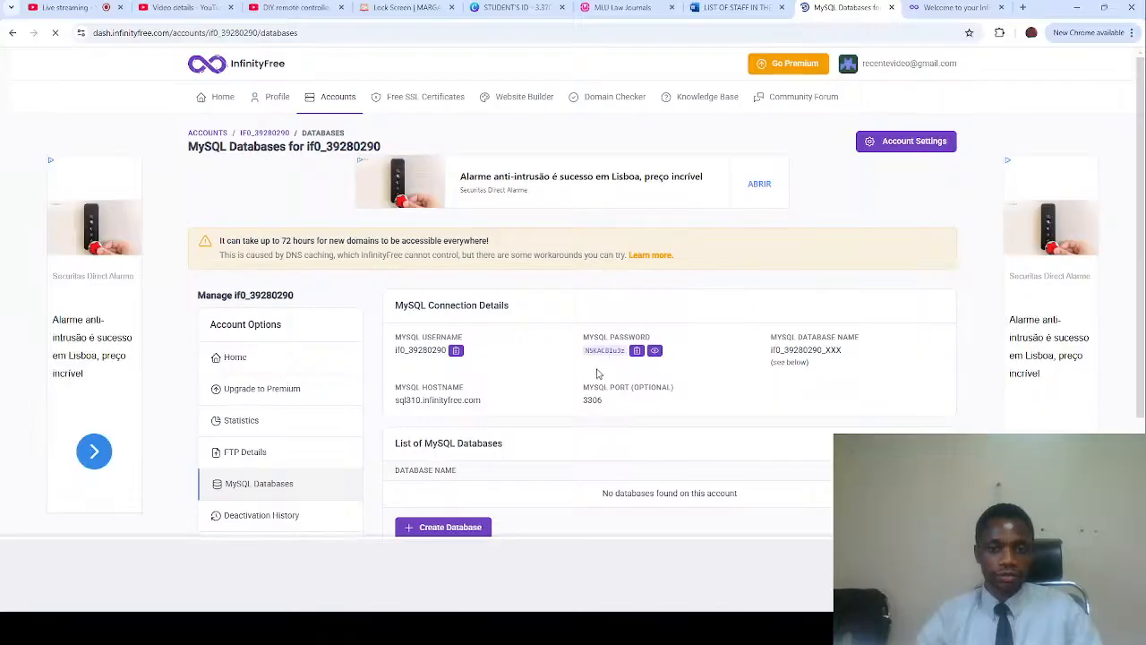
pyautogui.scroll(-3)
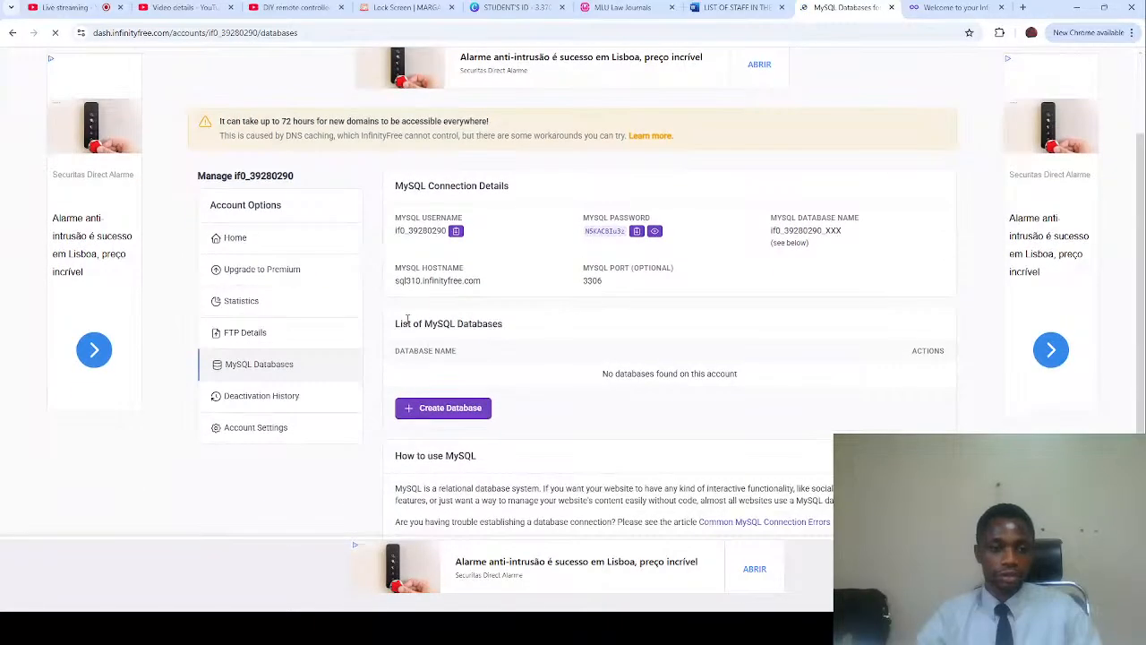
pyautogui.moveTo(430, 197)
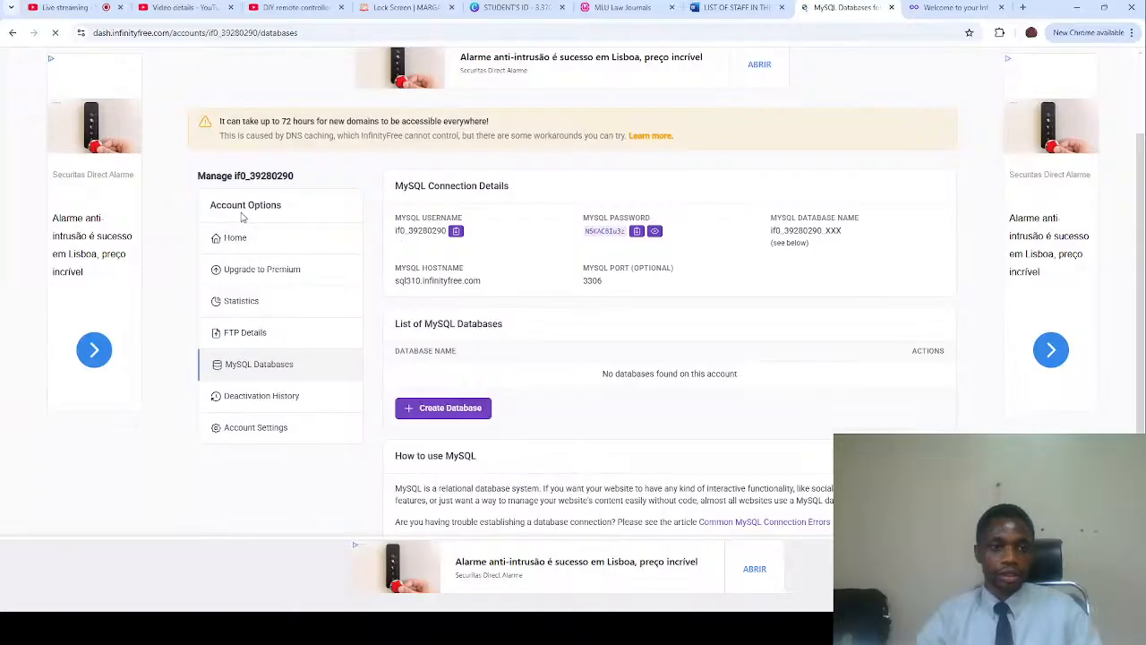
pyautogui.click(235, 237)
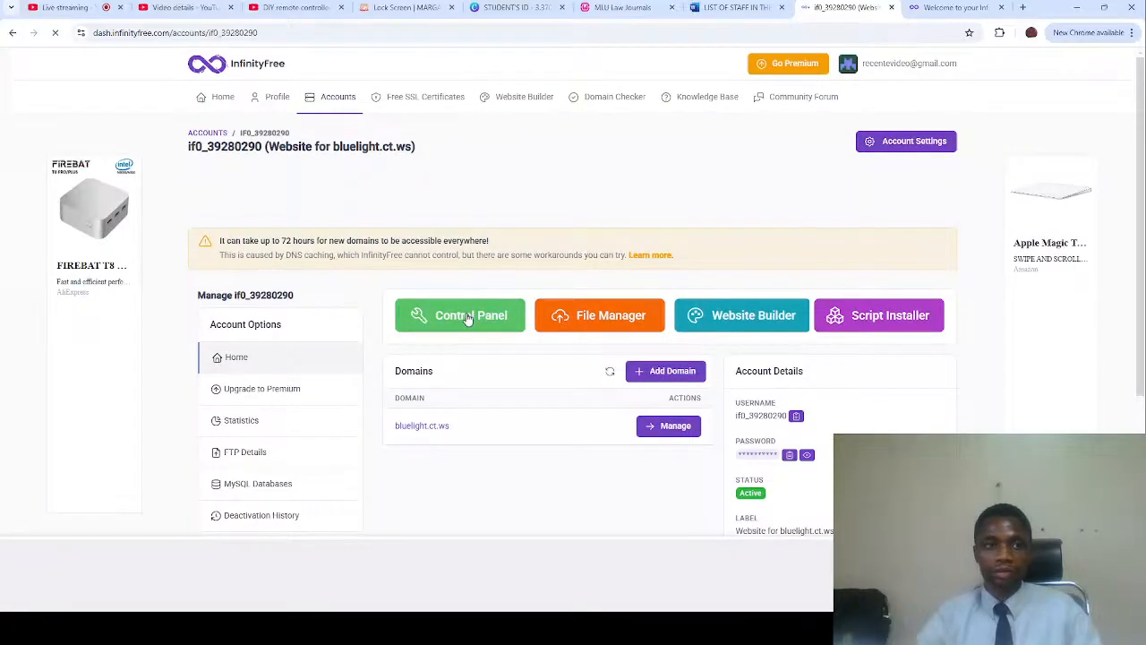
# - Open the site's VistaPanel control panel and launch the Online File Manager
pyautogui.click(459, 315)
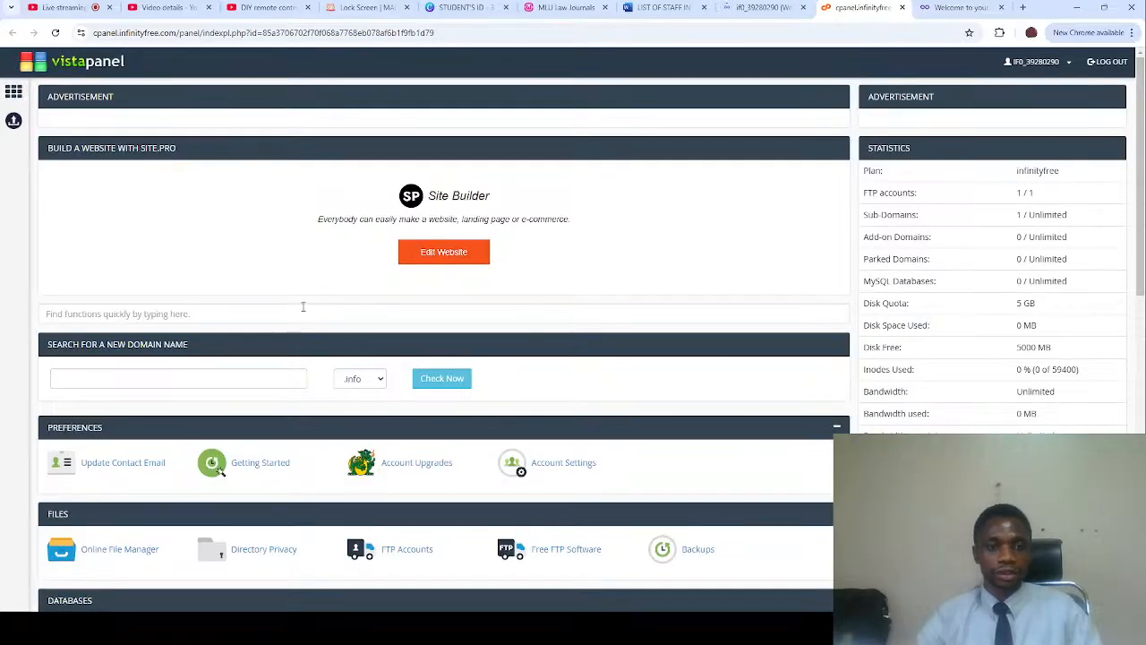
pyautogui.scroll(-3)
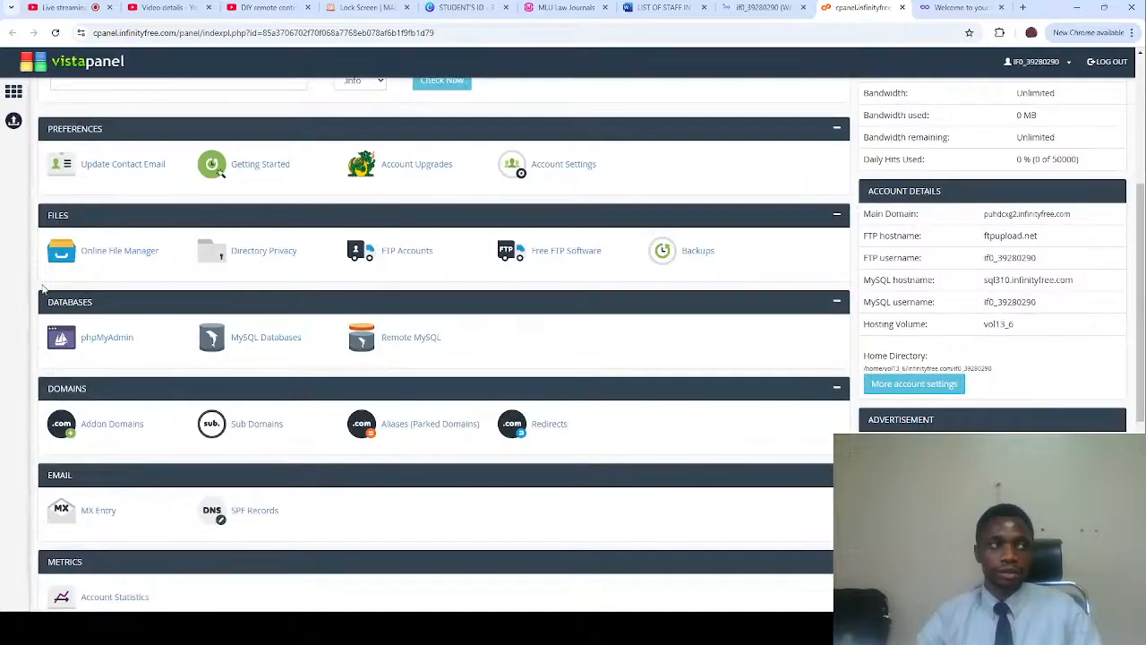
pyautogui.moveTo(487, 326)
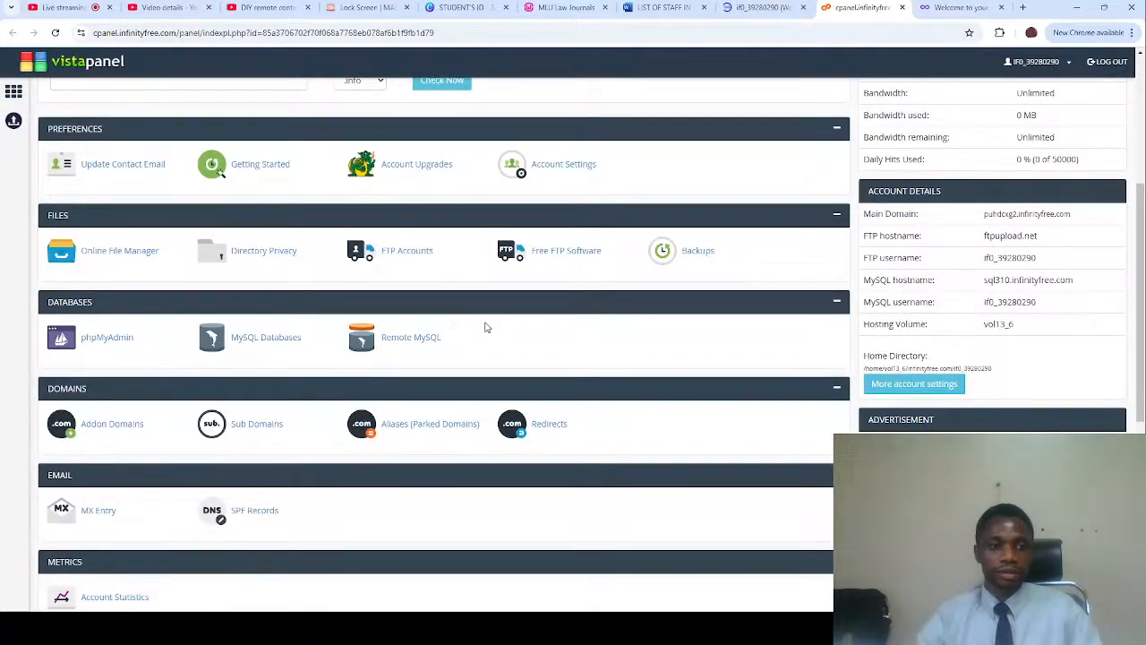
pyautogui.scroll(-3)
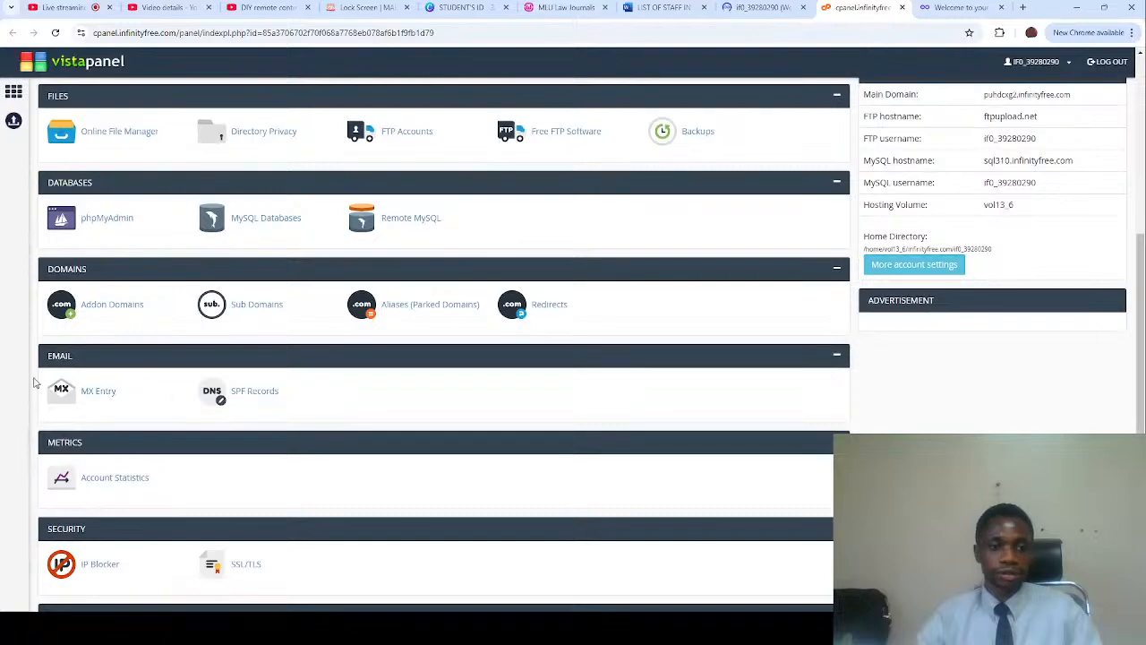
pyautogui.moveTo(441, 410)
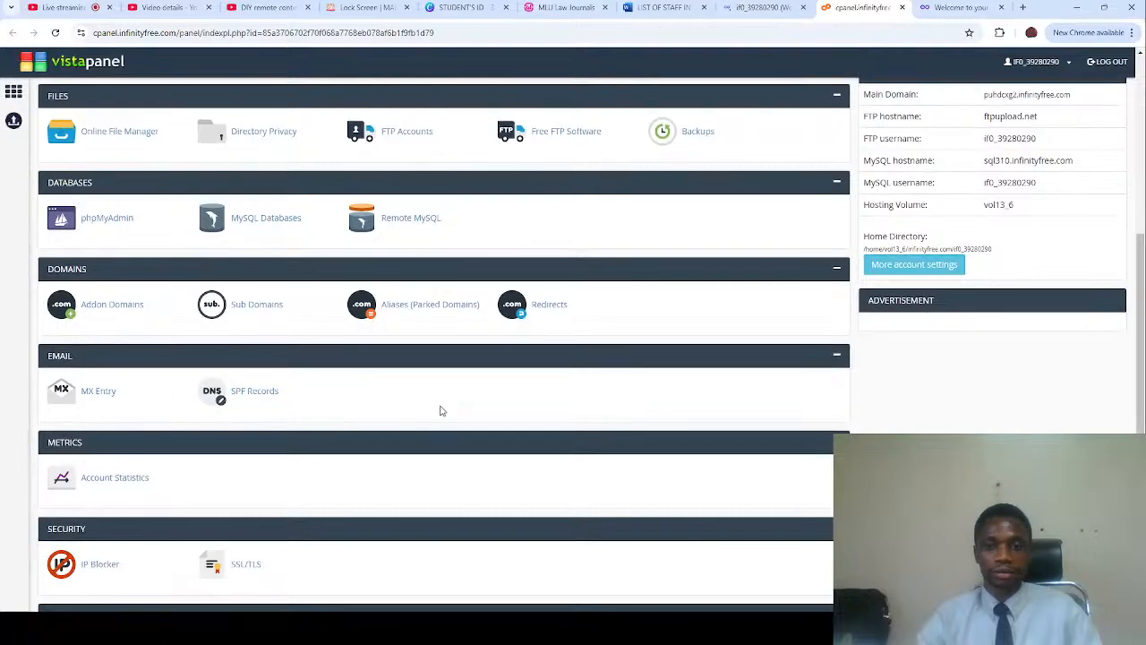
pyautogui.scroll(3)
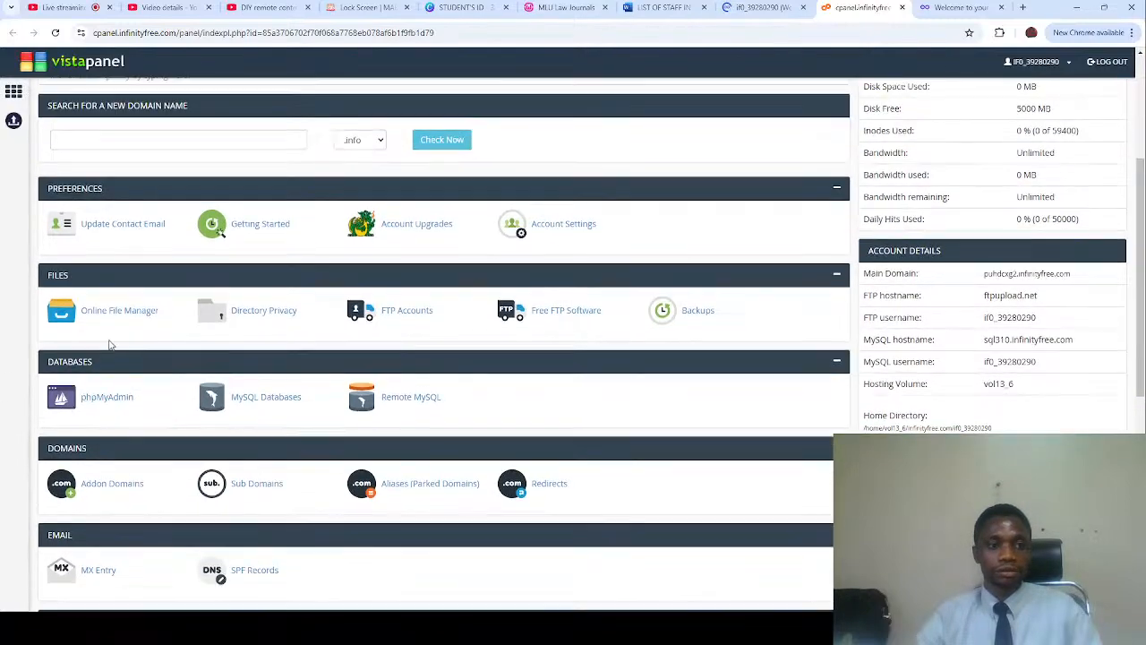
pyautogui.click(119, 310)
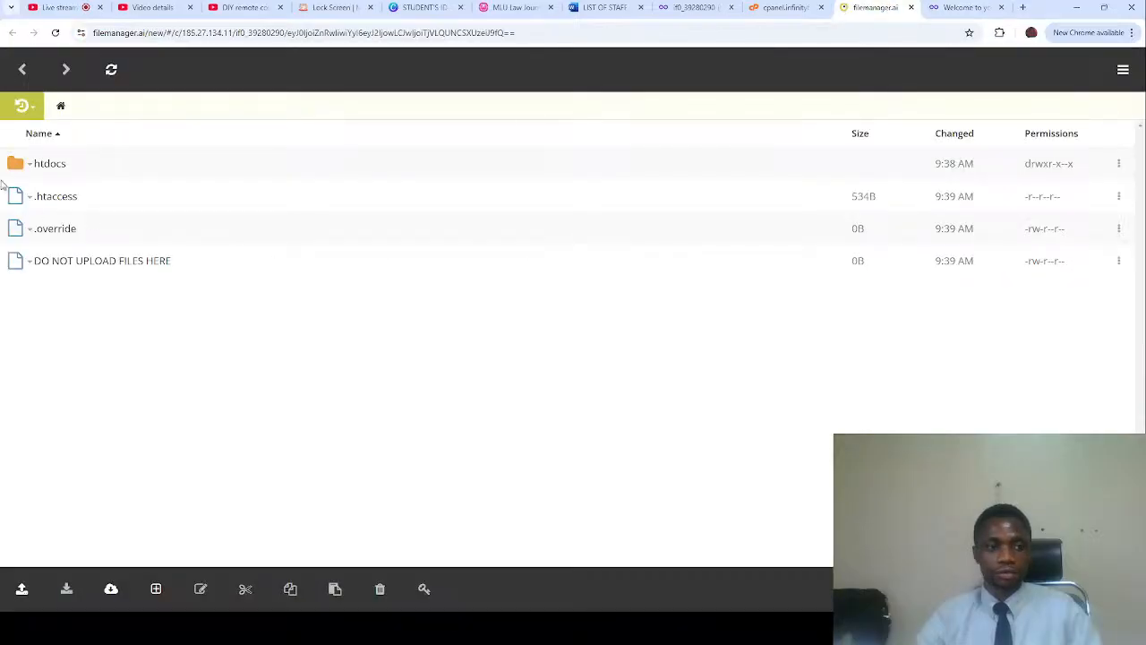
# - Choose Delete for index2.html in htdocs from its context menu
pyautogui.rightClick(62, 229)
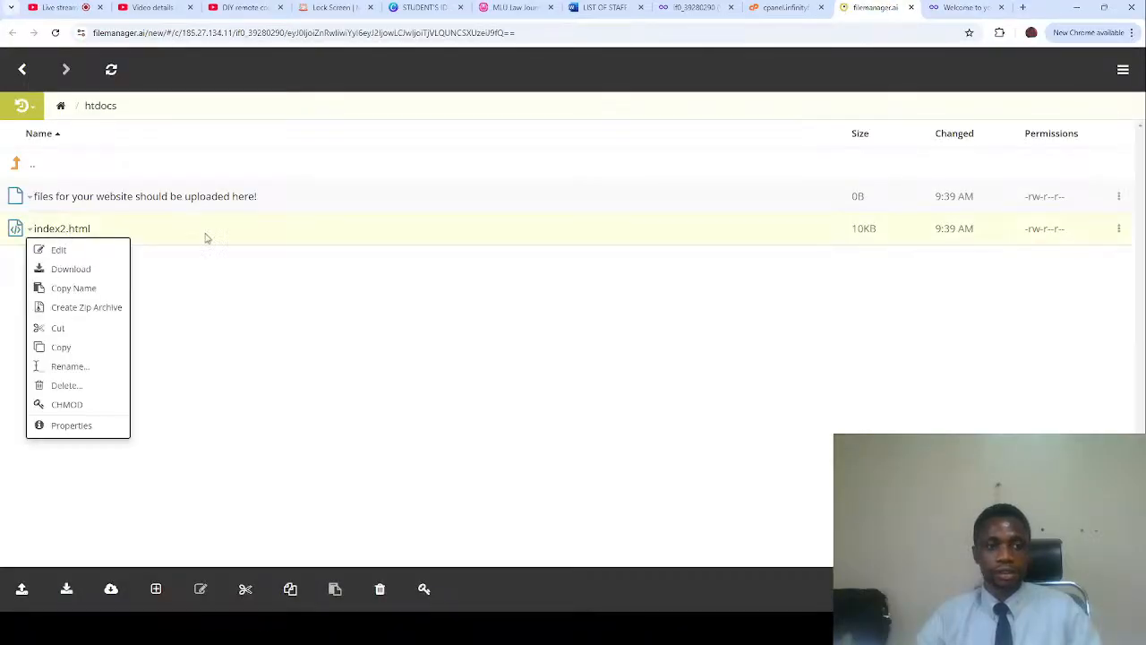
pyautogui.click(65, 385)
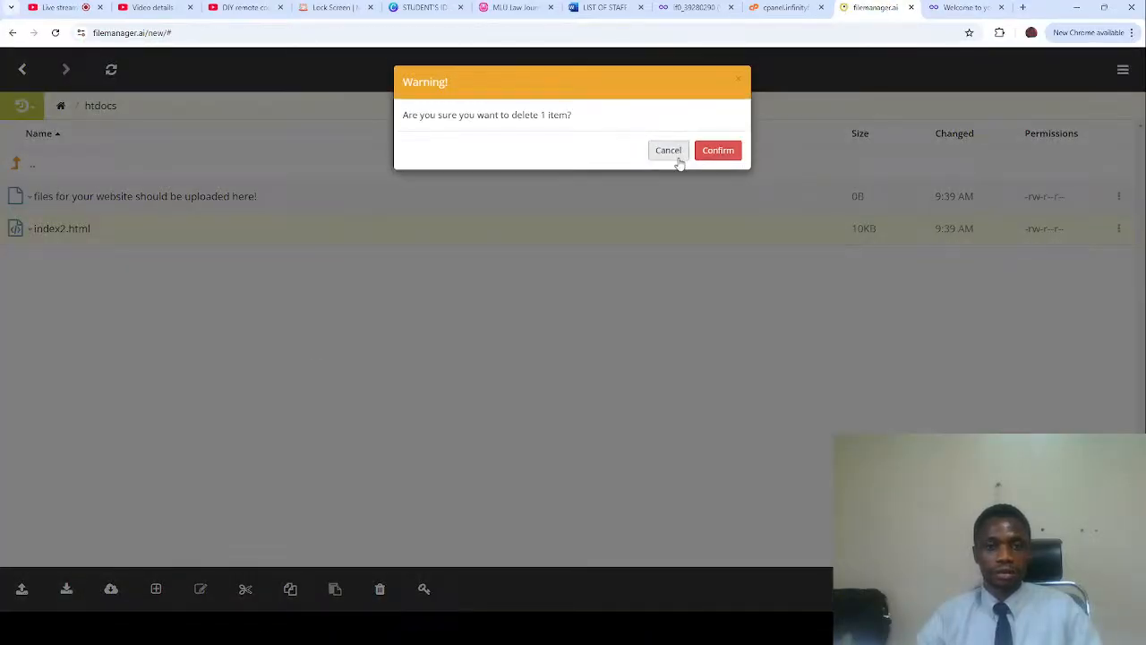
# - Confirm deleting index2.html and create a new index.php file in htdocs
pyautogui.click(717, 151)
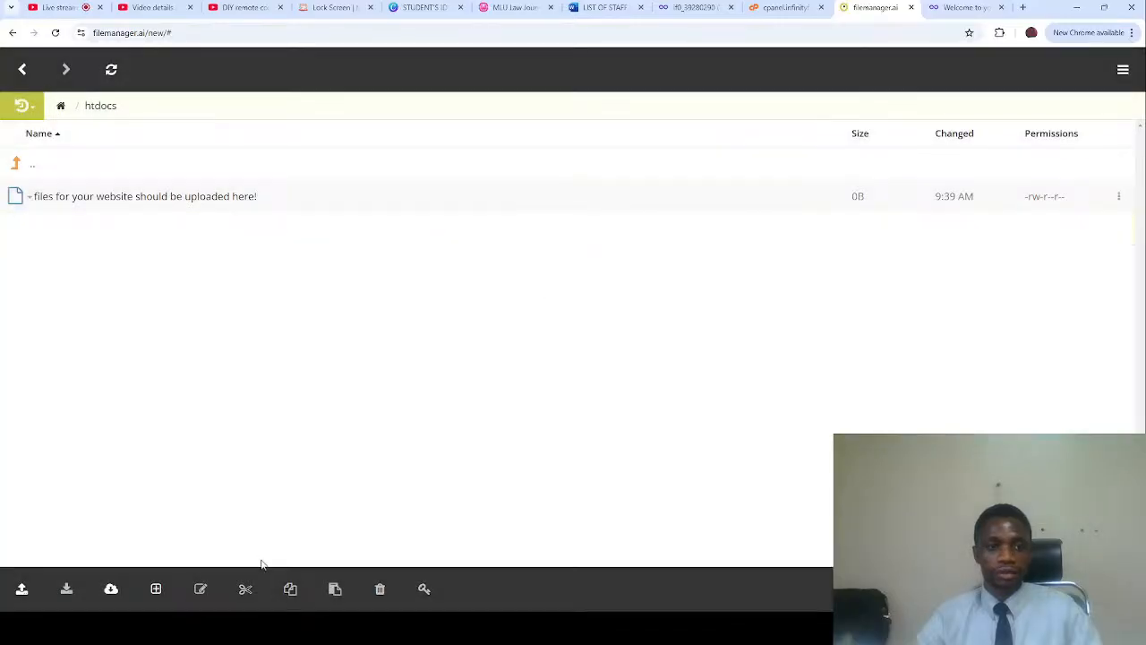
pyautogui.click(156, 588)
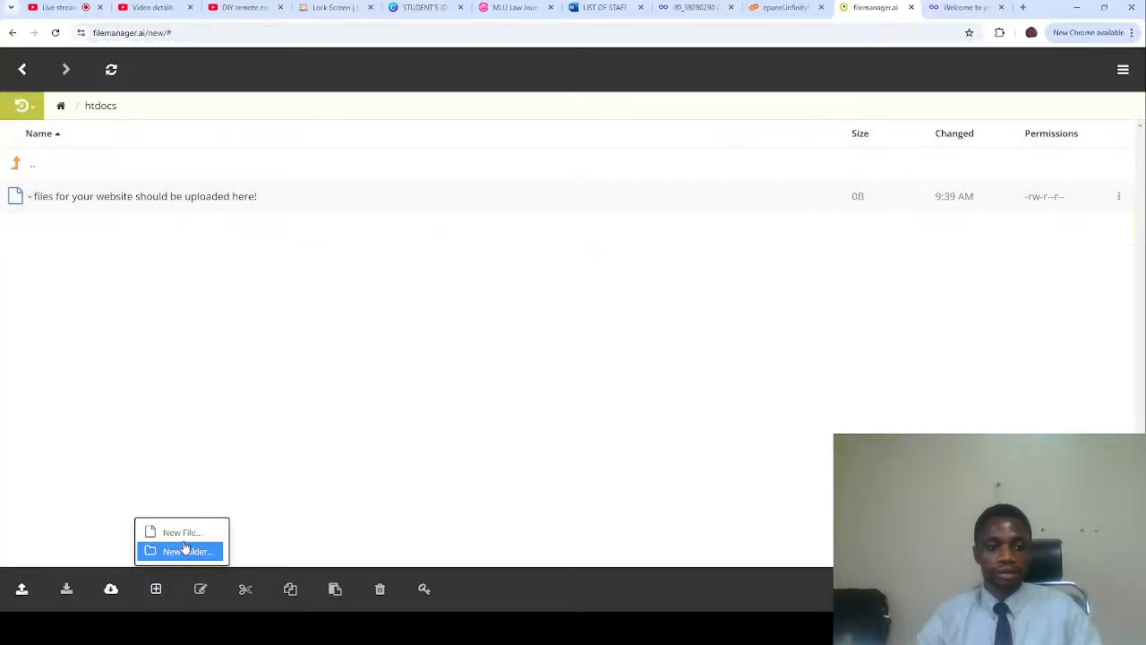
pyautogui.click(183, 532)
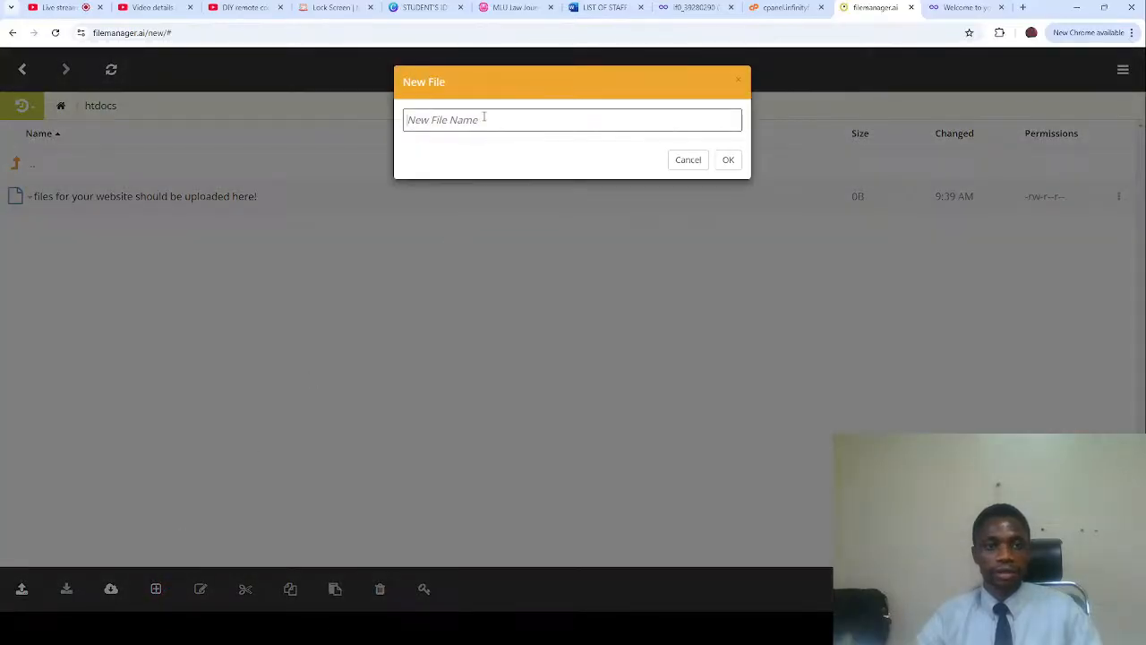
pyautogui.write('index.php')
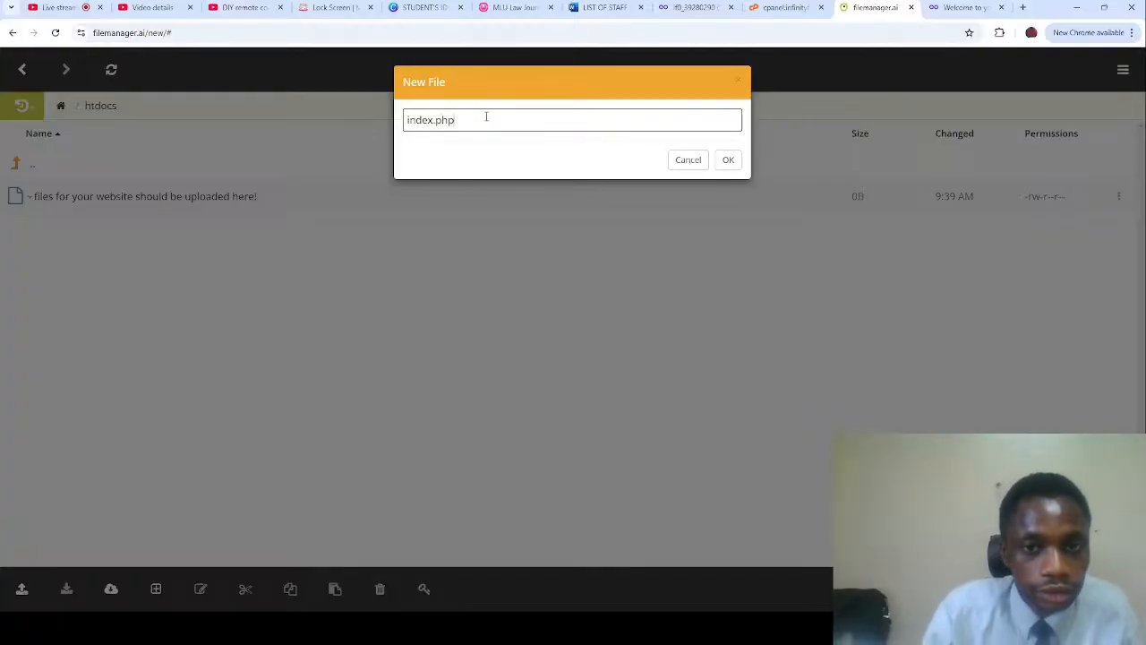
pyautogui.click(727, 159)
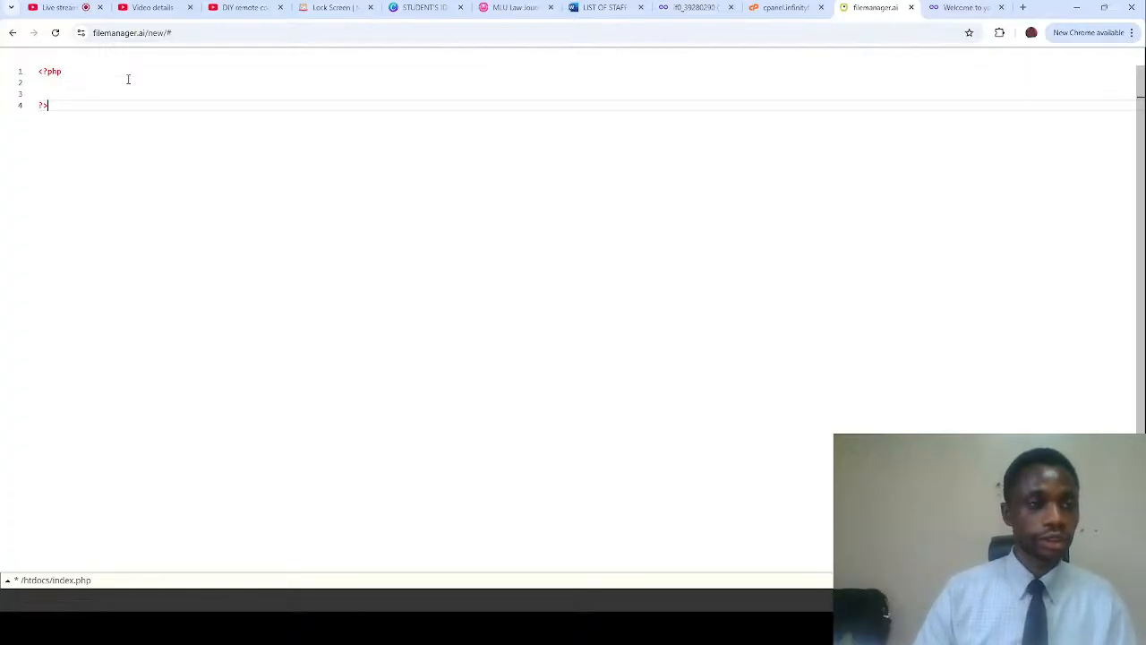
# - Write echo 'Hello Samuel'; inside the PHP block of index.php
pyautogui.write("echo '")
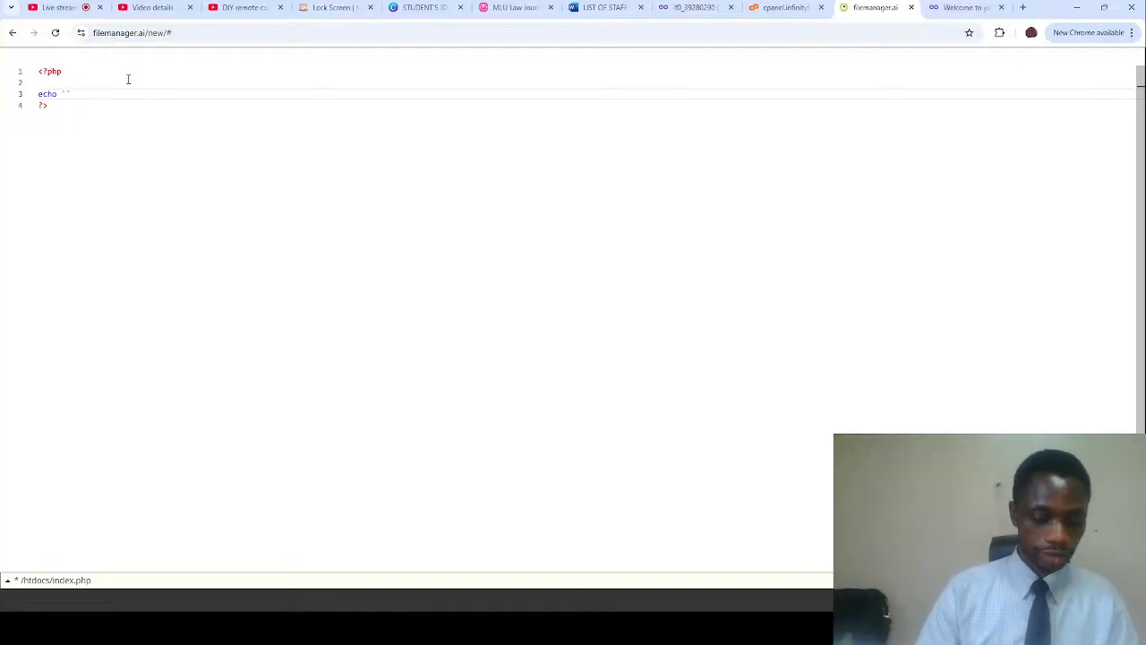
pyautogui.write('Hello')
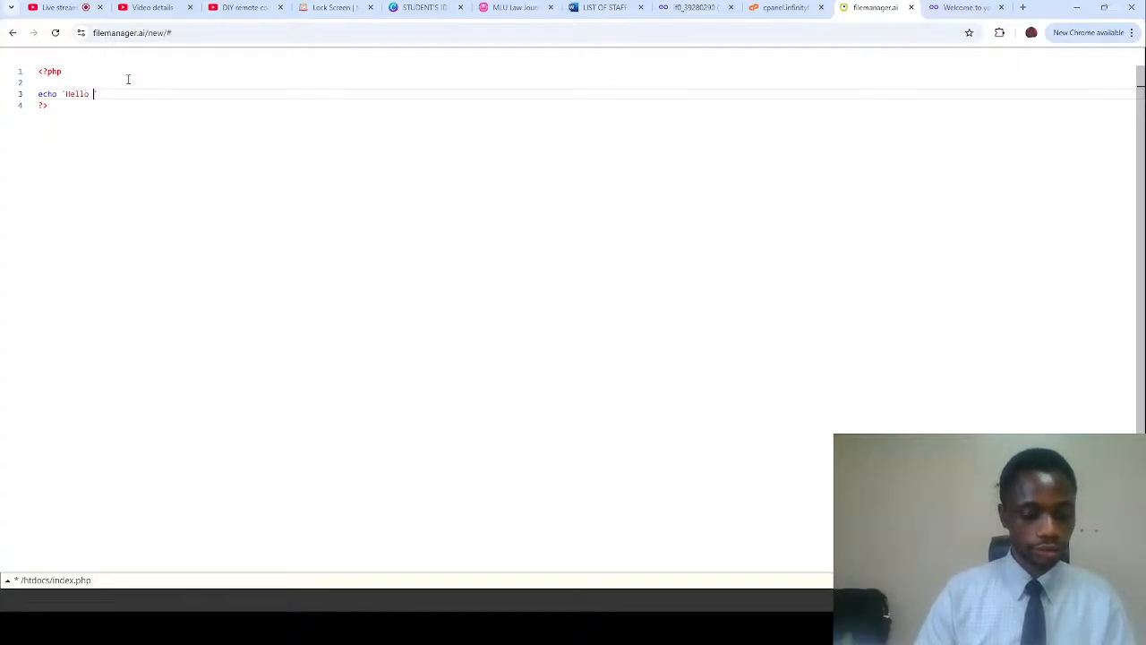
pyautogui.write("Samuel'")
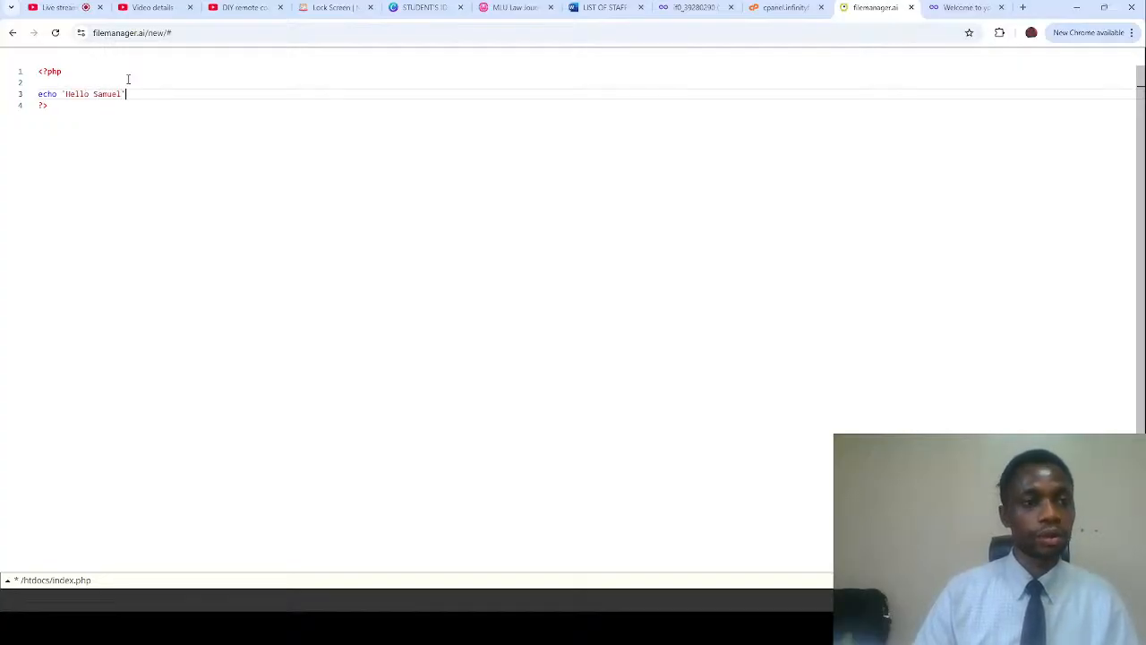
pyautogui.write(';')
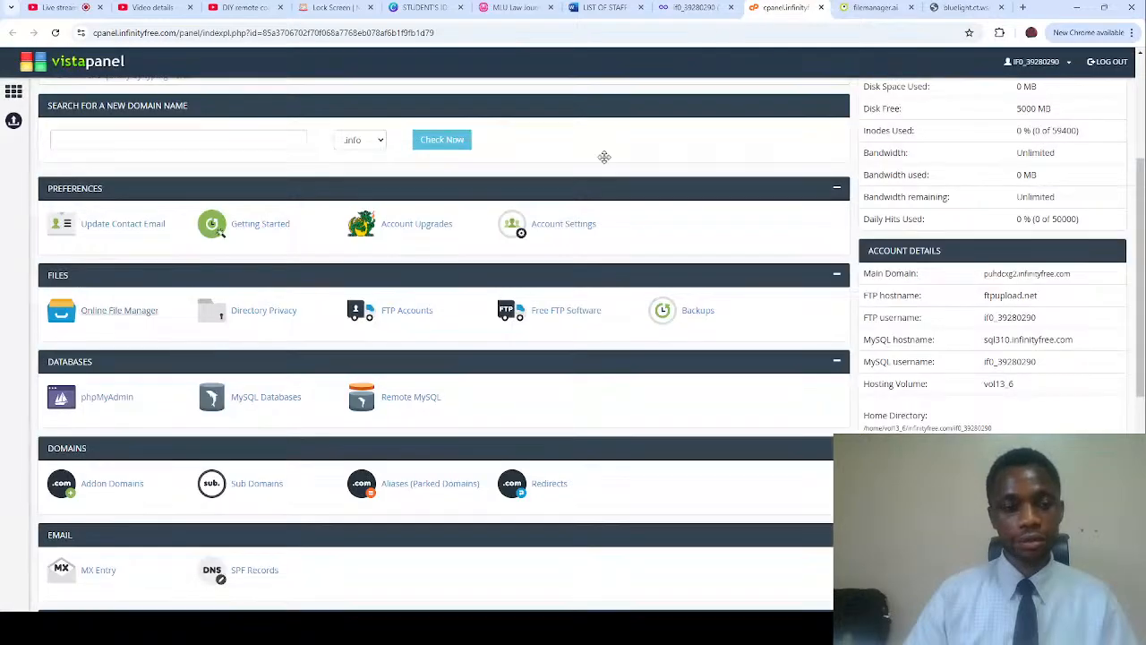
pyautogui.moveTo(265, 397)
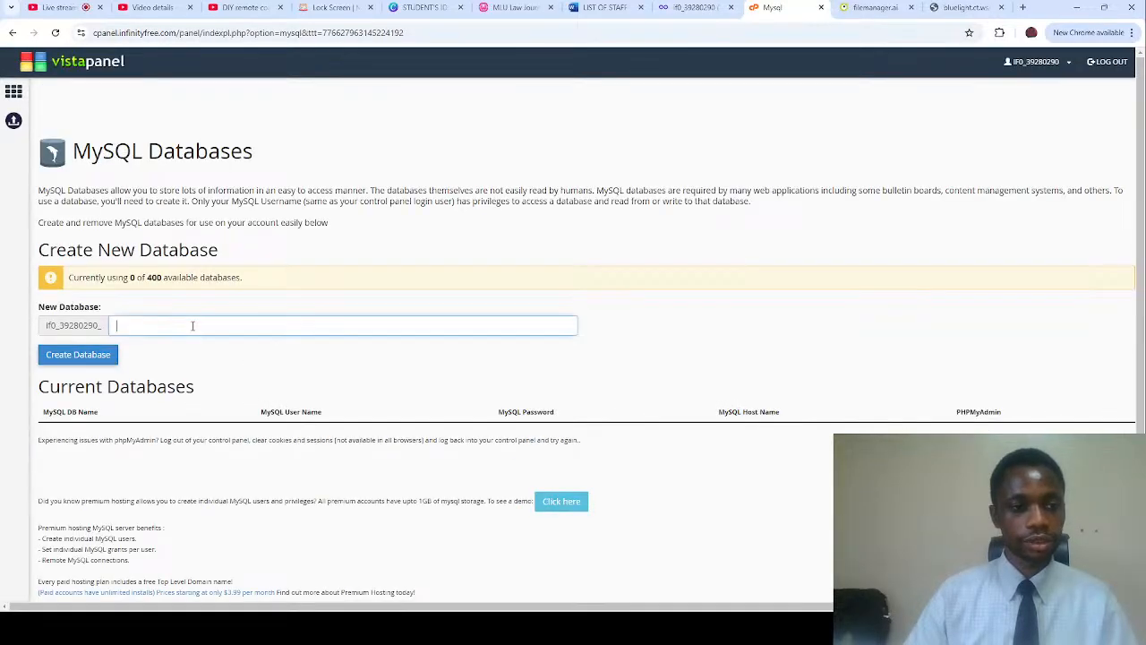
# - Create a MySQL database named bluelight in VistaPanel
pyautogui.write('bluelight')
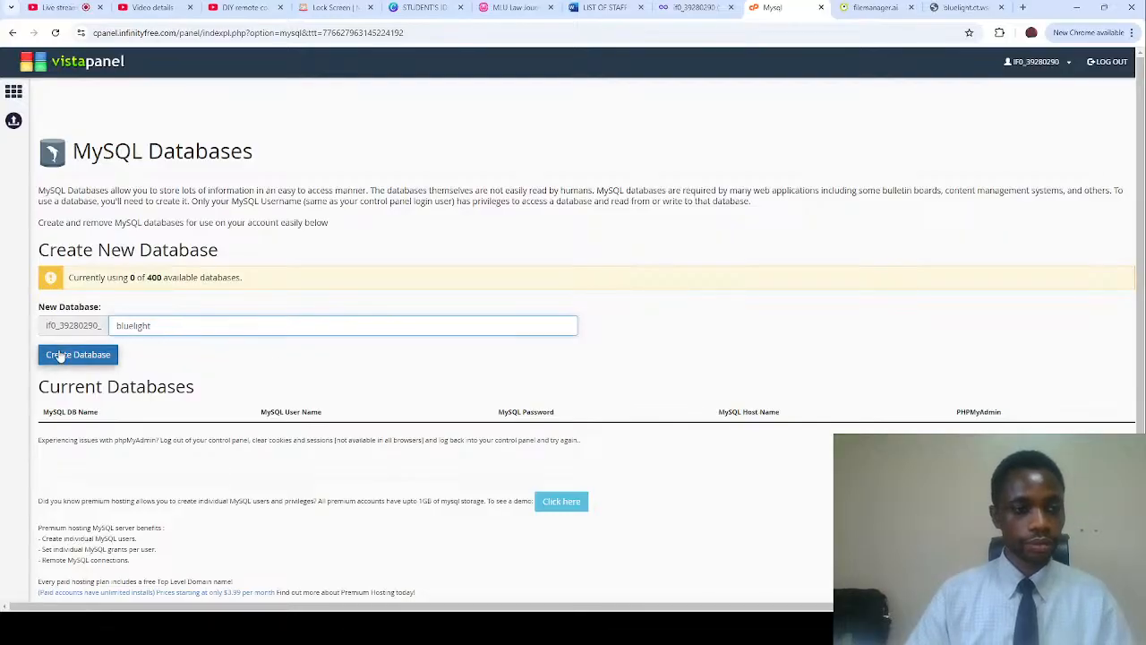
pyautogui.click(79, 354)
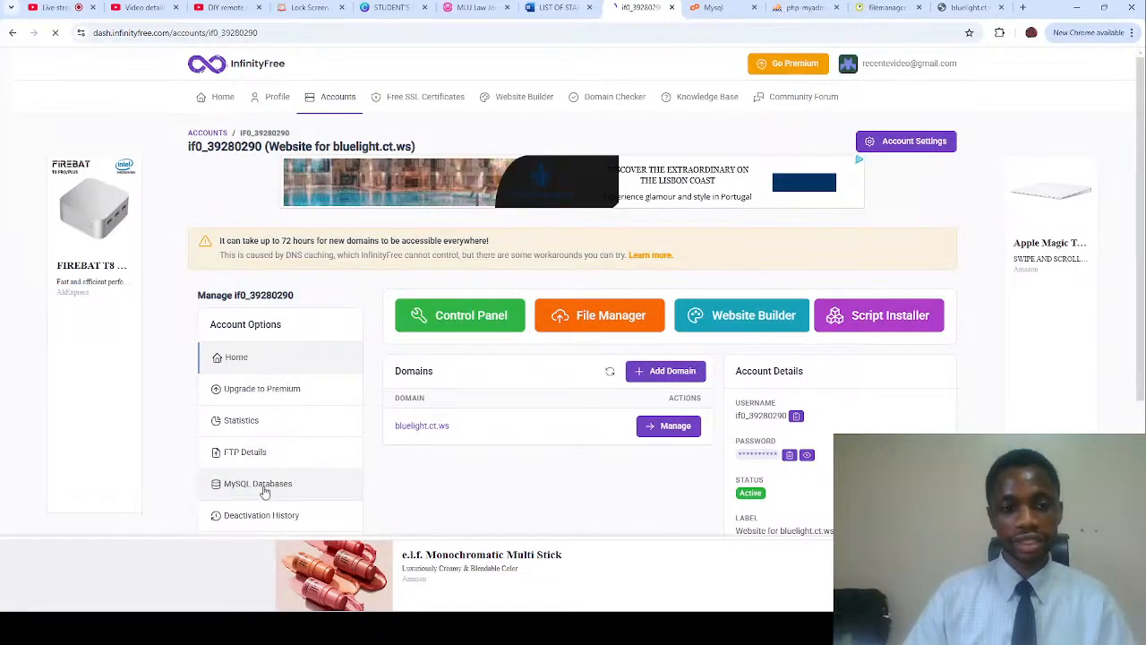
# - List the account's MySQL databases showing if0_39280290_bluelight and reach it in phpMyAdmin
pyautogui.click(258, 484)
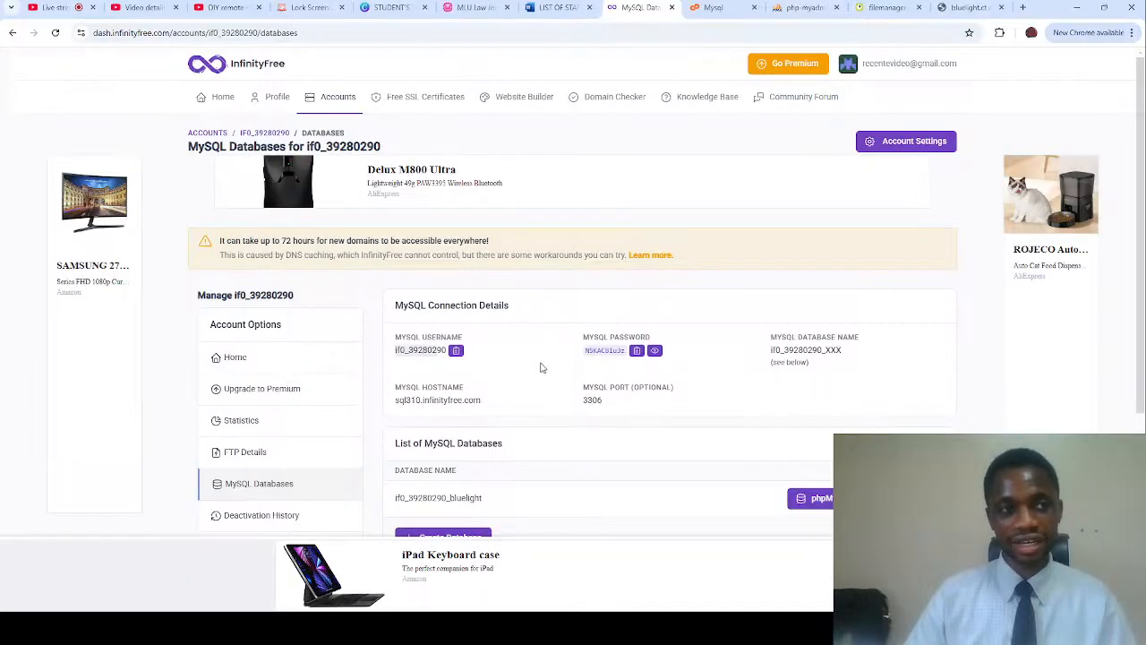
pyautogui.click(134, 7)
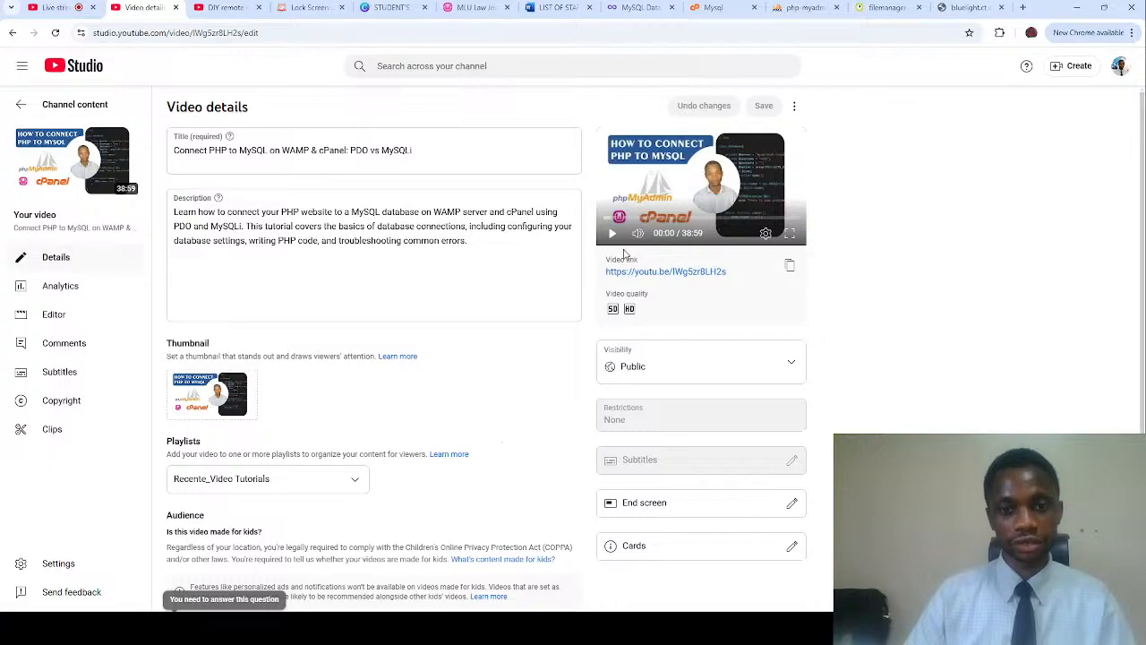
pyautogui.click(612, 232)
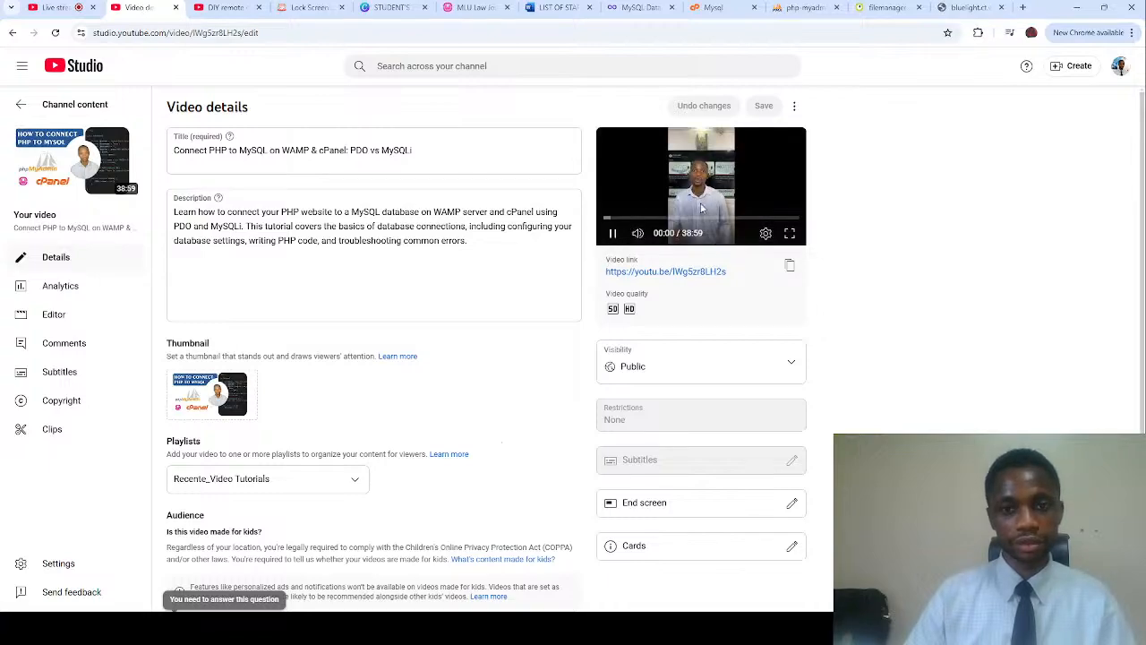
pyautogui.click(612, 233)
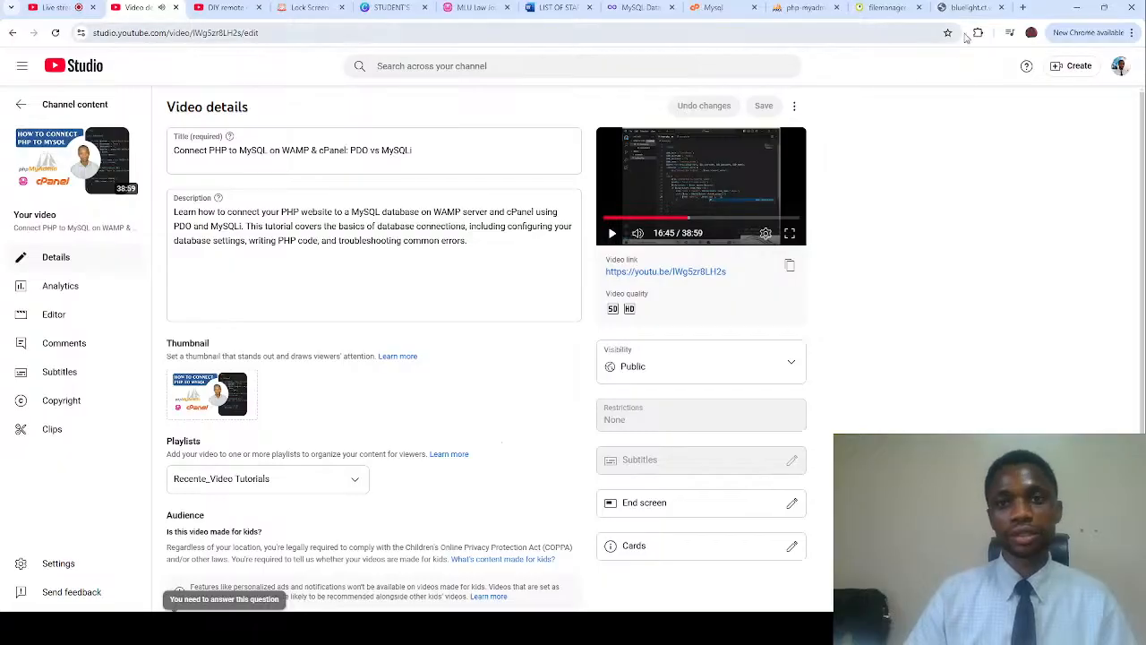
pyautogui.click(710, 8)
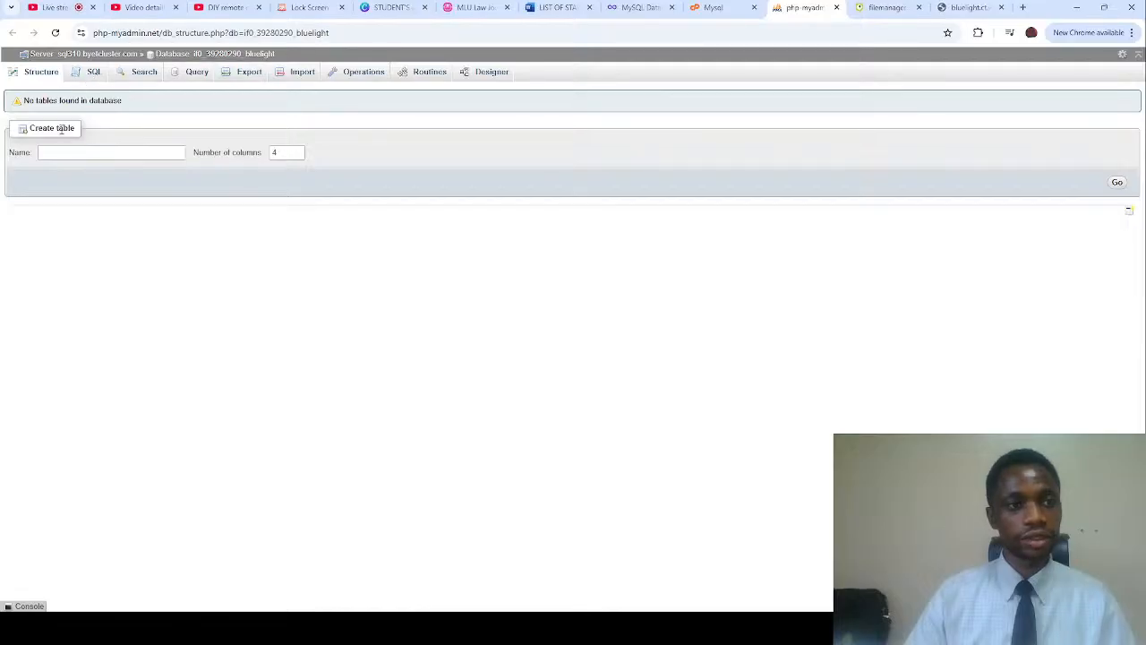
# - Create table user with four INT columns id, email, password, name and save it
pyautogui.click(112, 153)
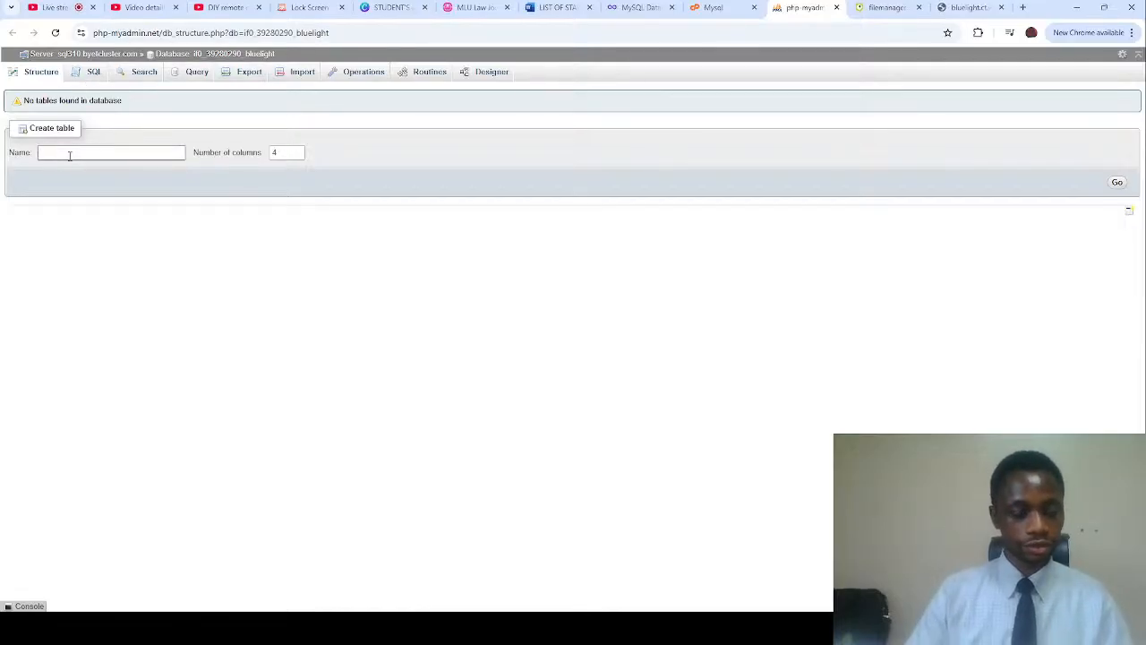
pyautogui.write('user')
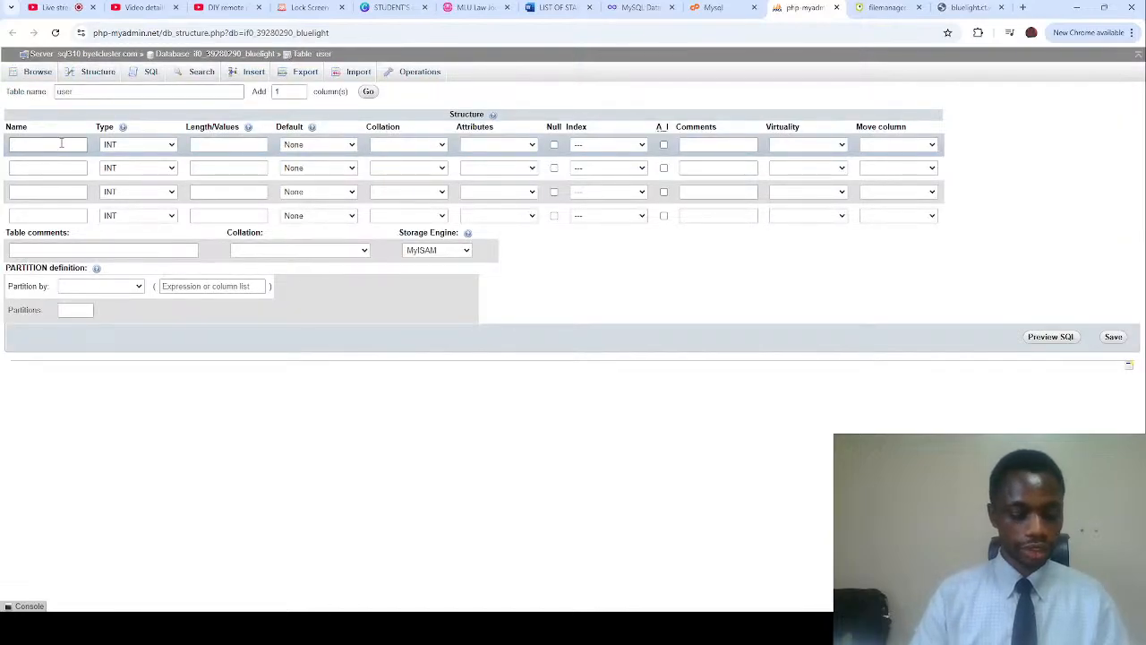
pyautogui.write('id')
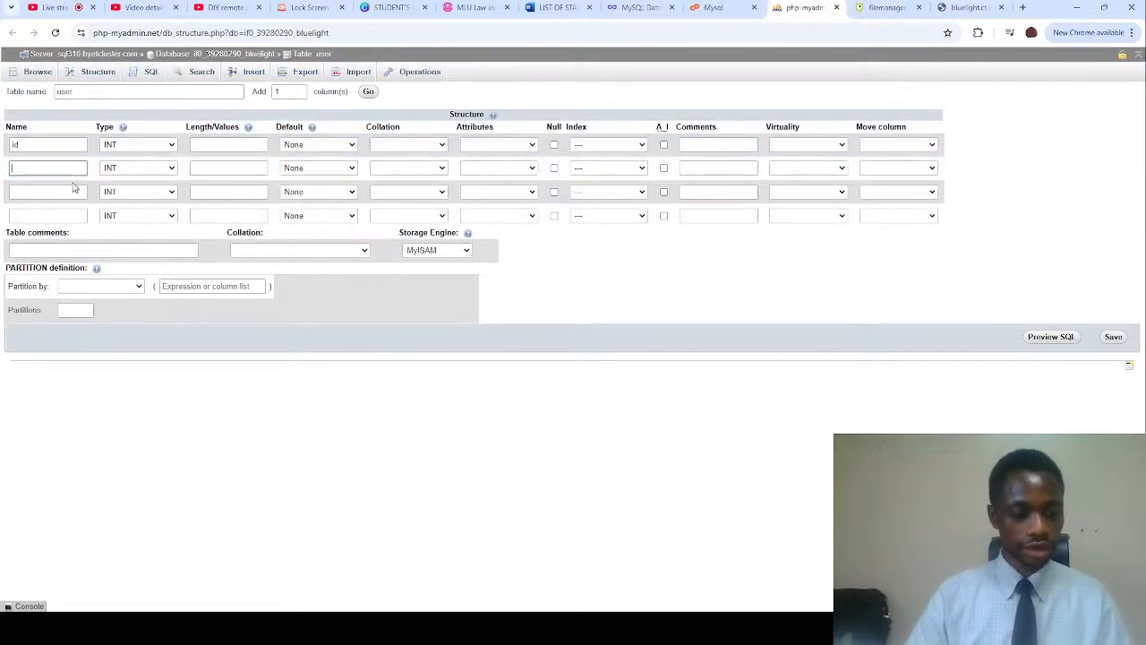
pyautogui.write('email')
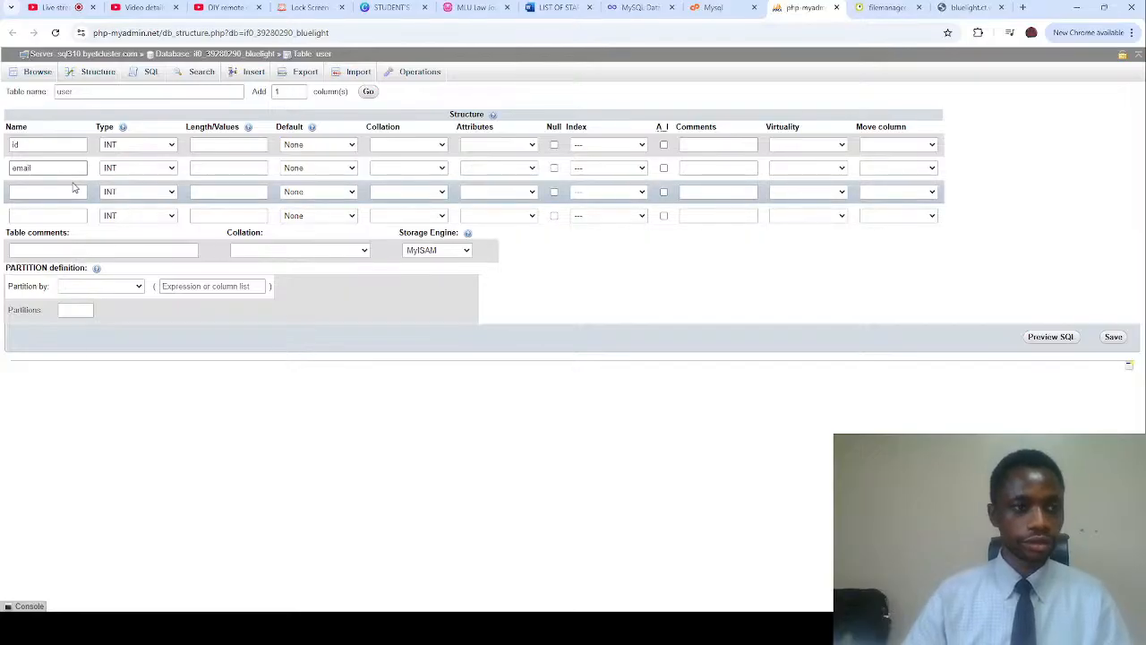
pyautogui.write('password')
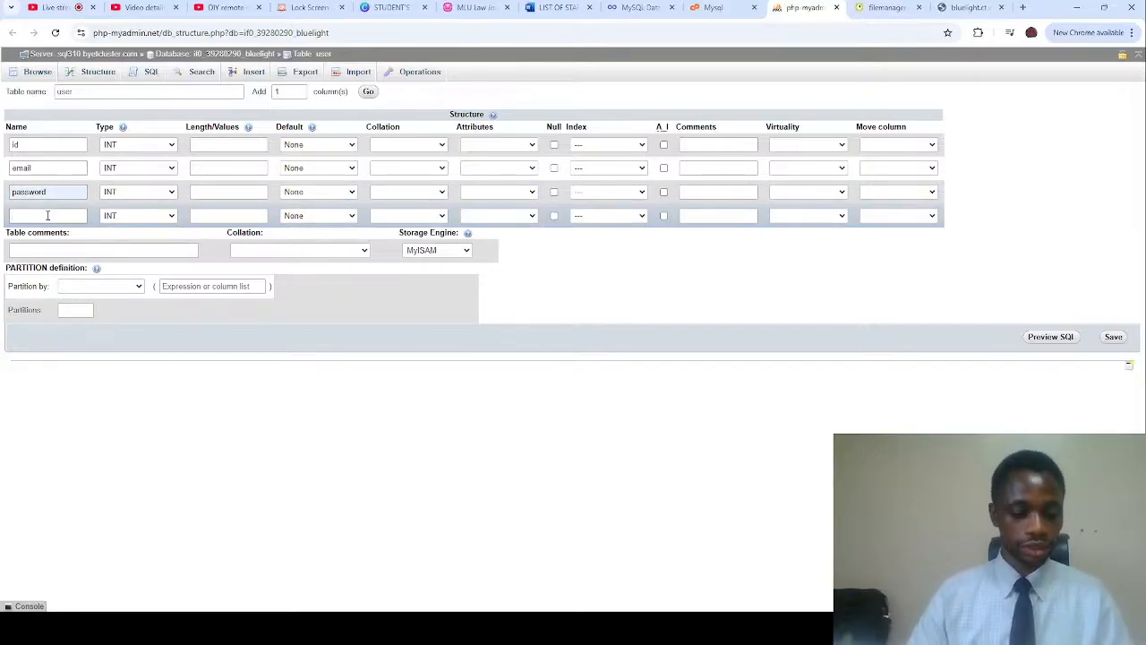
pyautogui.write('name')
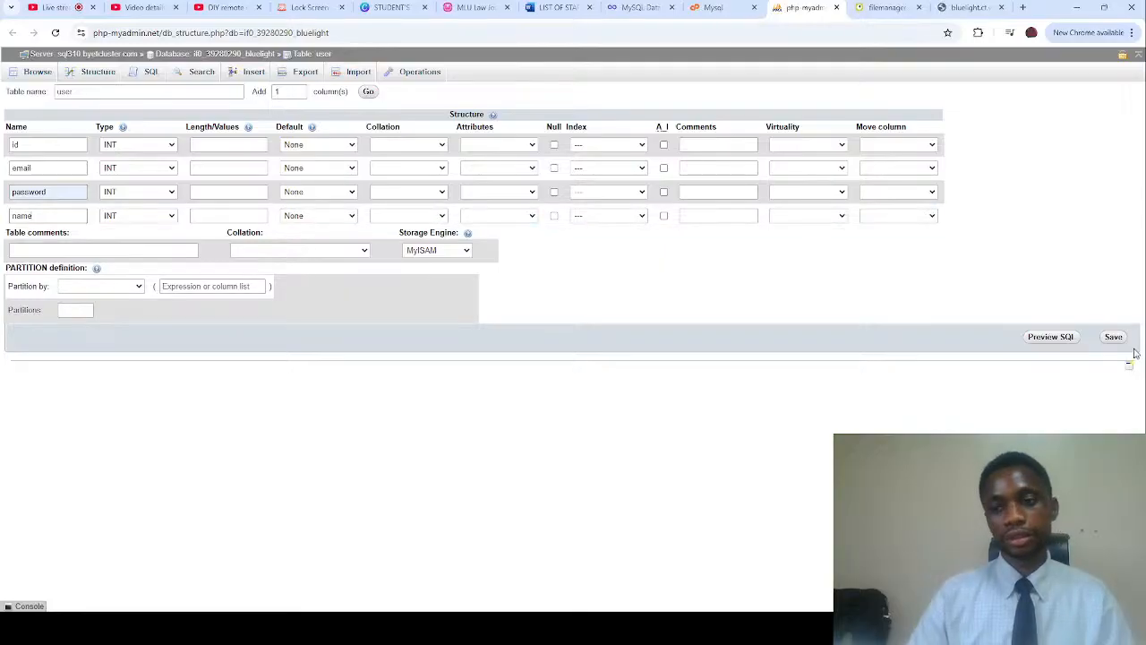
pyautogui.click(1114, 337)
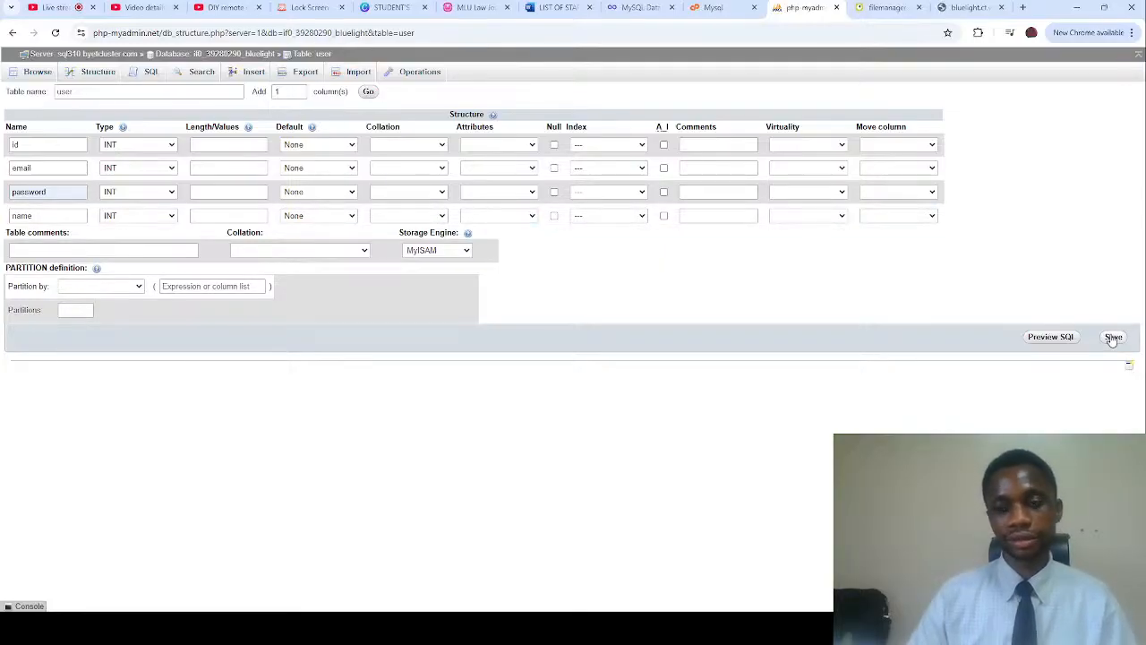
pyautogui.click(1114, 337)
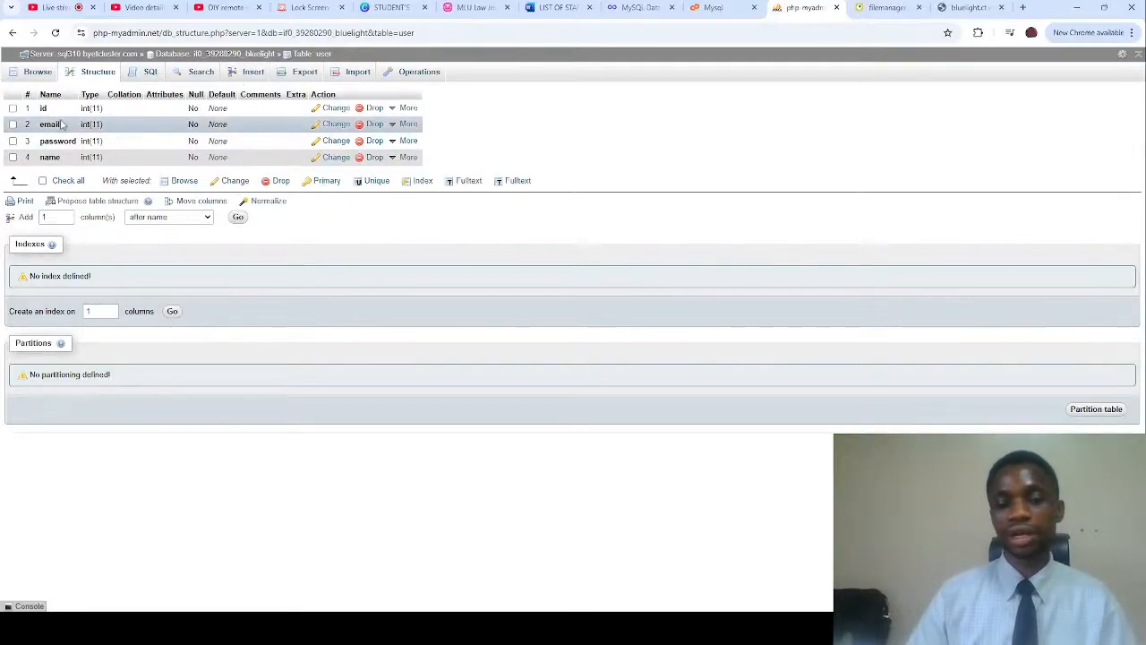
# - Browse the empty user table's rows, then return to the InfinityFree MySQL databases page
pyautogui.click(36, 71)
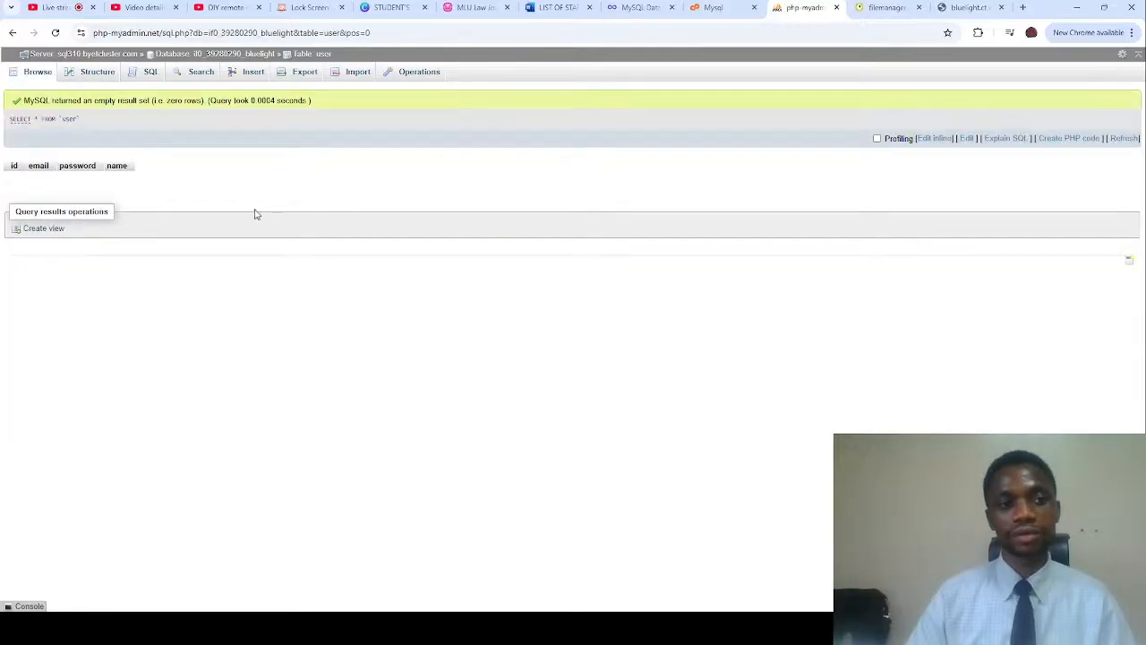
pyautogui.moveTo(643, 53)
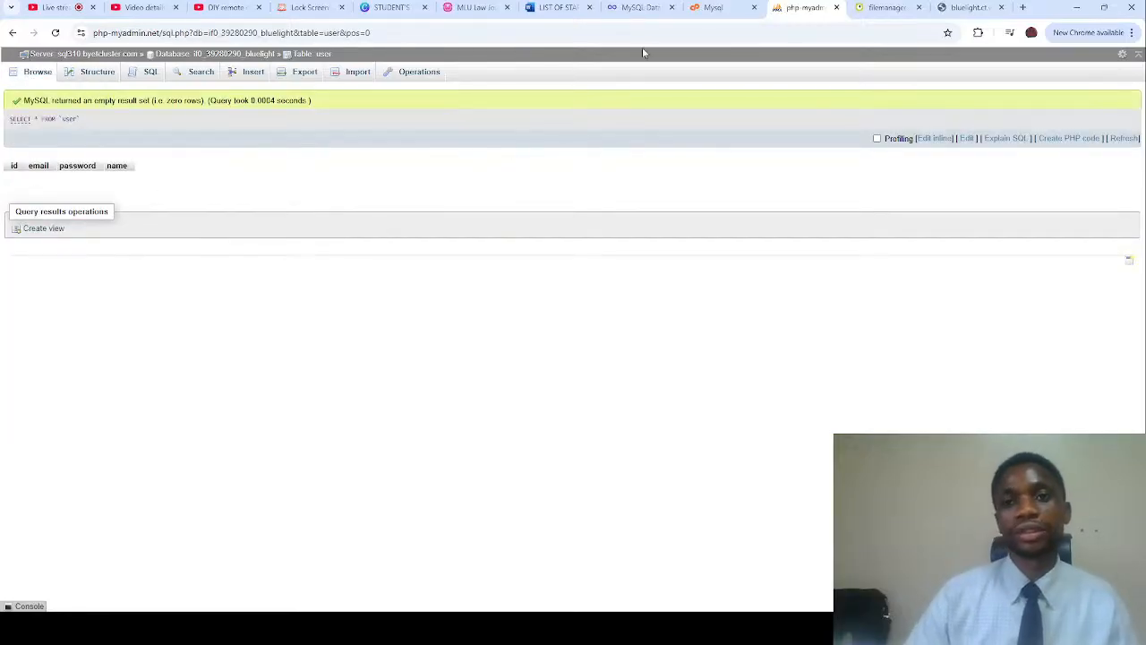
pyautogui.click(886, 7)
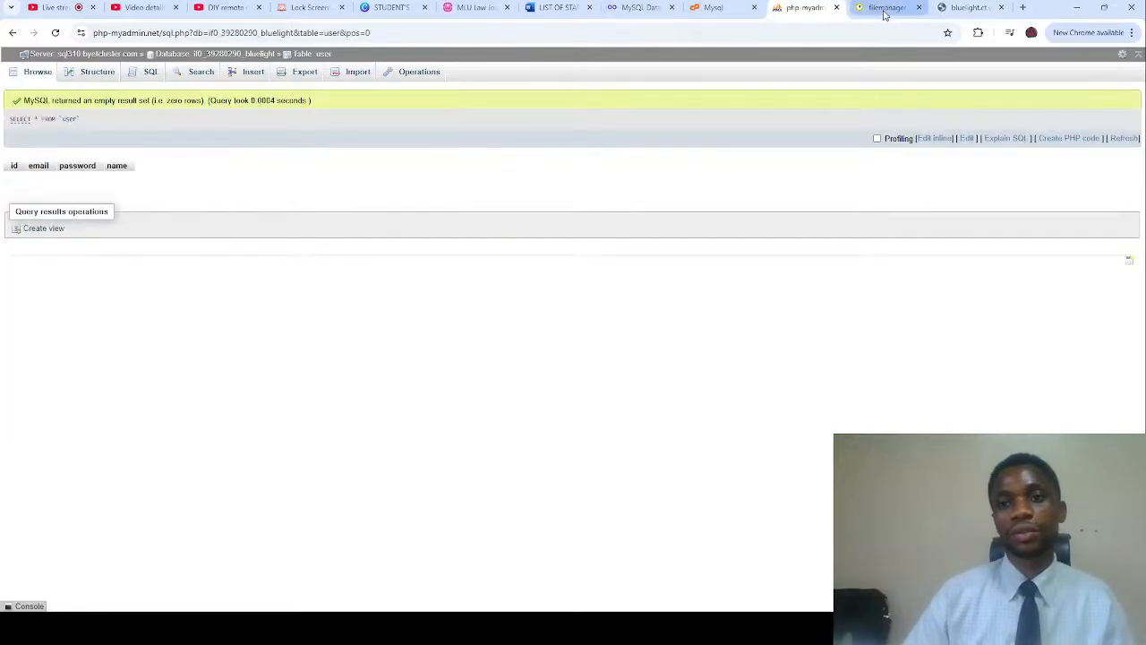
pyautogui.click(887, 8)
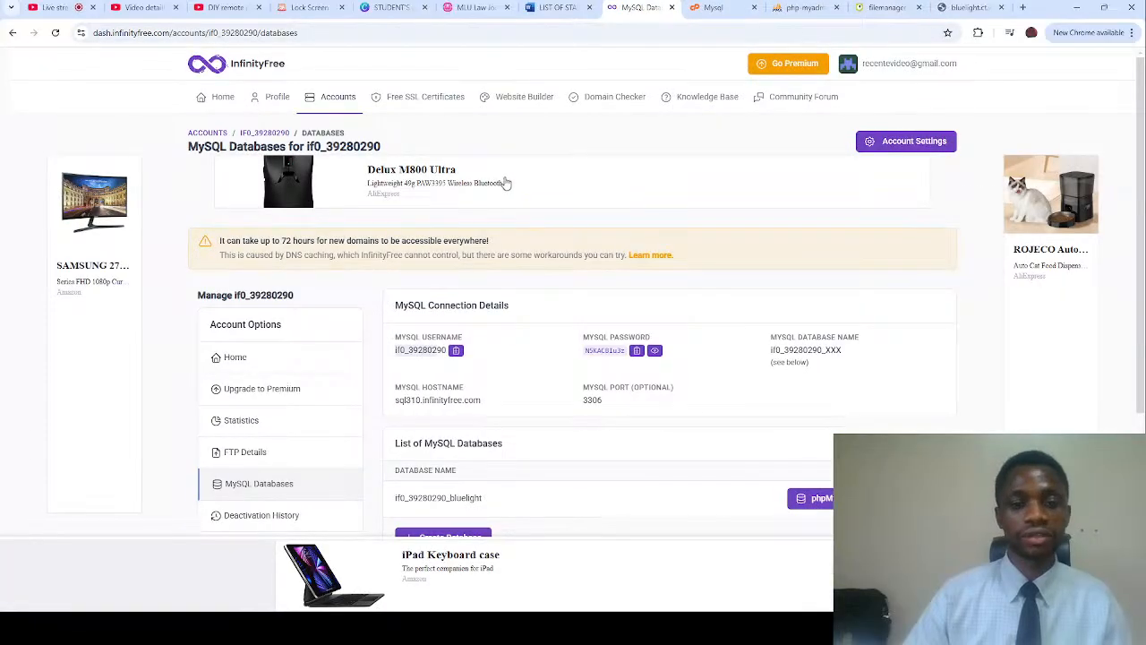
pyautogui.scroll(-3)
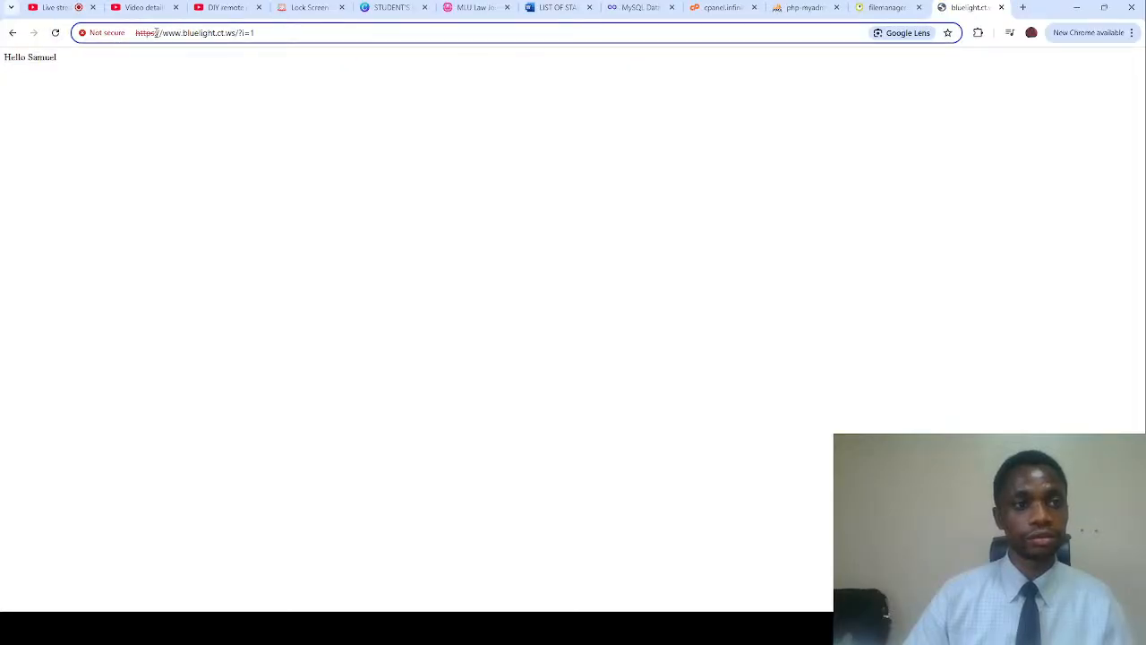
# - Reload bluelight.ct.ws without www, then switch to the YouTube Studio live tab
pyautogui.doubleClick(170, 32)
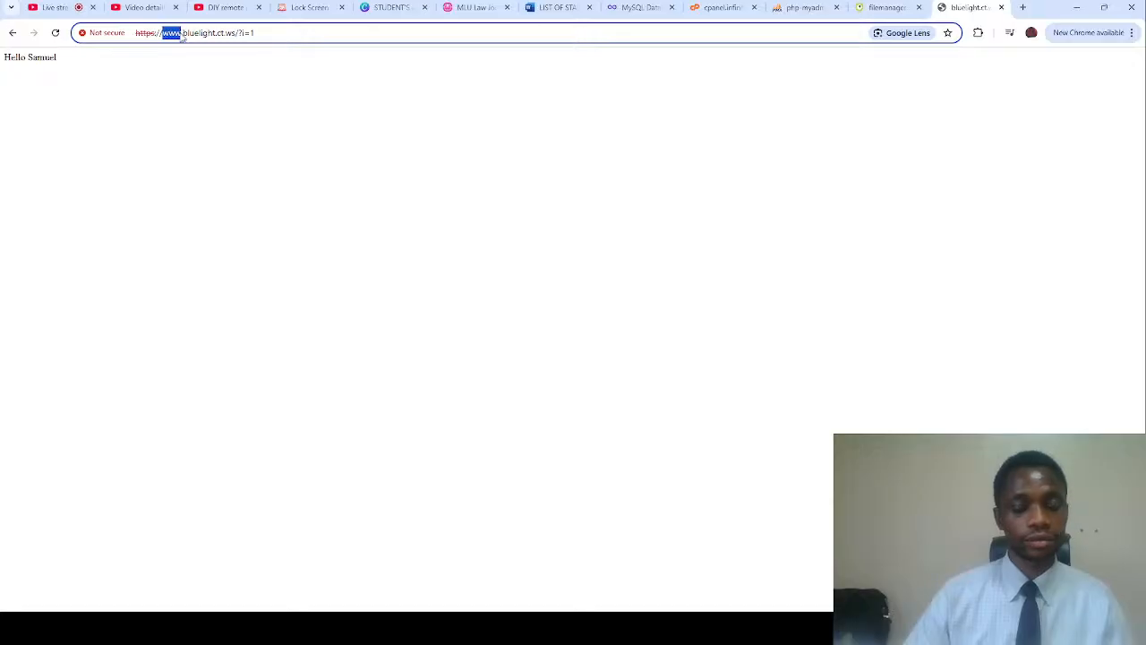
pyautogui.click(179, 32)
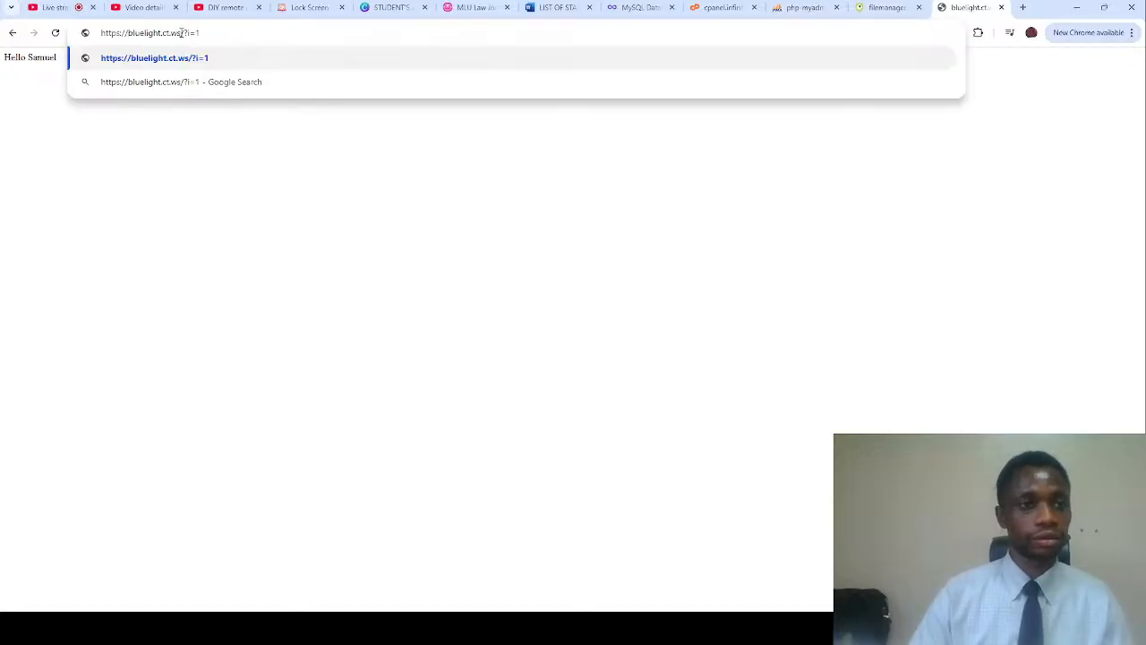
pyautogui.press('Backspace')
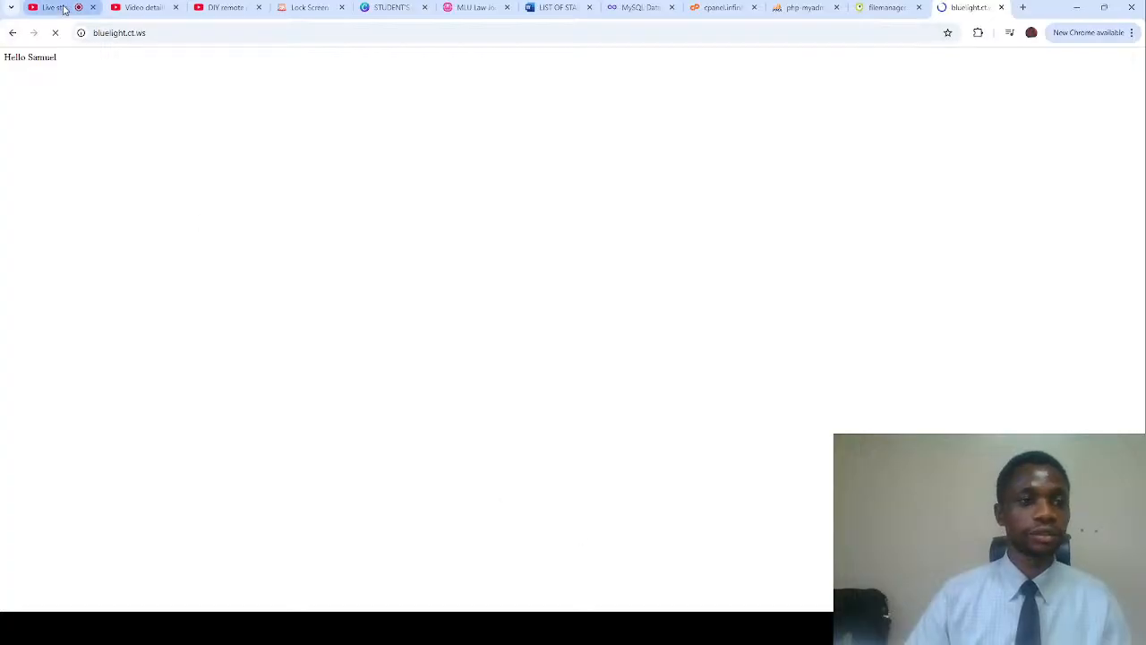
pyautogui.click(50, 7)
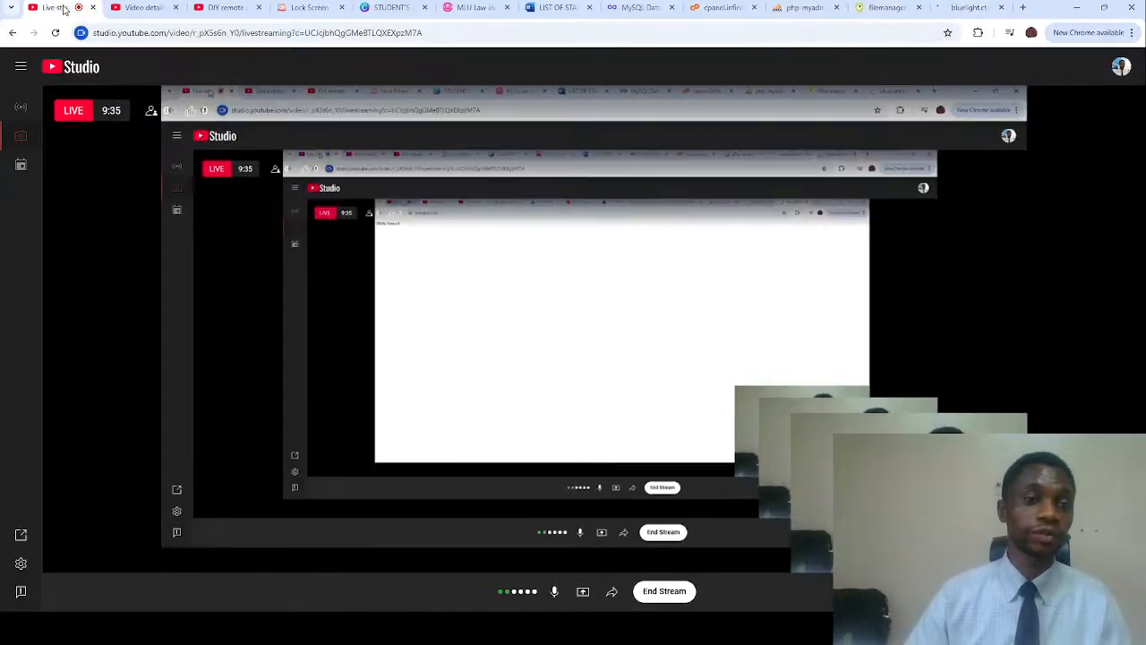